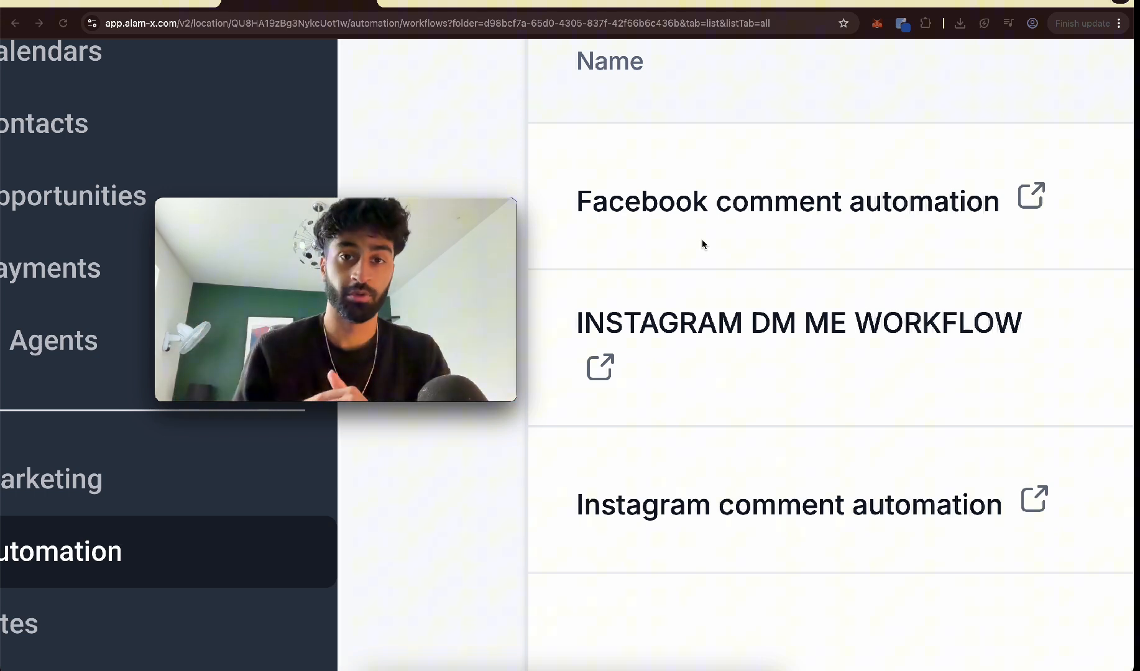
- Switch to the ChatGPT tab with the facebook.com/pages/create link
{"action": "left_click", "coordinate": [777, 322]}
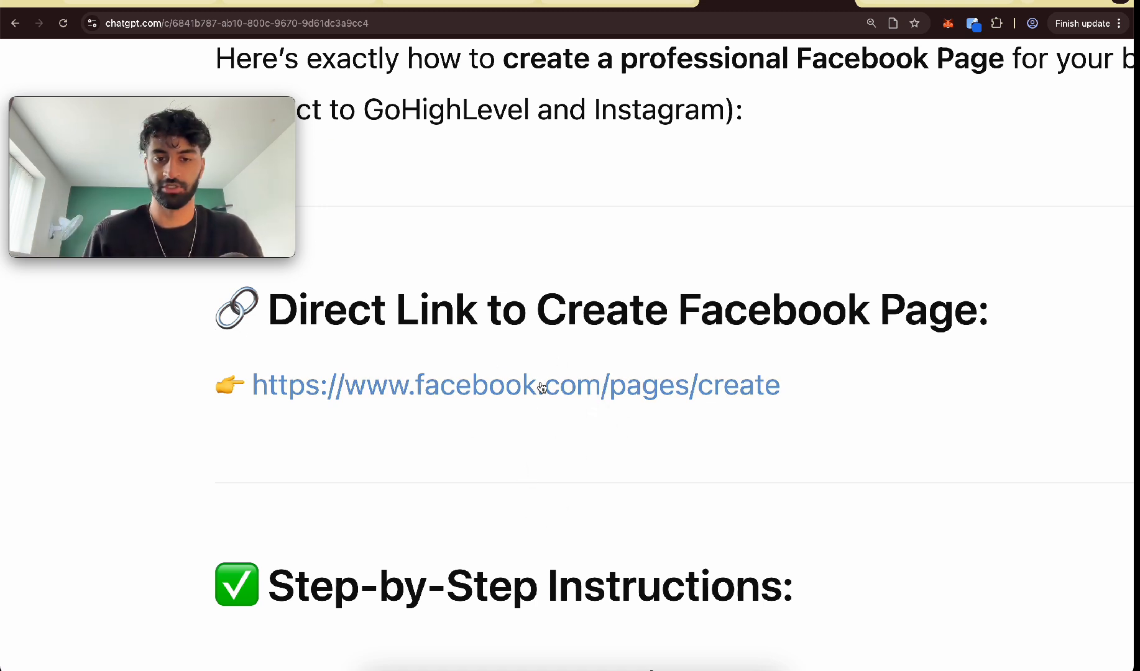
- Open the facebook.com/pages/create link and start typing the new Page's name
{"action": "left_click", "coordinate": [541, 385]}
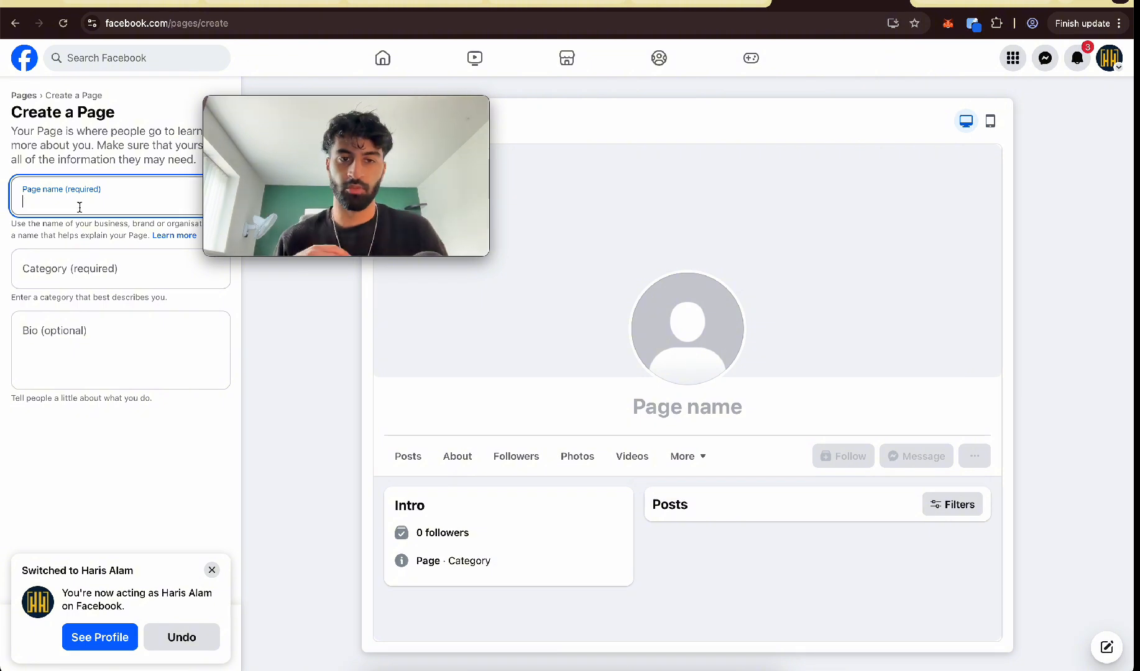
{"action": "left_click", "coordinate": [212, 570]}
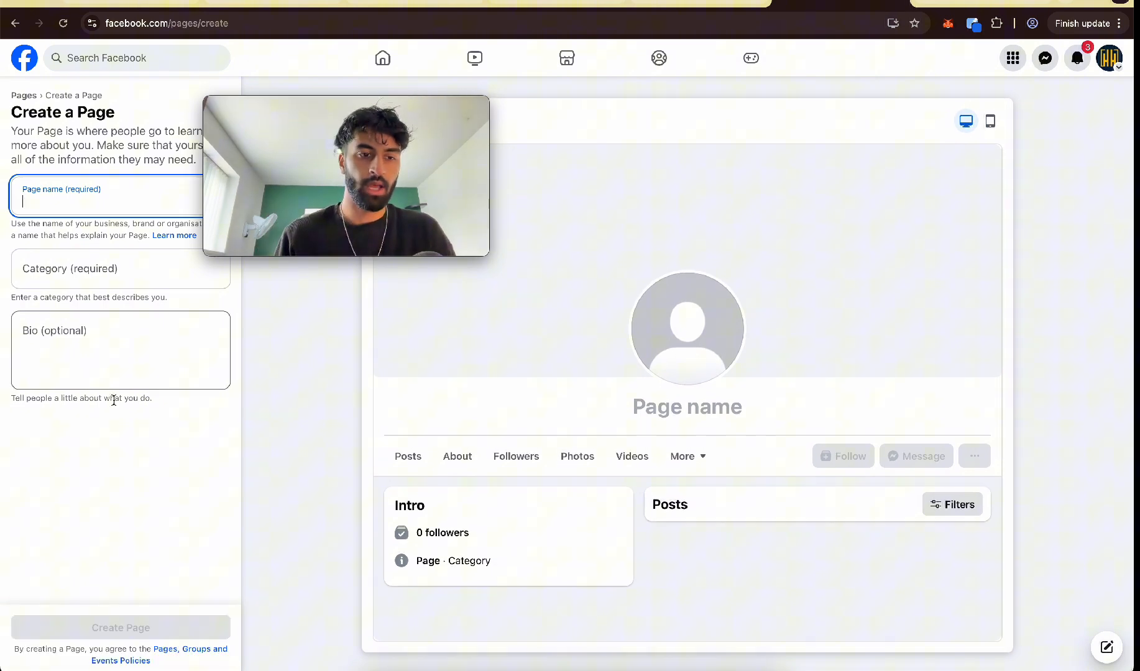
{"action": "type", "text": "Hi"}
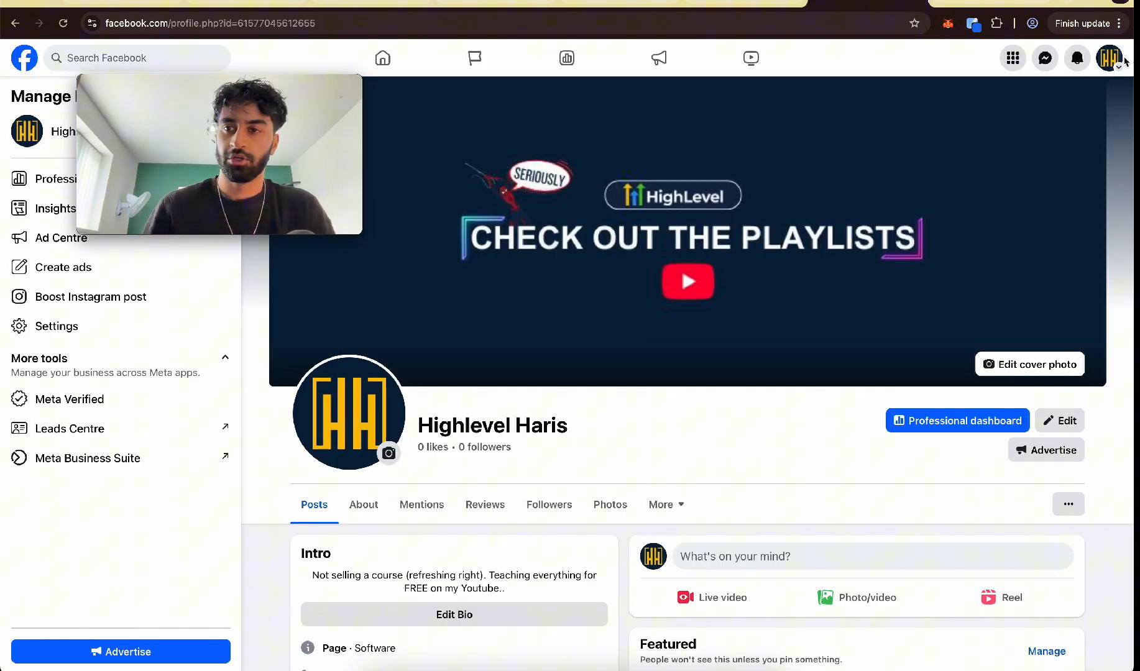
- Open the Highlevel Haris Page's Facebook settings and view Linked accounts
{"action": "left_click", "coordinate": [1110, 57]}
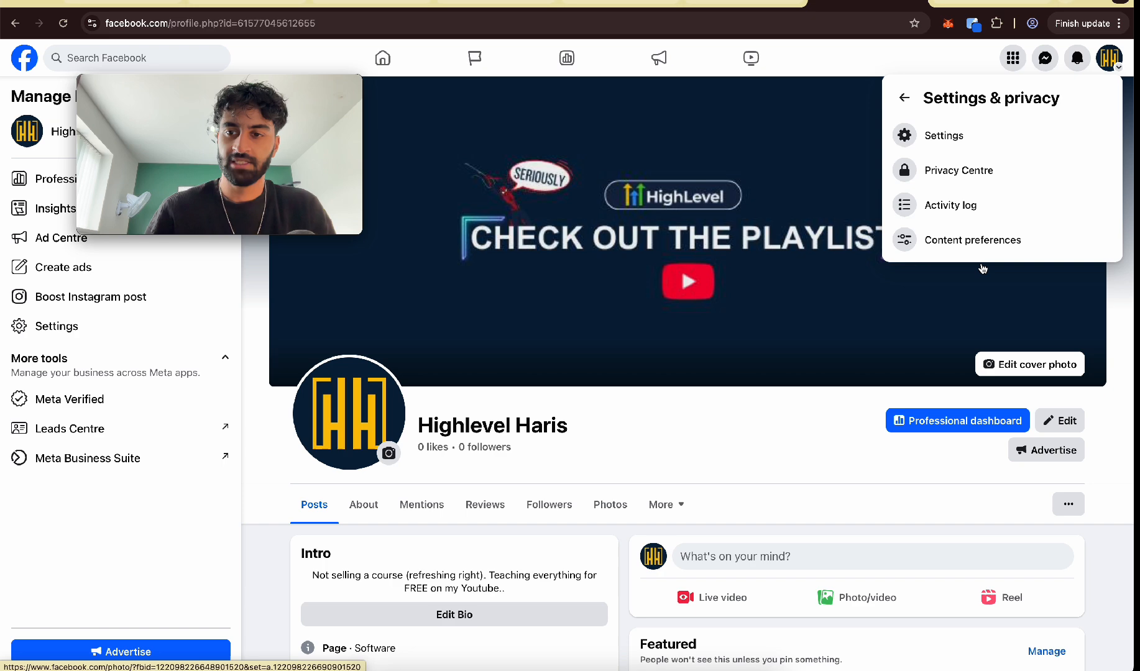
{"action": "left_click", "coordinate": [943, 135]}
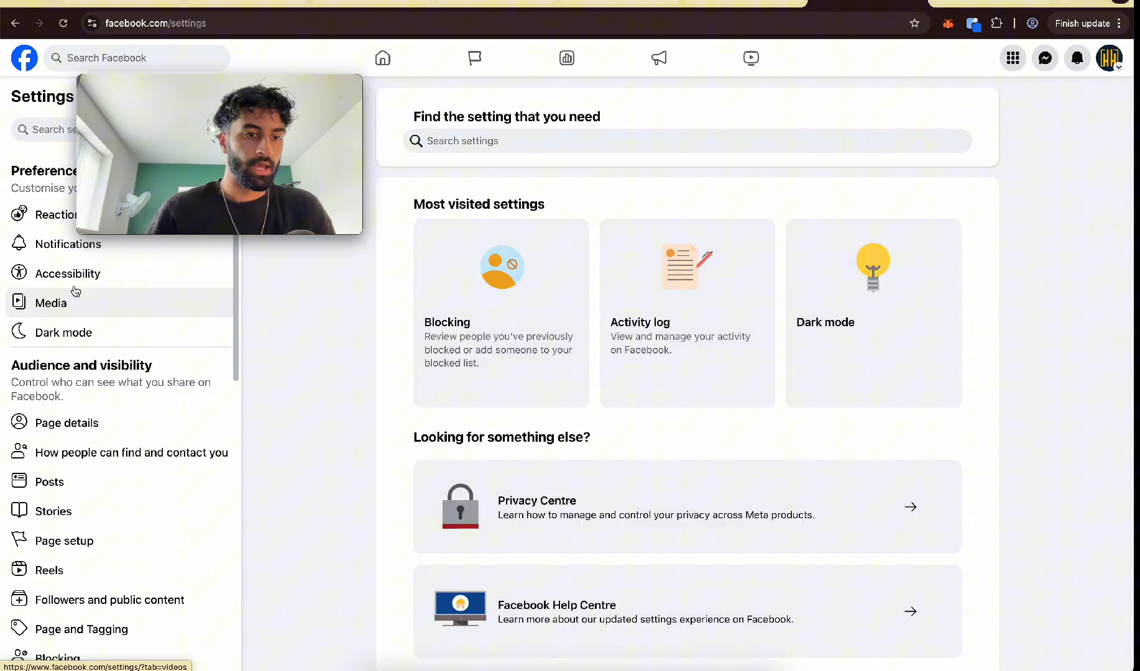
{"action": "scroll", "scroll_direction": "down", "scroll_amount": 3}
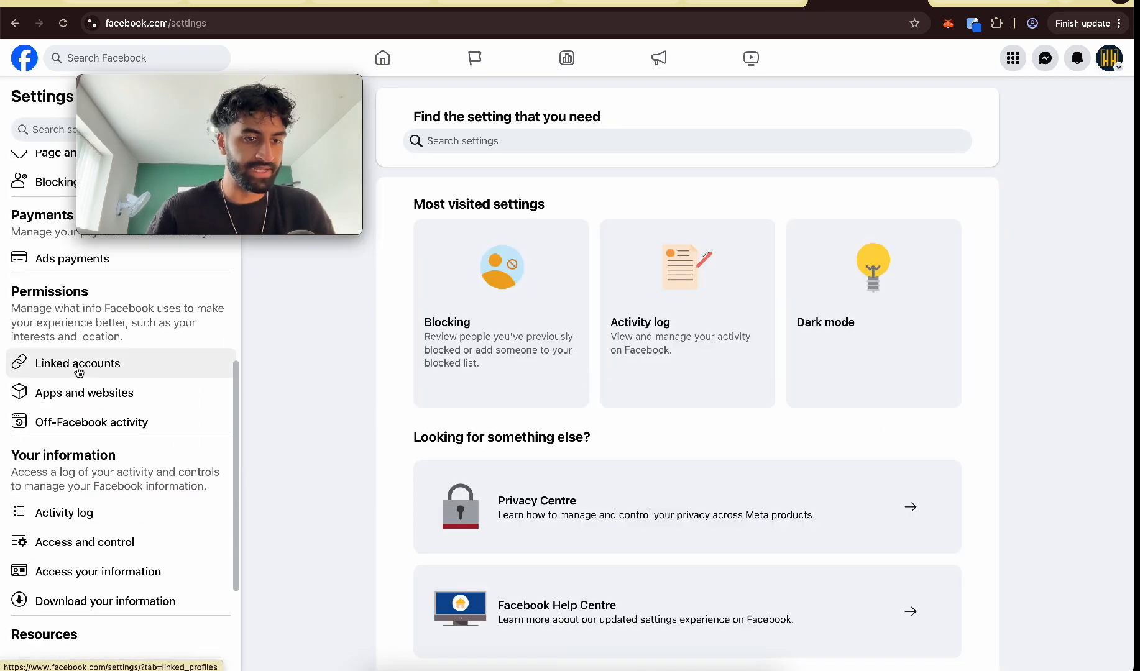
{"action": "left_click", "coordinate": [77, 363]}
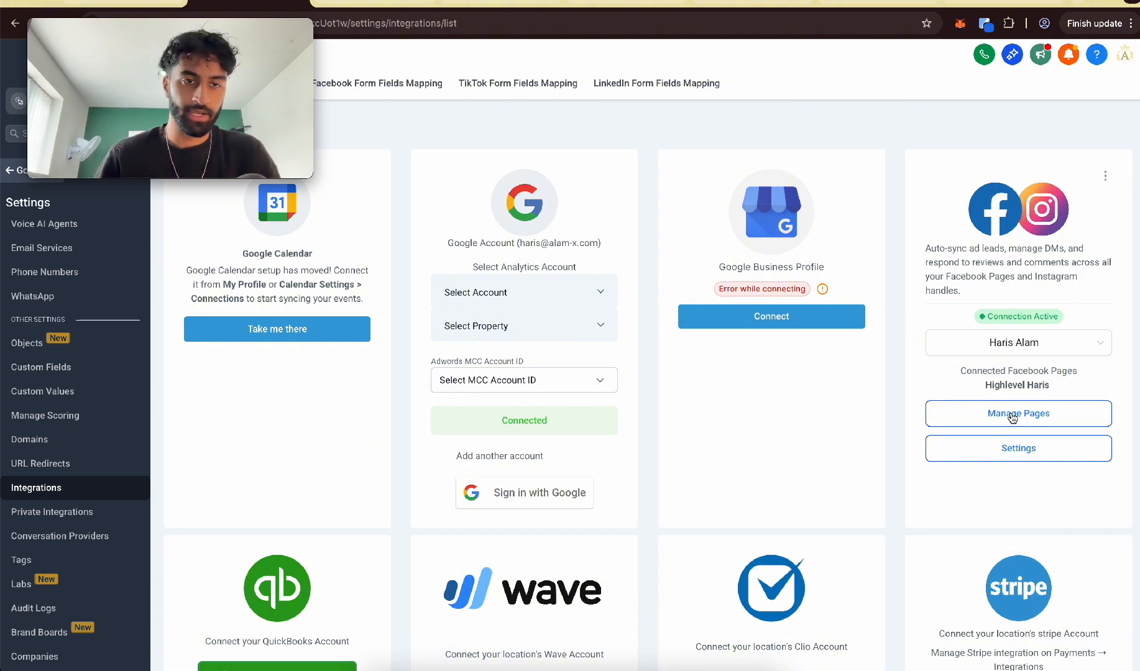
{"action": "mouse_move", "coordinate": [1012, 448]}
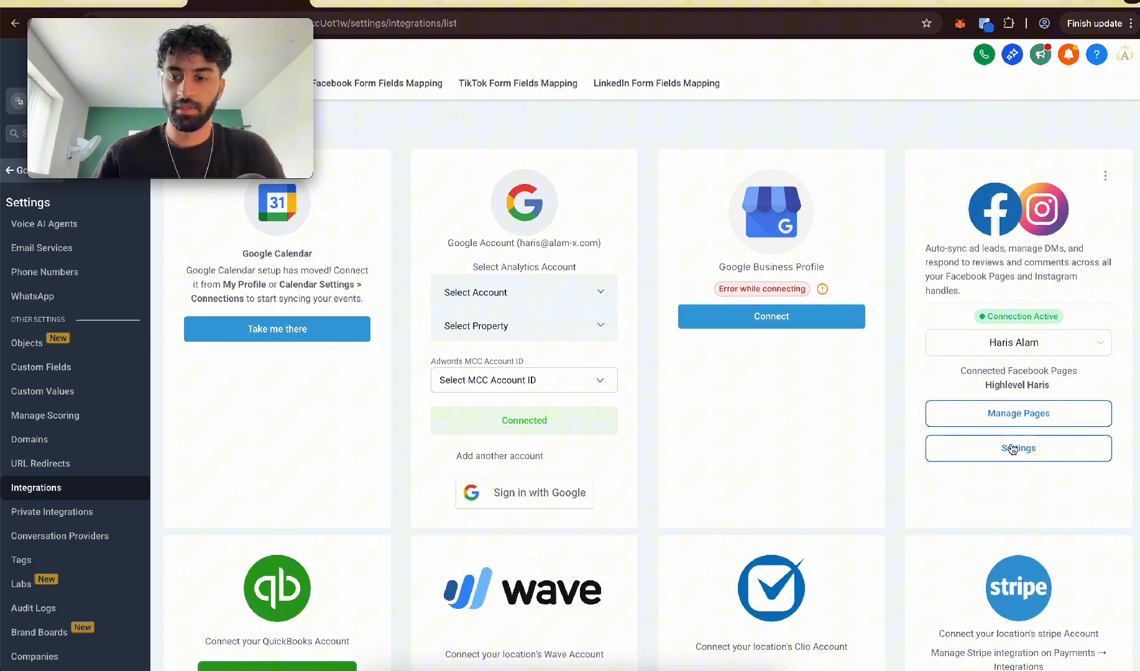
- Confirm Facebook Messenger and Instagram DM syncing are enabled in the integration settings
{"action": "left_click", "coordinate": [1018, 448]}
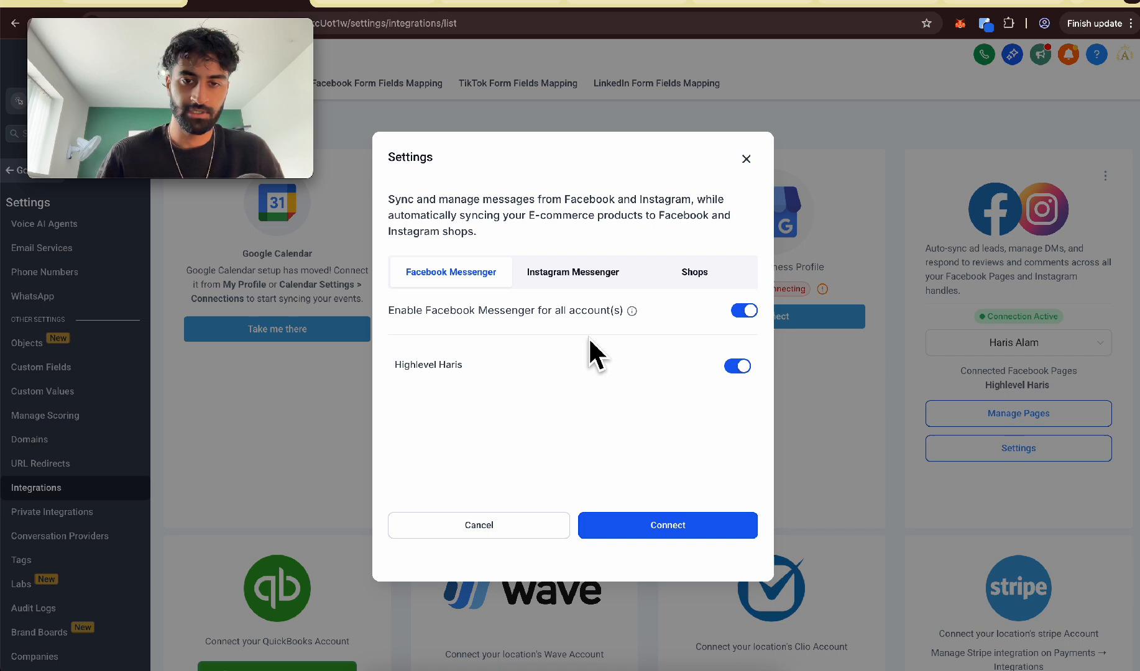
{"action": "left_click", "coordinate": [572, 271]}
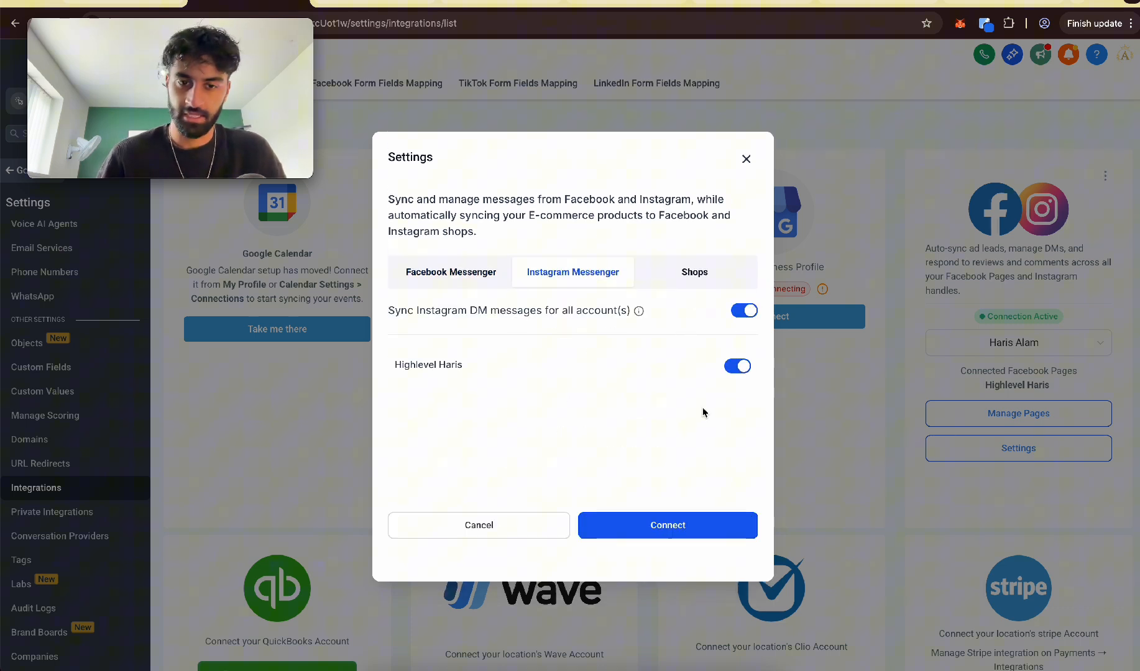
{"action": "mouse_move", "coordinate": [681, 437]}
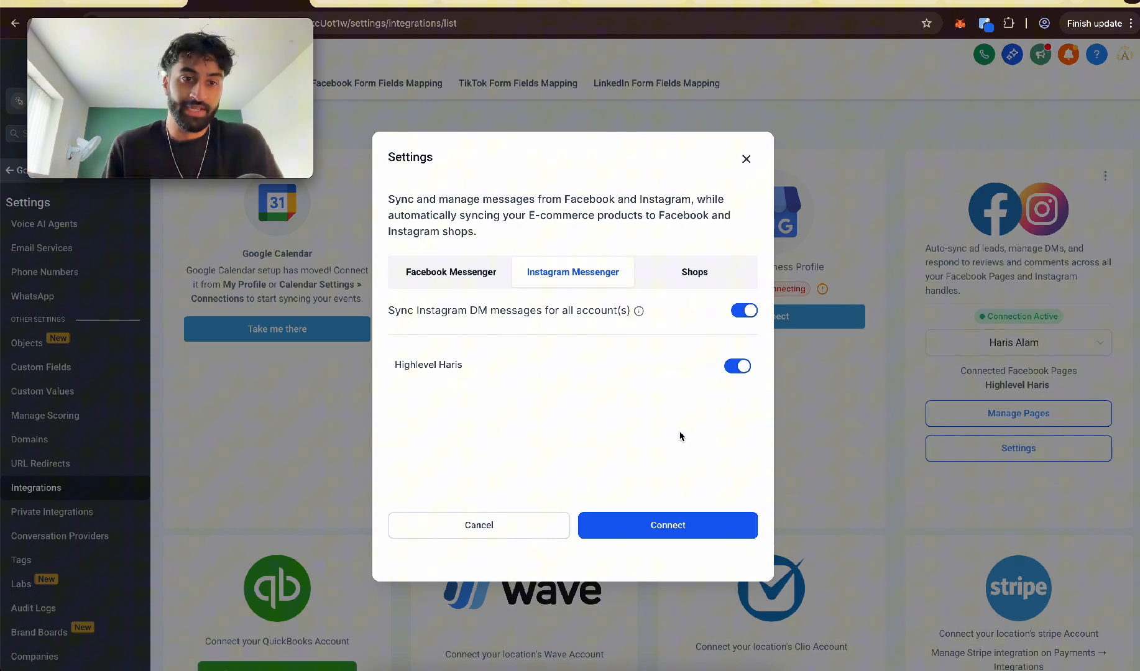
{"action": "left_click", "coordinate": [745, 158]}
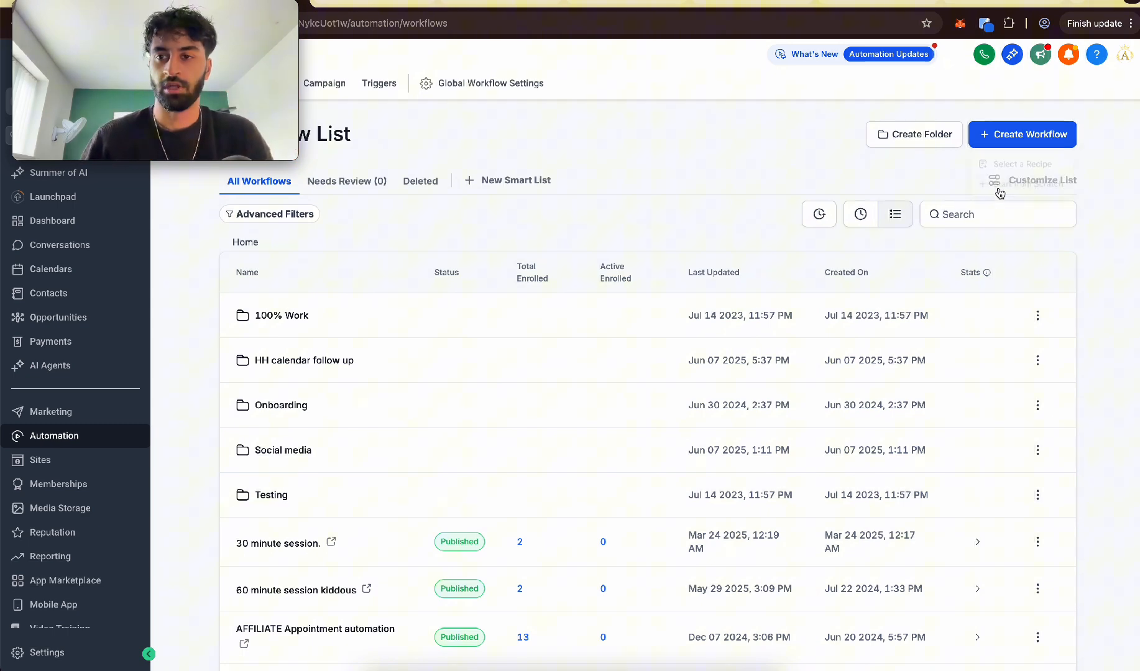
- Add a Customer Replied trigger filtered to Instagram DM replies matching 'calendar' or 'Calendar'
{"action": "left_click", "coordinate": [1022, 135]}
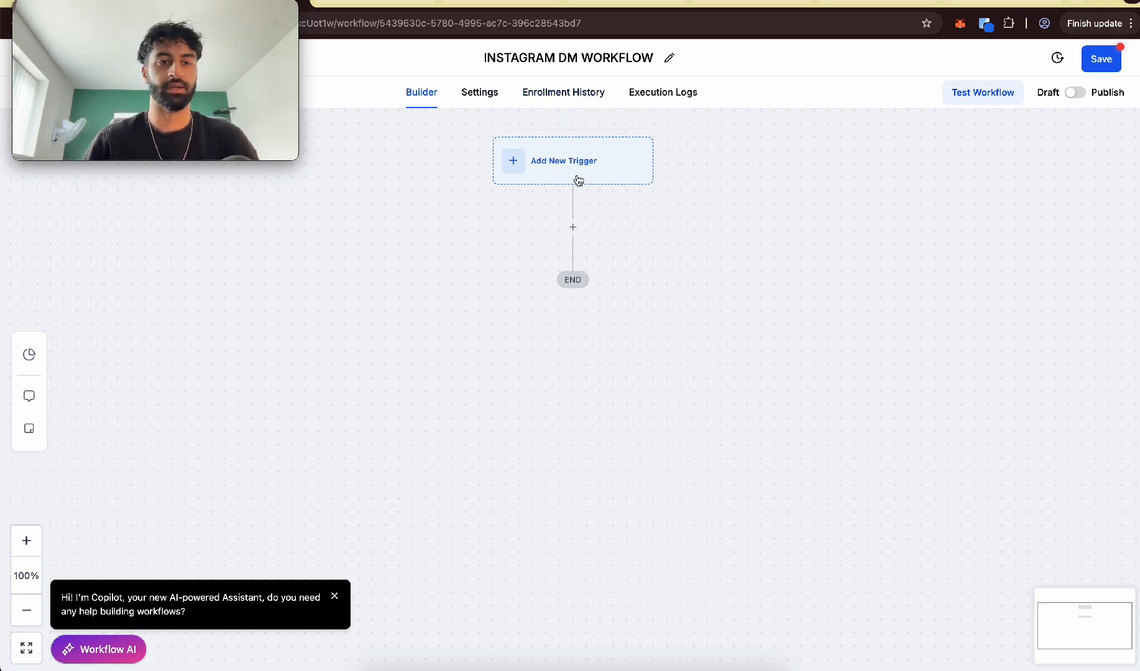
{"action": "left_click", "coordinate": [563, 161]}
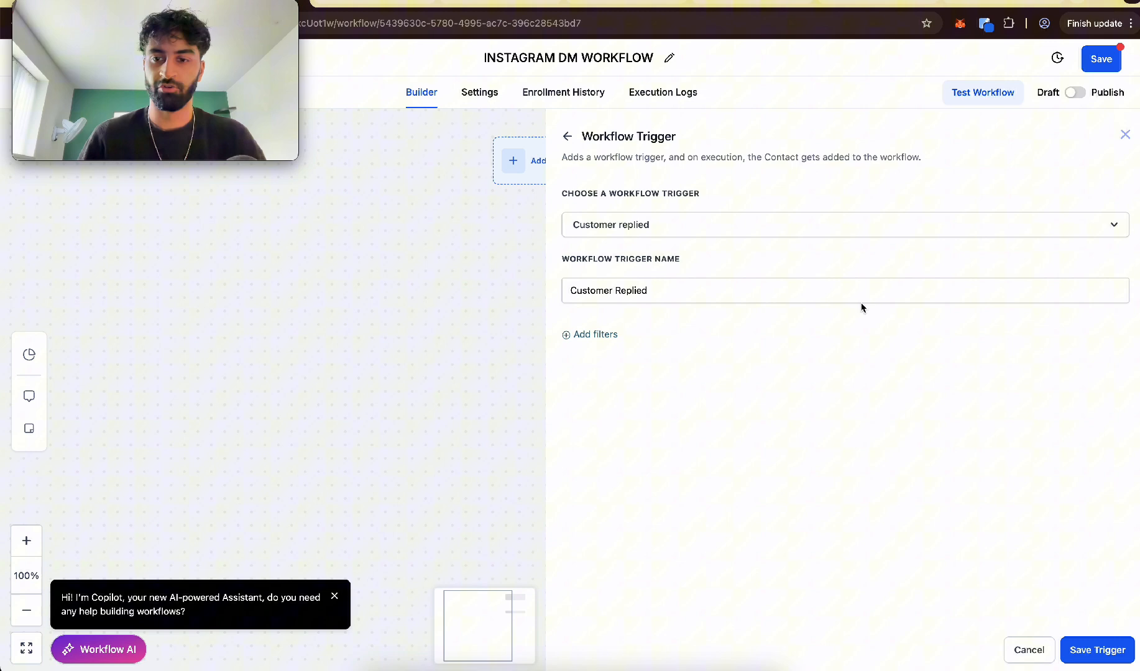
{"action": "left_click", "coordinate": [589, 335]}
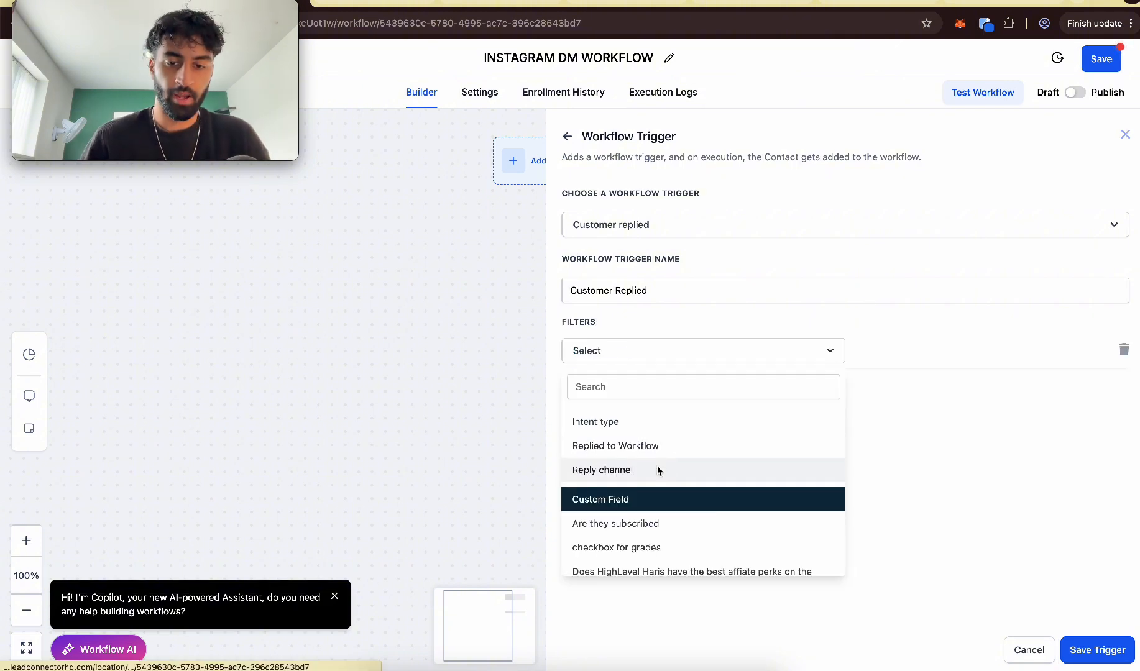
{"action": "left_click", "coordinate": [602, 470]}
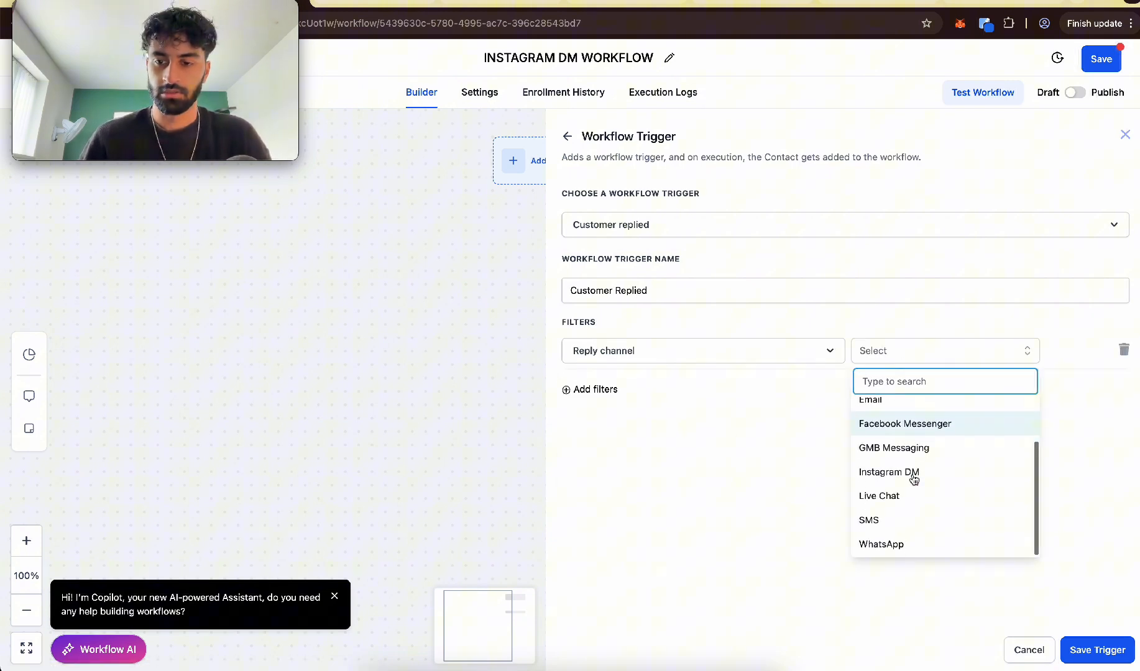
{"action": "left_click", "coordinate": [888, 472]}
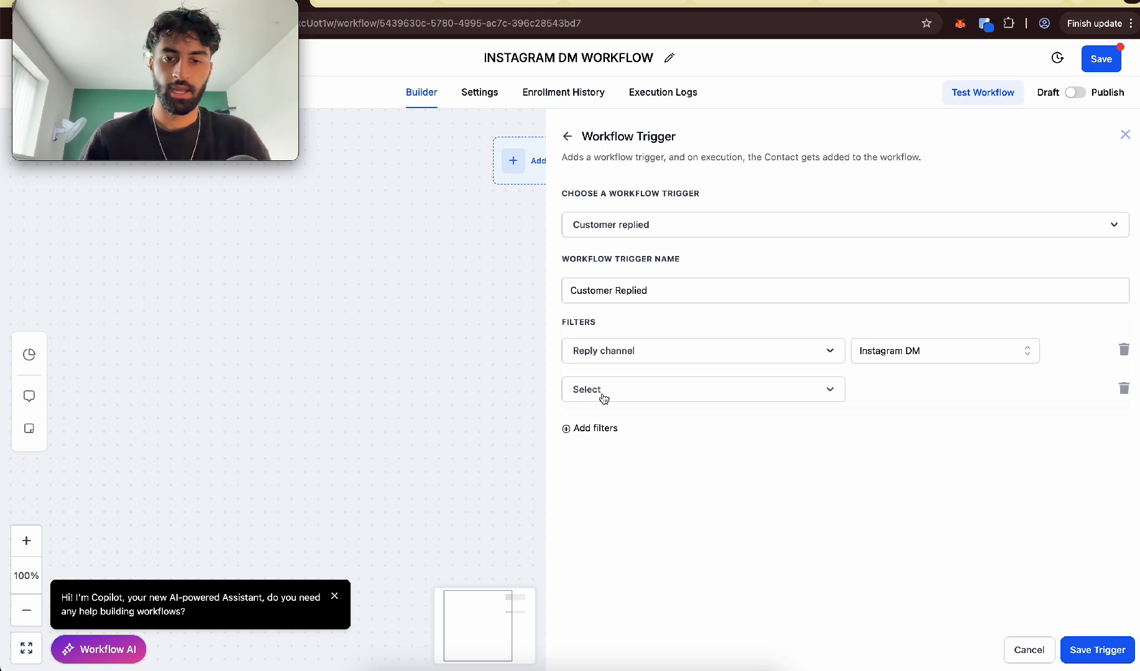
{"action": "left_click", "coordinate": [703, 389]}
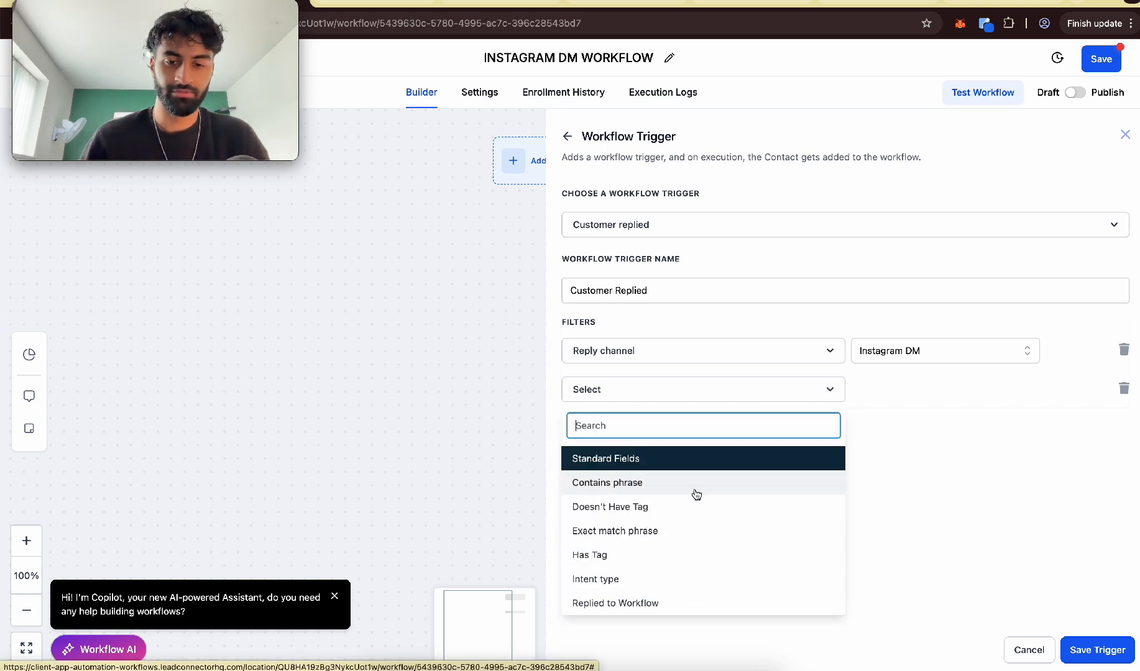
{"action": "scroll", "scroll_direction": "down", "scroll_amount": 3}
{"action": "type", "text": "Calenda"}
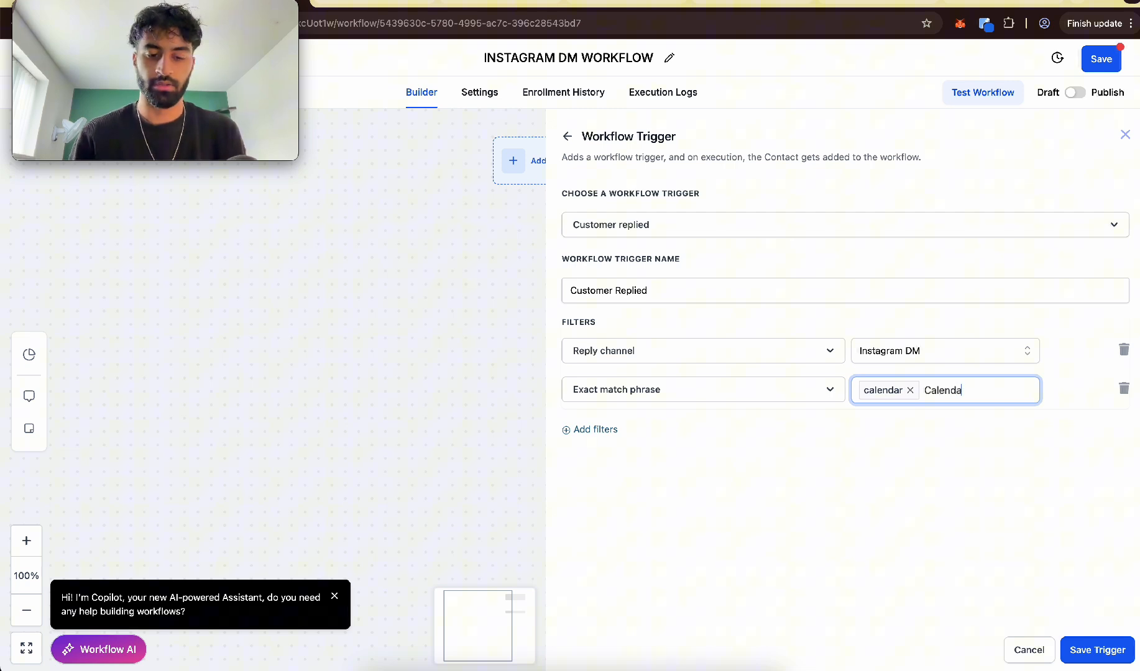
{"action": "key", "text": "Enter"}
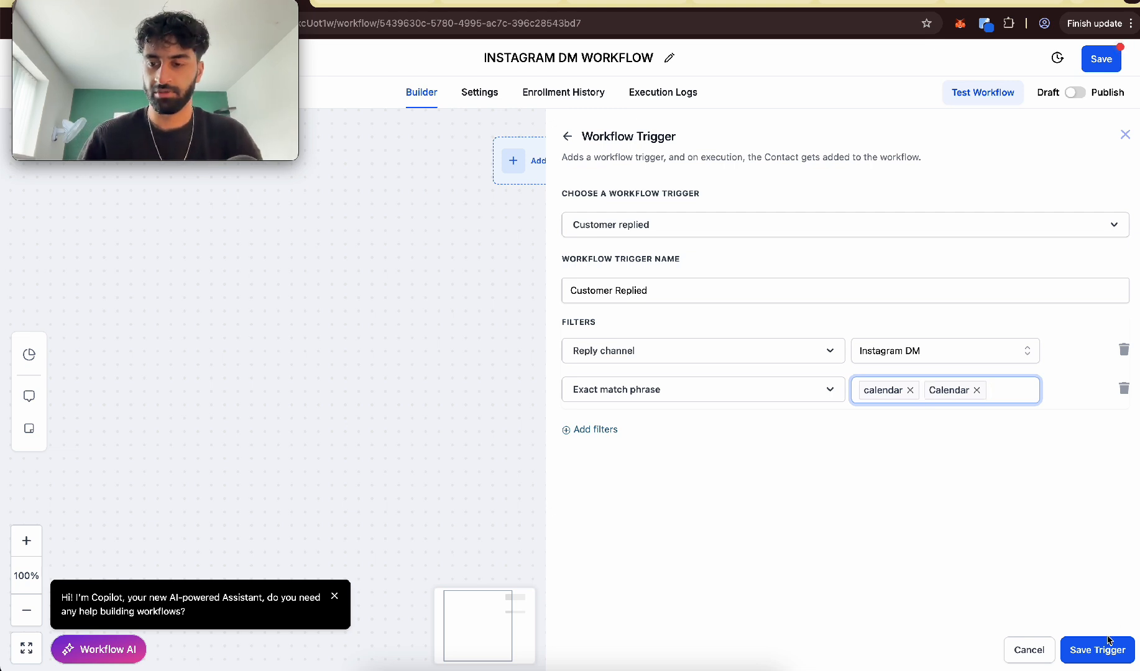
{"action": "left_click", "coordinate": [1097, 650]}
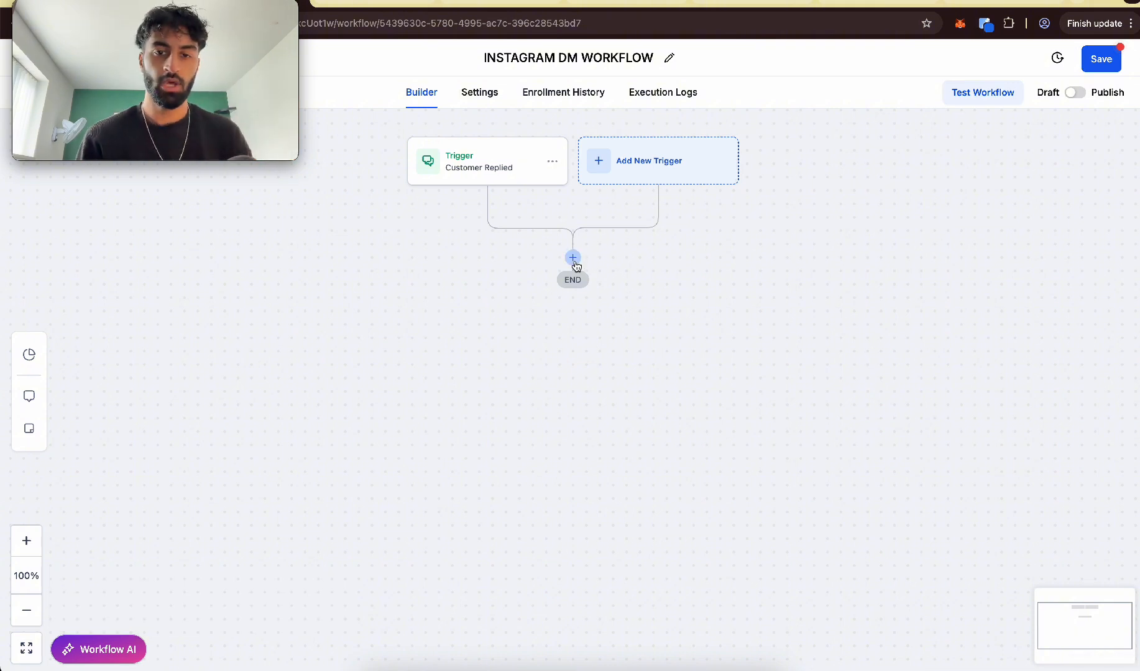
- Add an Instagram Interactive Messenger action asking 'calendar link or YT playlists?'
{"action": "left_click", "coordinate": [572, 258]}
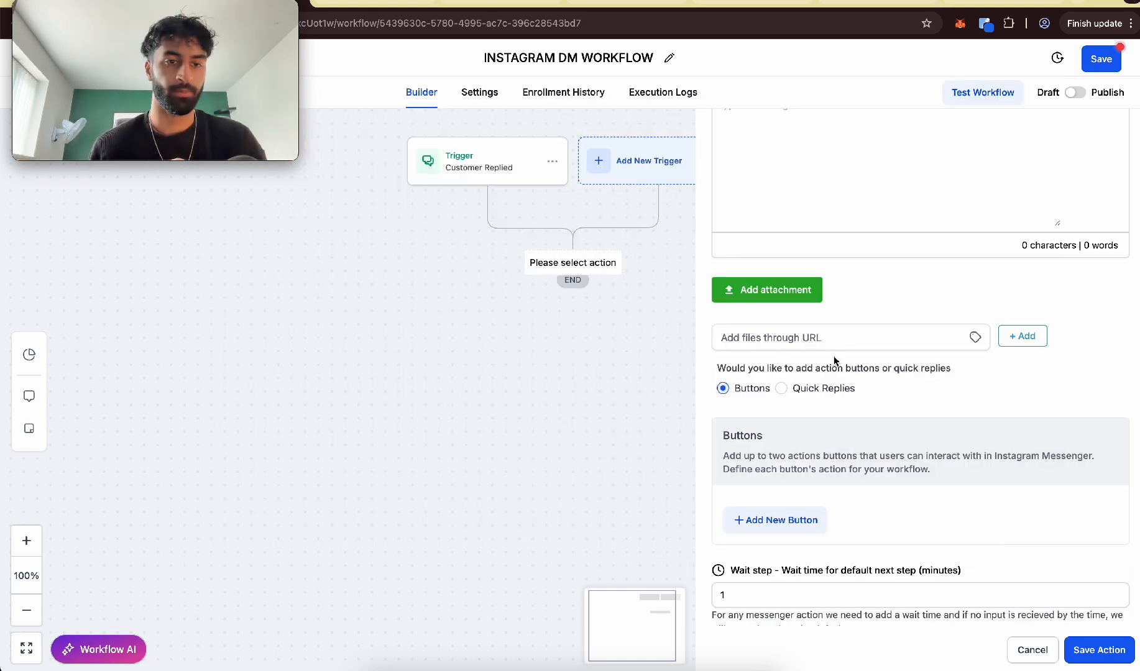
{"action": "left_click", "coordinate": [774, 521]}
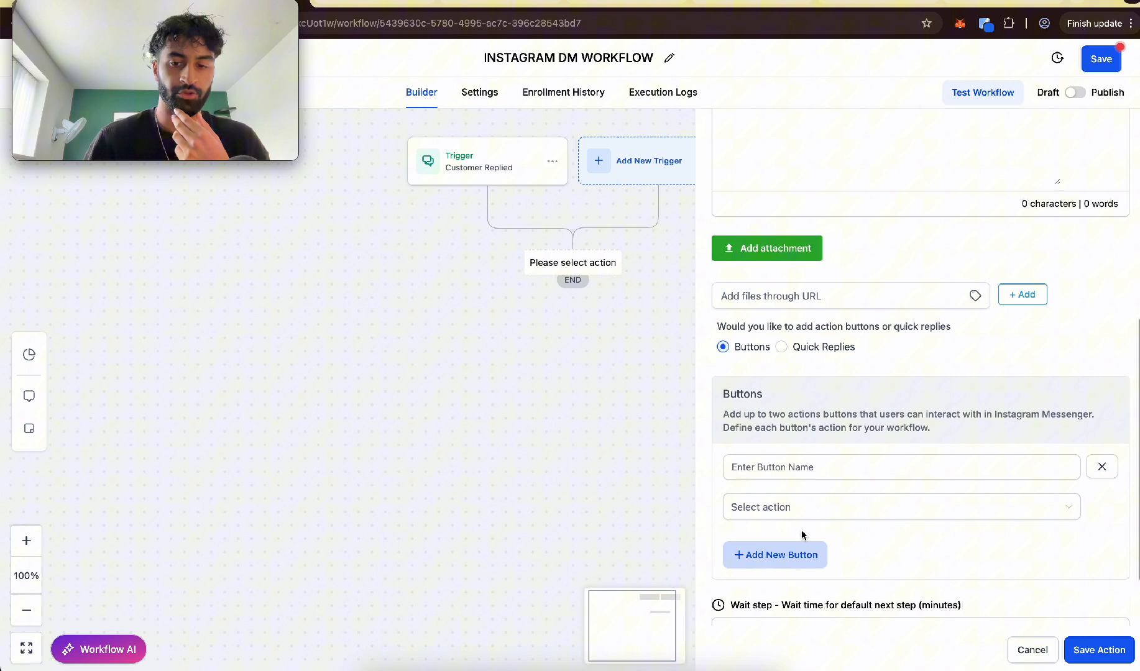
{"action": "left_click", "coordinate": [901, 507]}
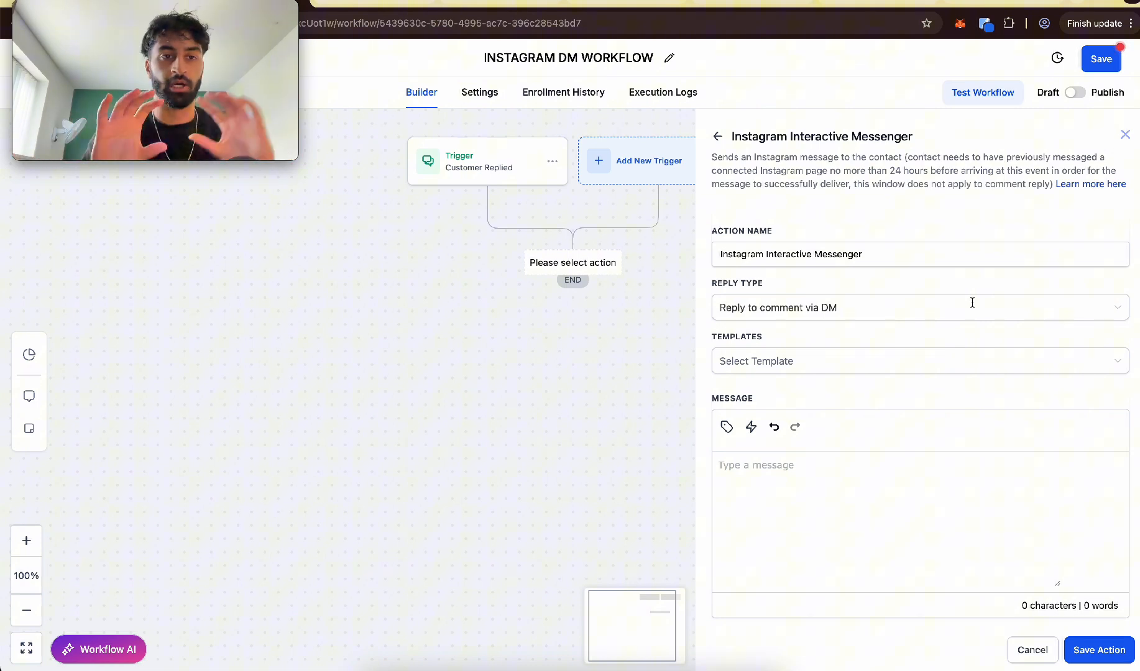
{"action": "left_click", "coordinate": [784, 308]}
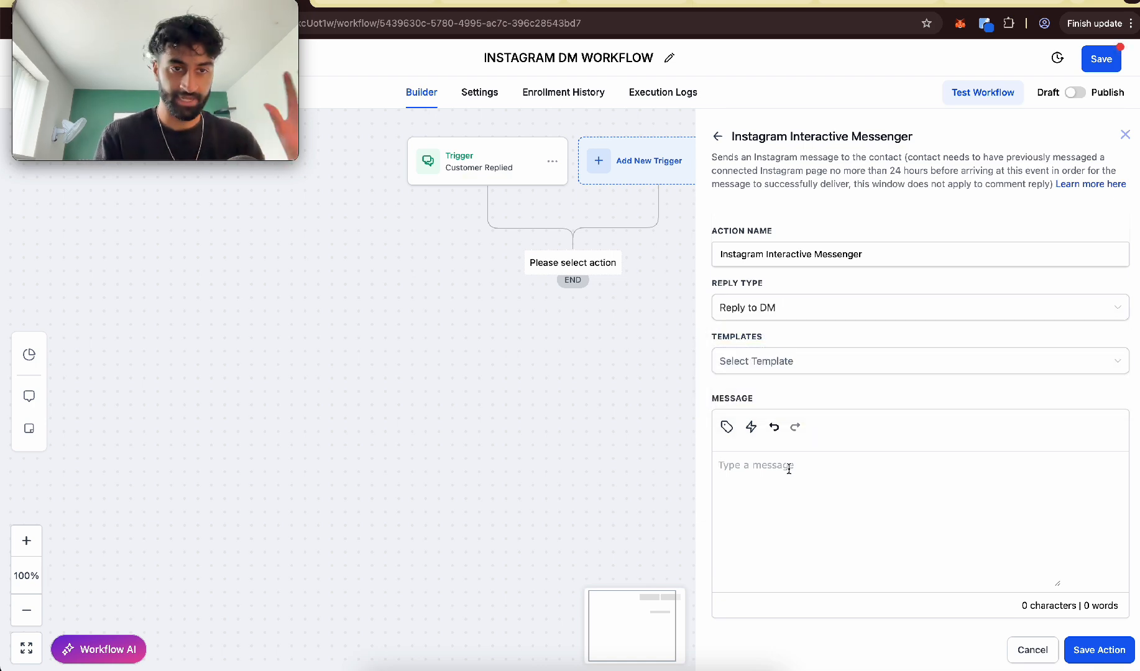
{"action": "type", "text": "Hey my friend just saw your comment, real quick would you like a calendar link or would you like my YT playlists going through the software?"}
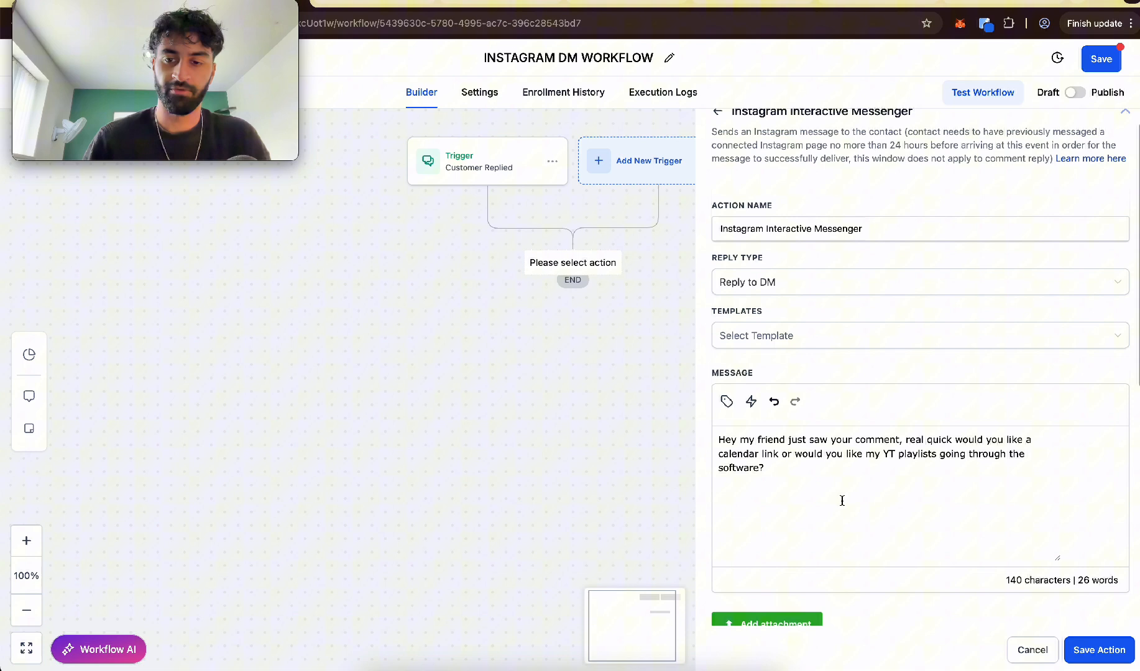
{"action": "type", "text": "dm"}
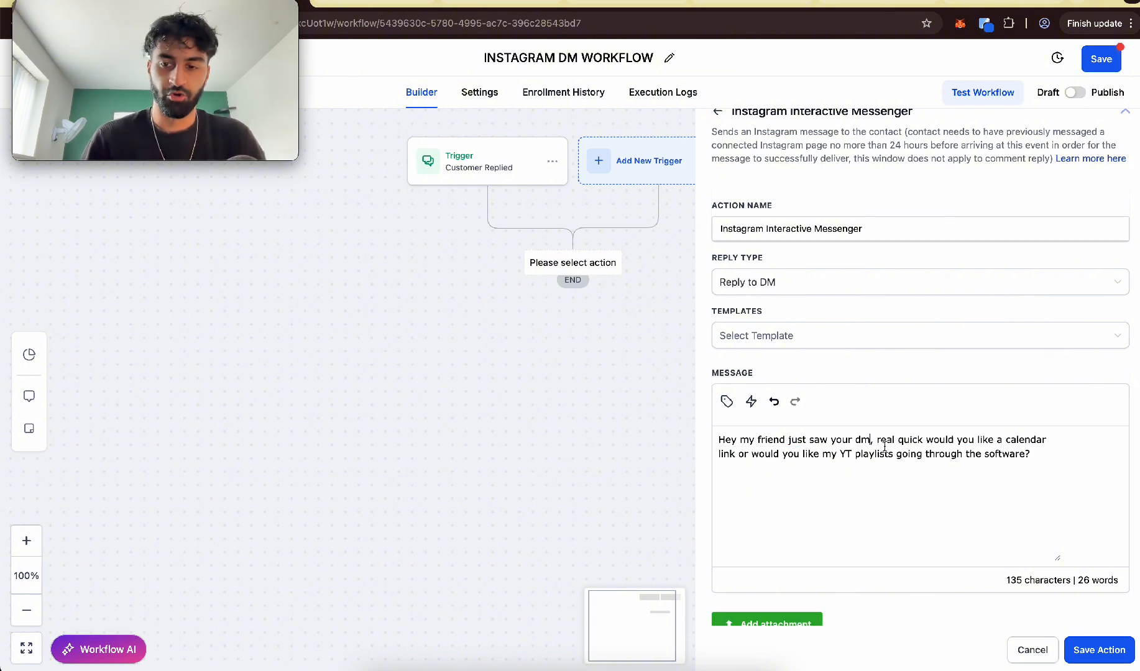
{"action": "left_click_drag", "start_coordinate": [744, 454], "coordinate": [911, 459]}
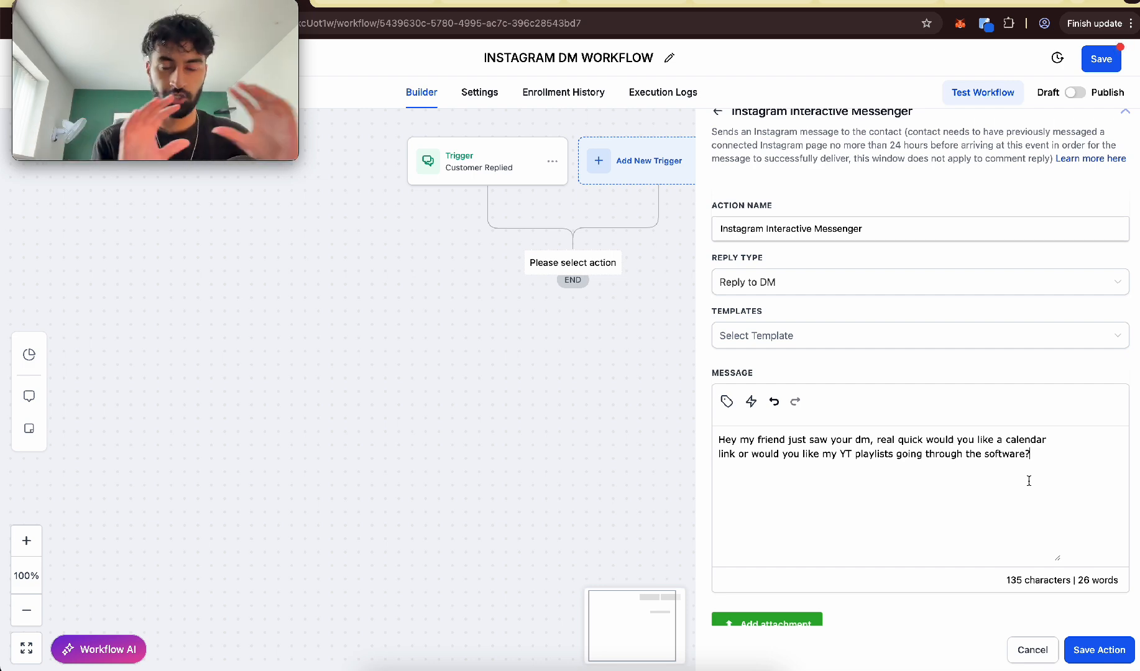
- Add Calendar Link and YT Playlists quick replies, set the wait to 5, and save
{"action": "scroll", "scroll_direction": "down", "scroll_amount": 3}
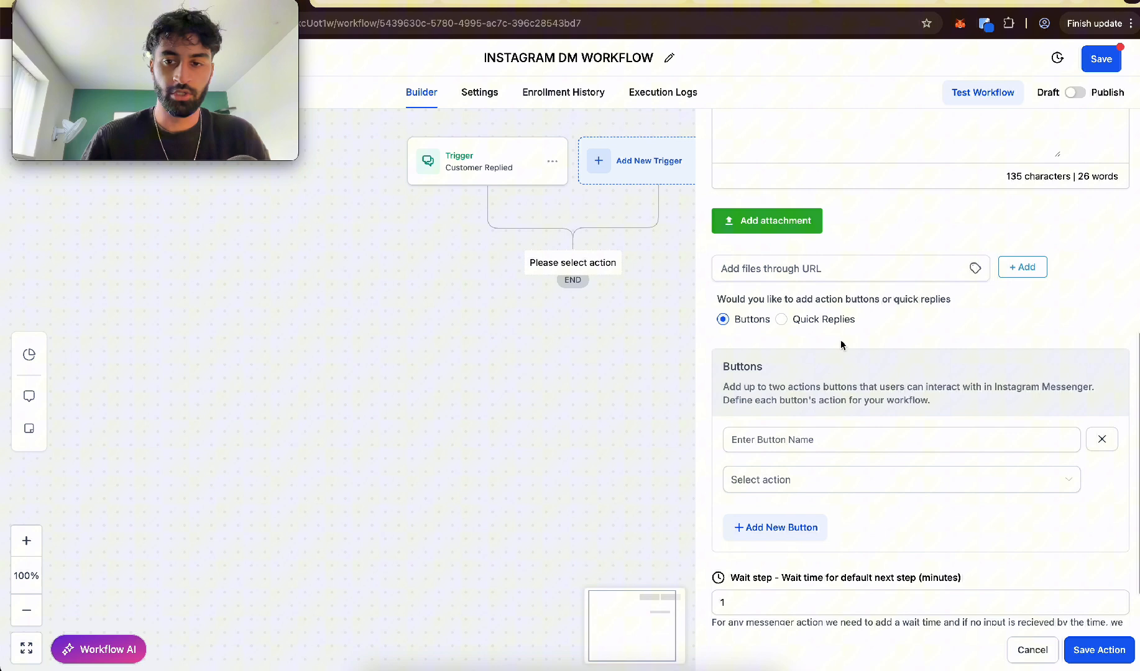
{"action": "left_click", "coordinate": [781, 319]}
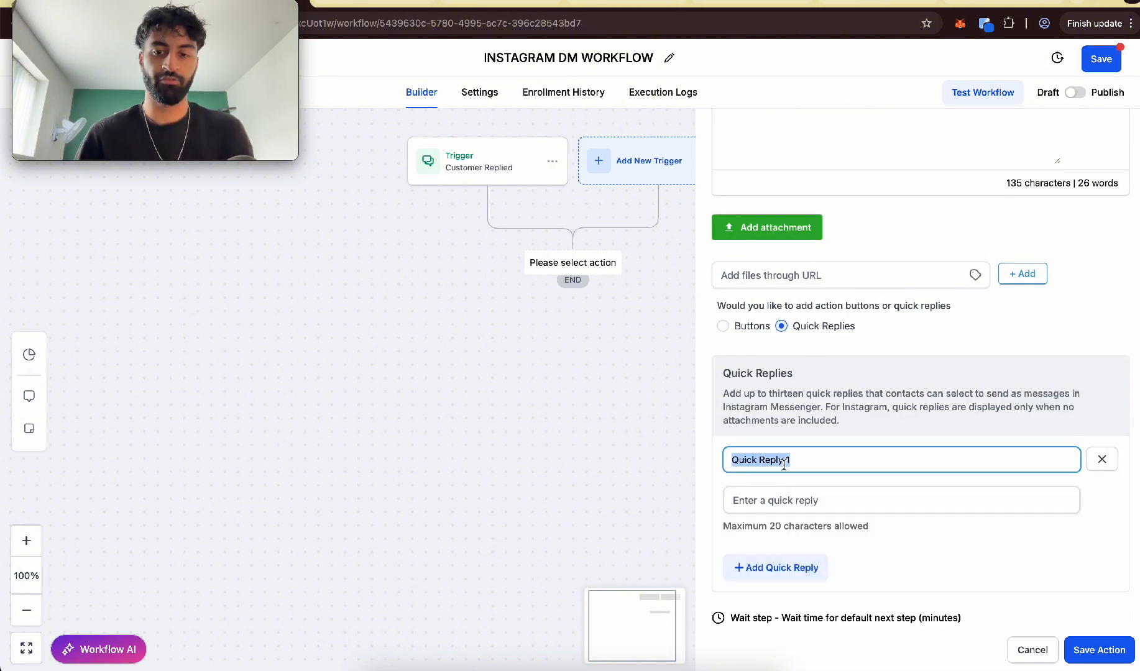
{"action": "type", "text": "c"}
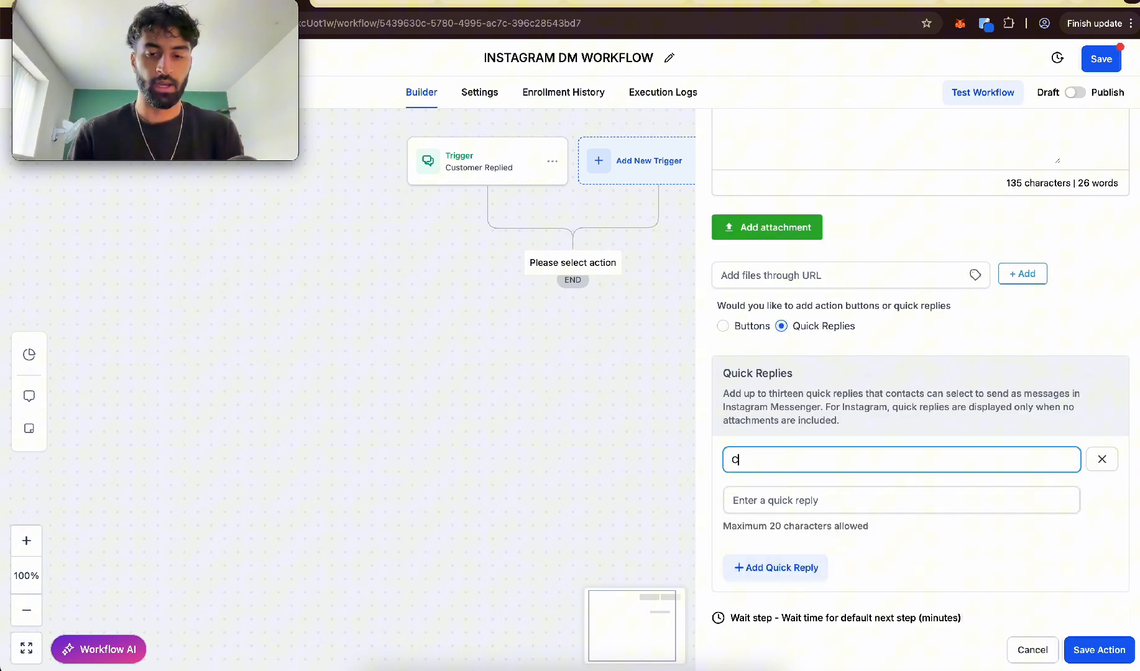
{"action": "type", "text": "Calendar Link"}
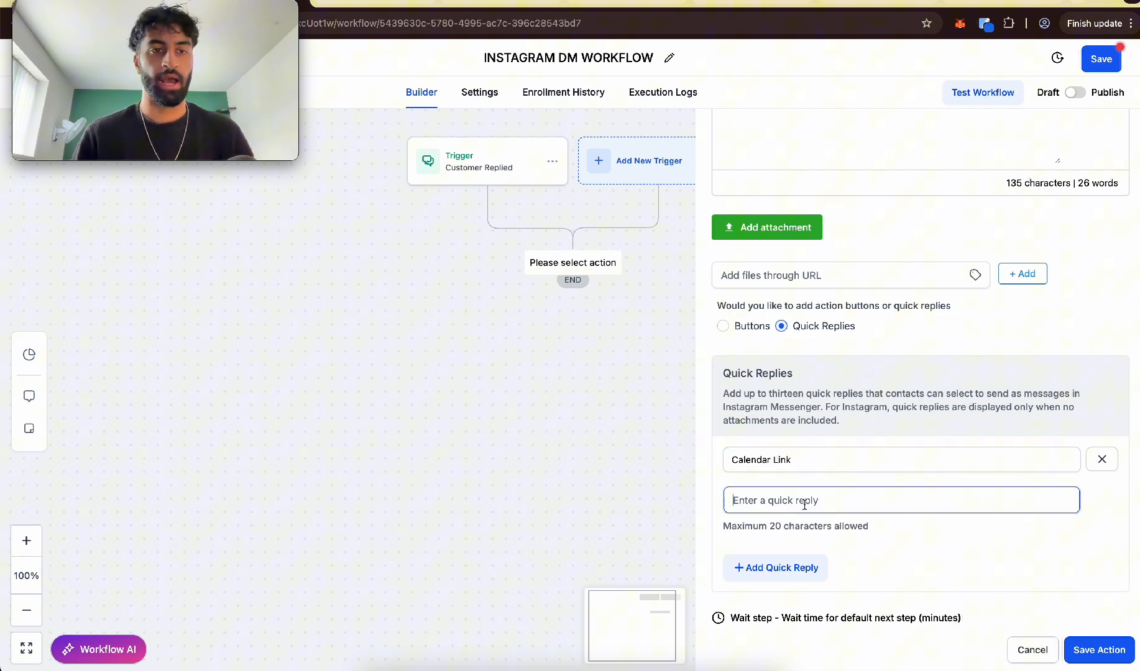
{"action": "type", "text": "Calendar Link"}
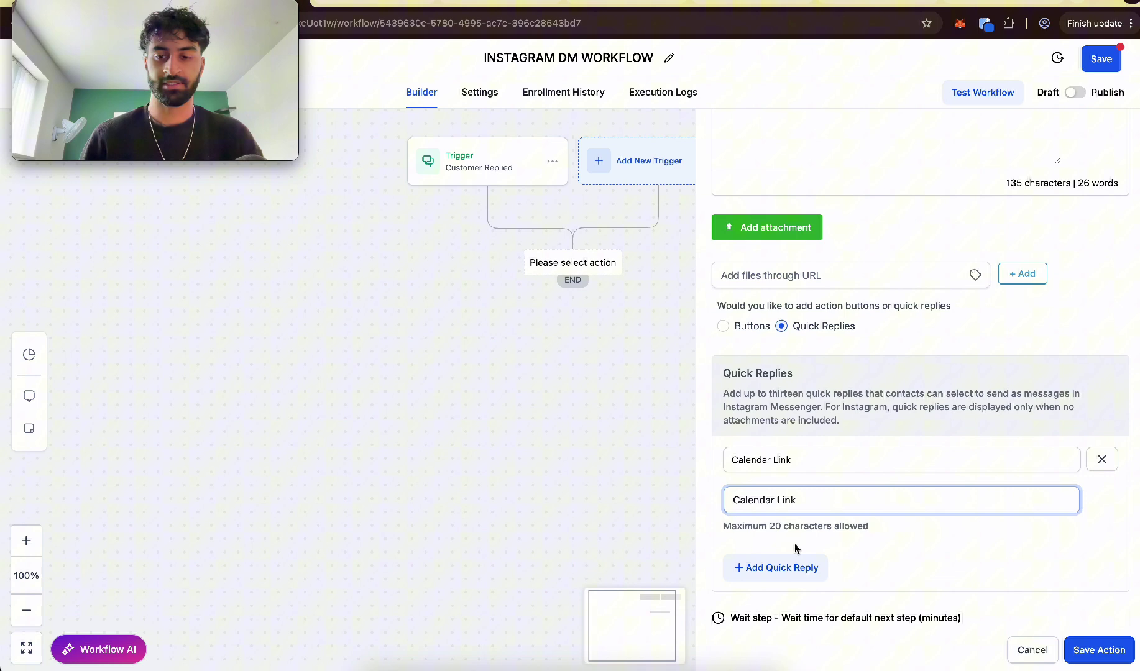
{"action": "left_click", "coordinate": [775, 567]}
{"action": "type", "text": "YT Playlists"}
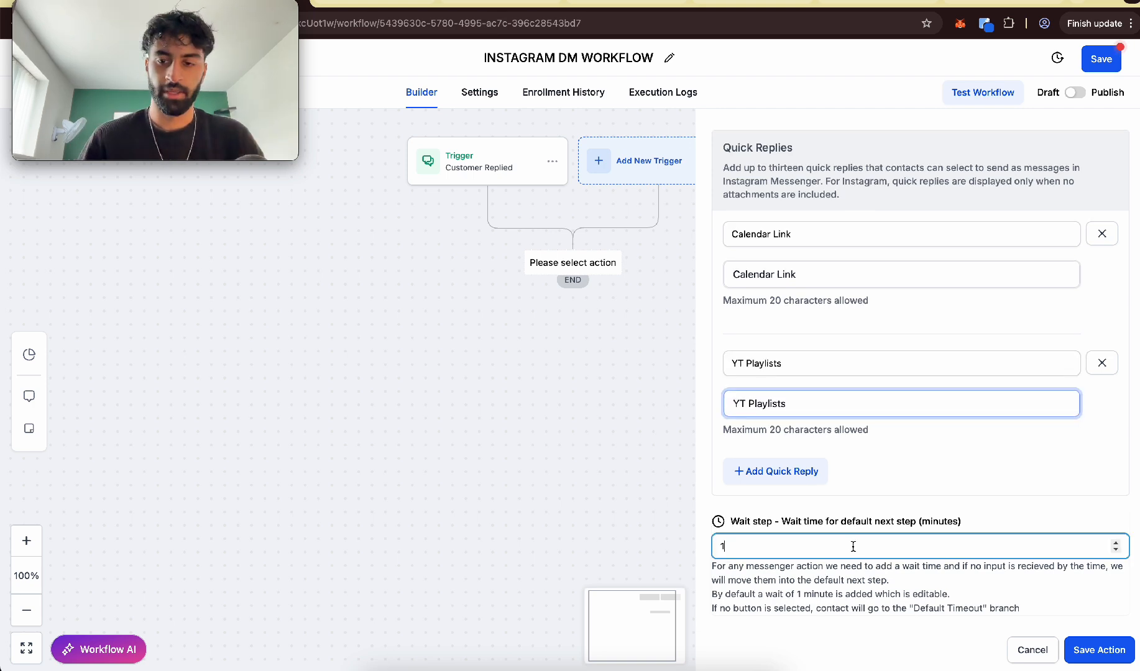
{"action": "type", "text": "5"}
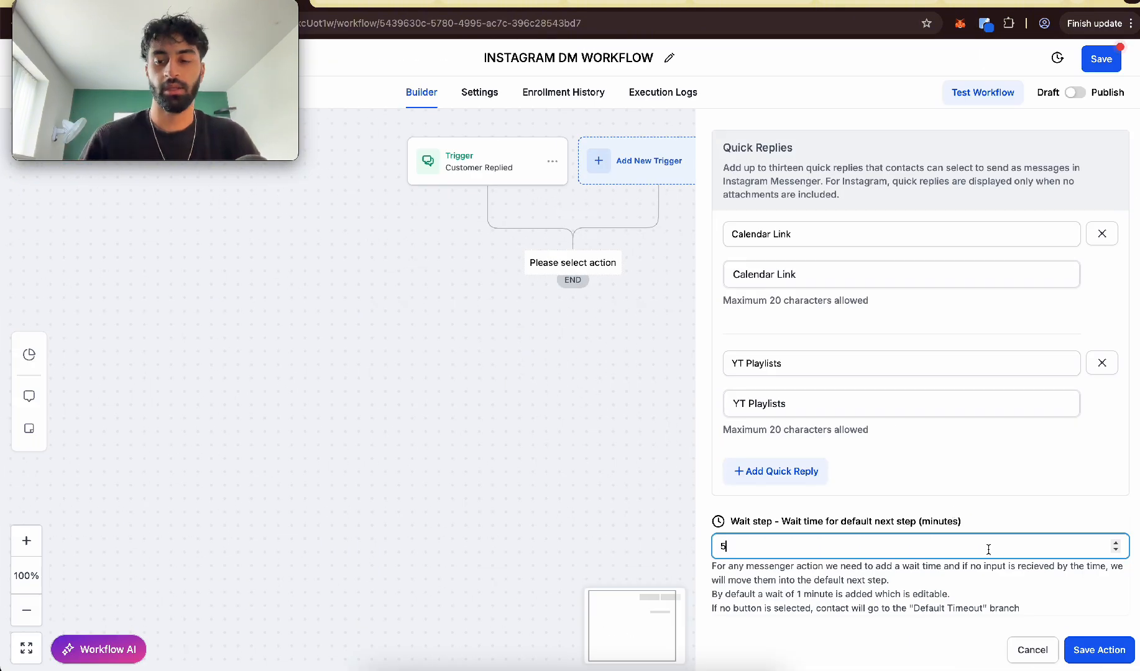
{"action": "left_click", "coordinate": [1099, 650]}
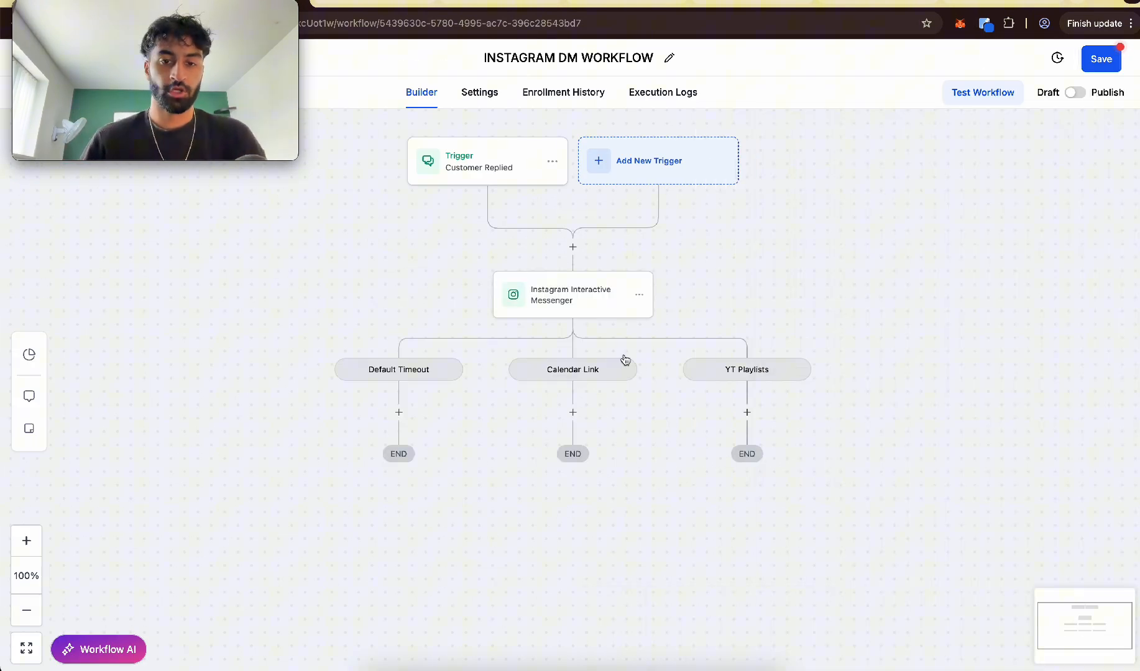
{"action": "mouse_move", "coordinate": [709, 382]}
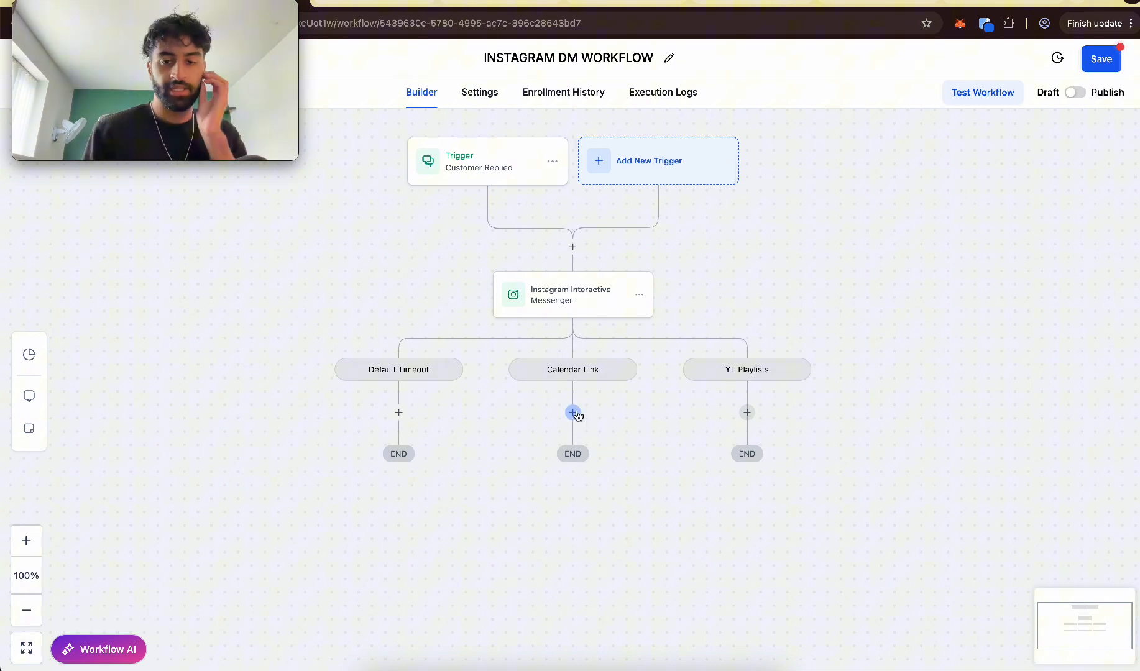
- Under Calendar Link, add an Instagram Interactive Messenger with a 'Calendar link' booking-page button
{"action": "left_click", "coordinate": [573, 412]}
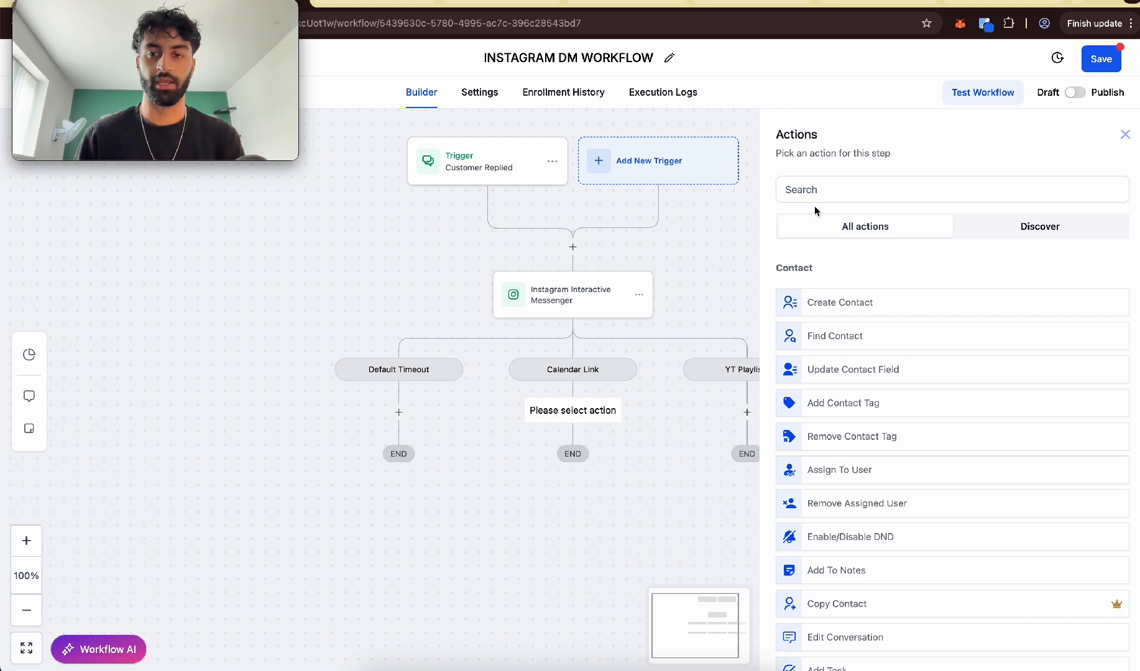
{"action": "type", "text": "i"}
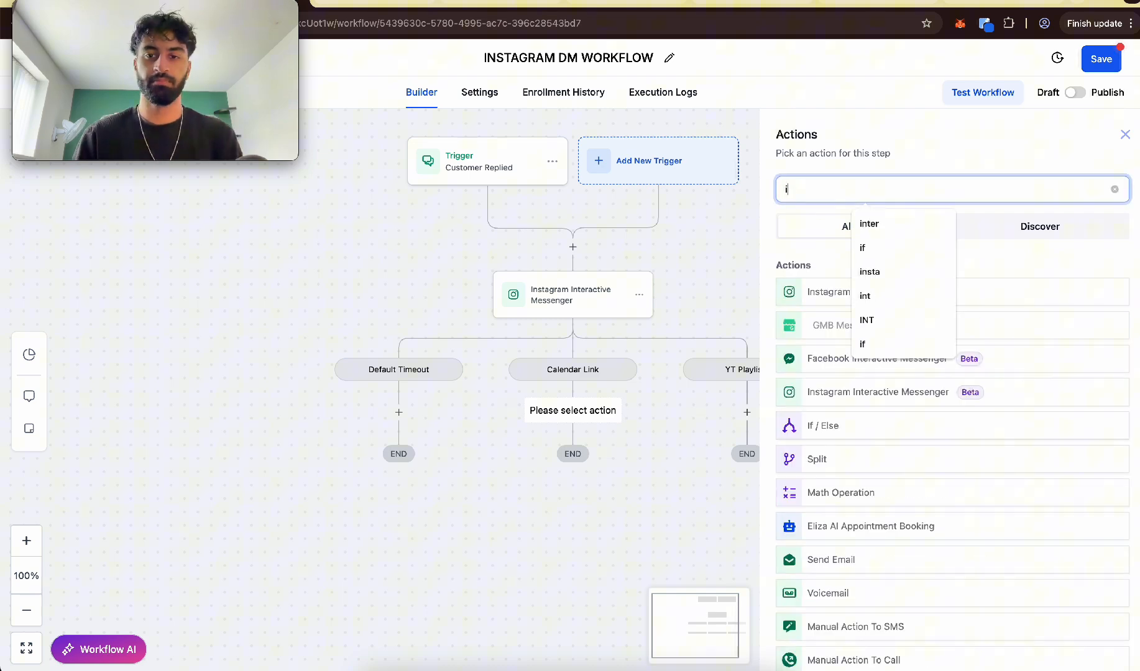
{"action": "type", "text": "ns"}
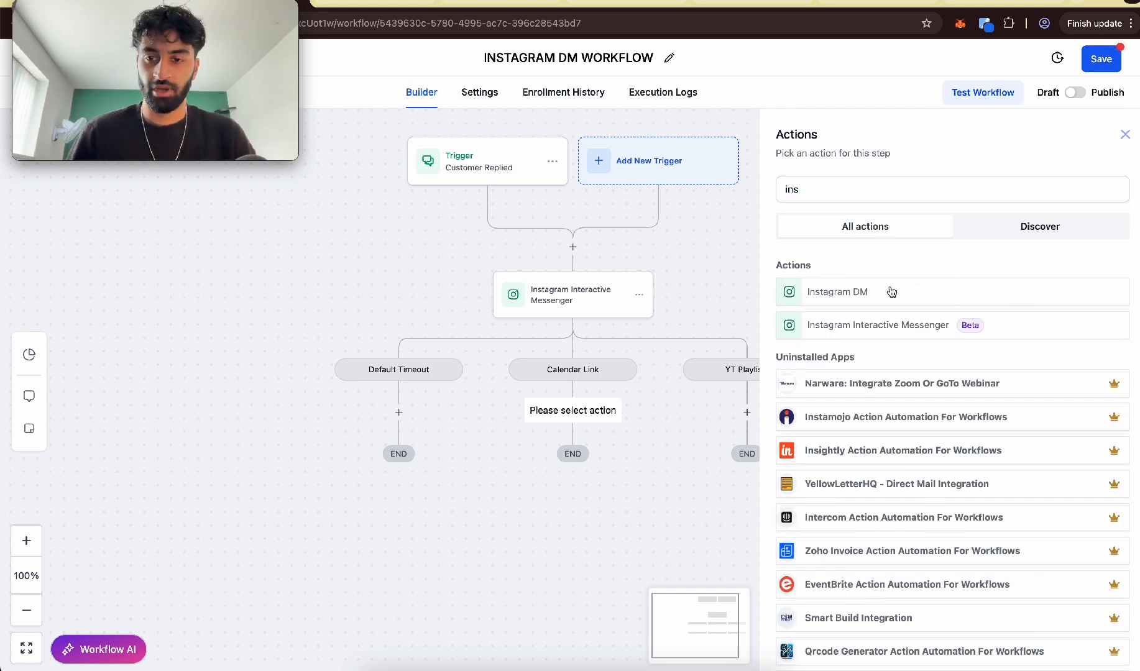
{"action": "mouse_move", "coordinate": [915, 331]}
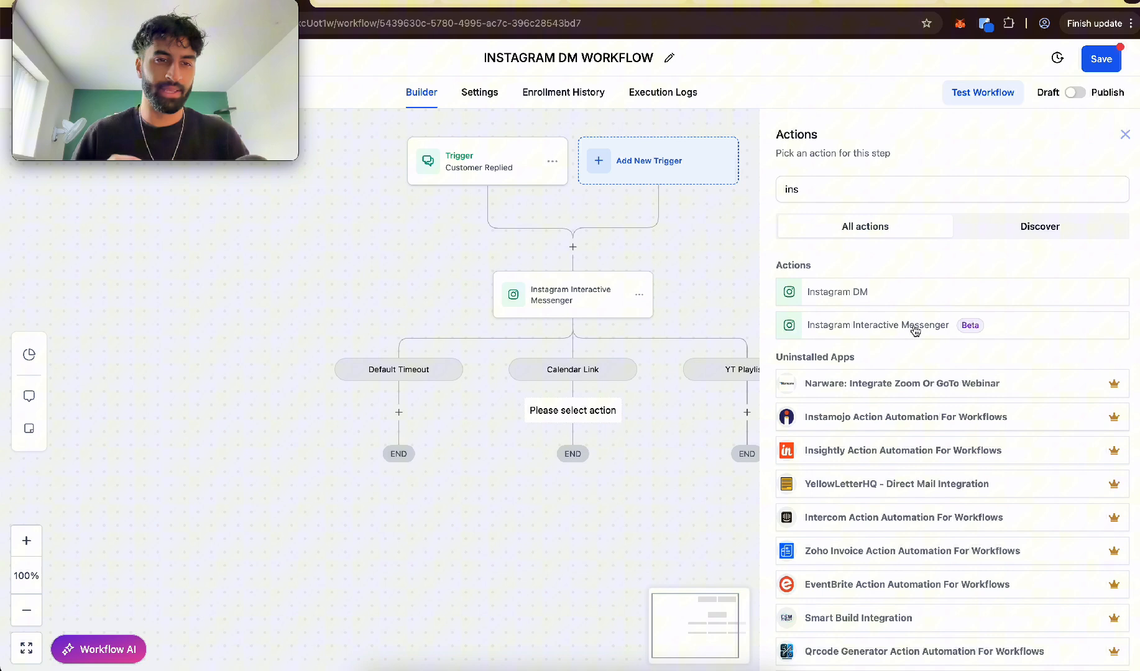
{"action": "left_click", "coordinate": [877, 325]}
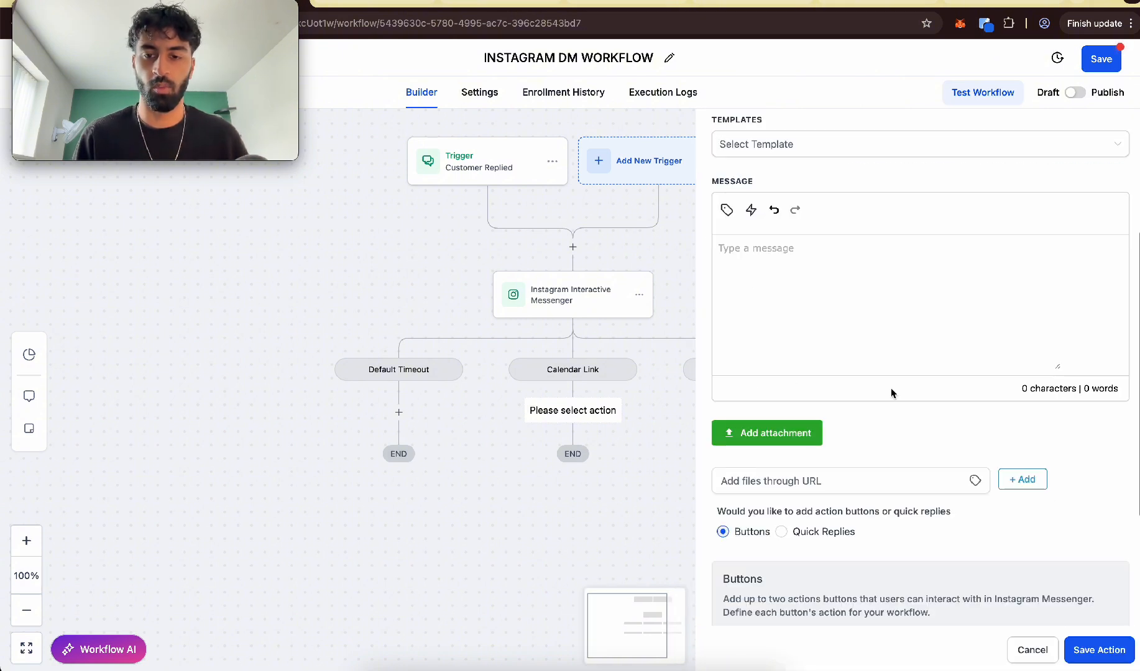
{"action": "scroll", "scroll_direction": "down", "scroll_amount": 3}
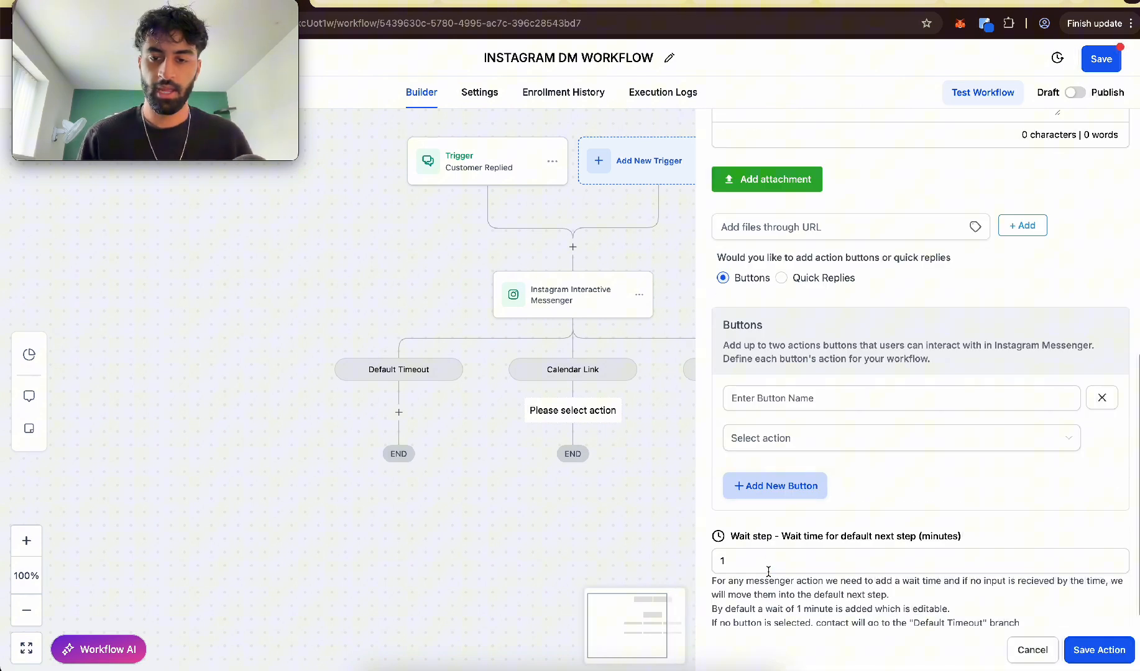
{"action": "type", "text": "c"}
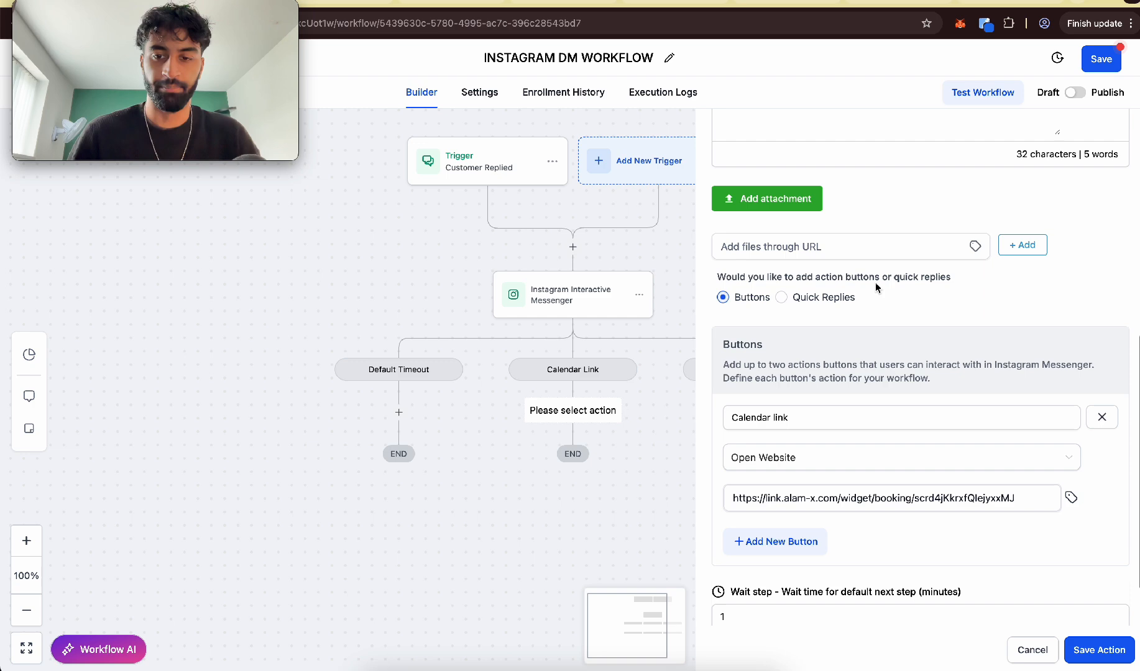
{"action": "scroll", "scroll_direction": "down", "scroll_amount": 3}
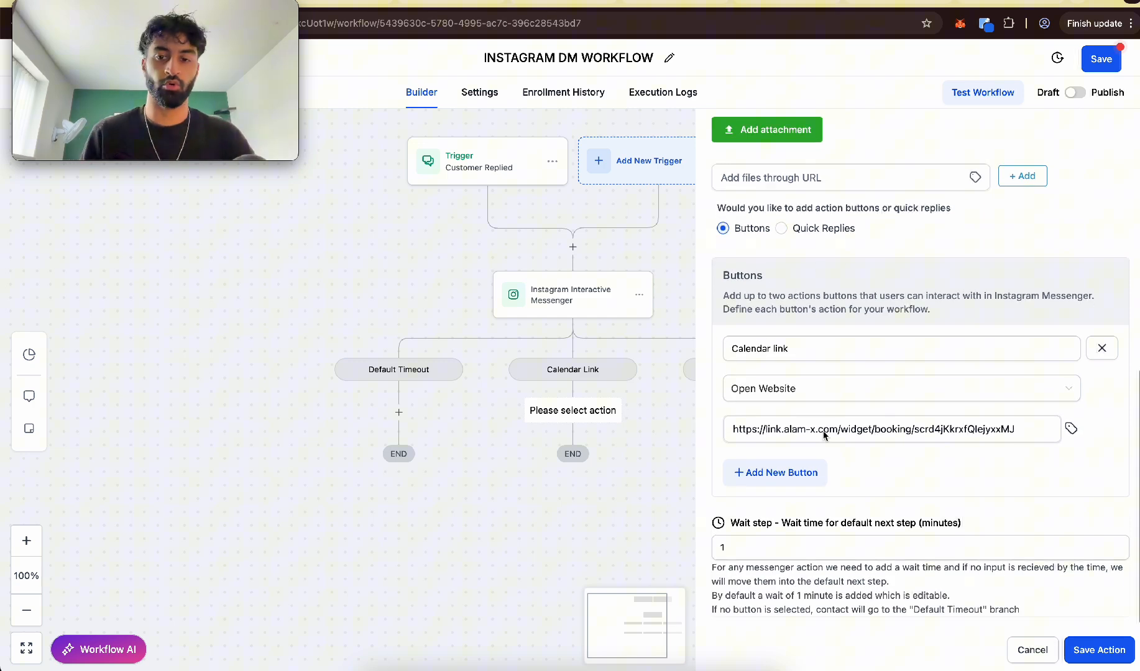
{"action": "mouse_move", "coordinate": [871, 470]}
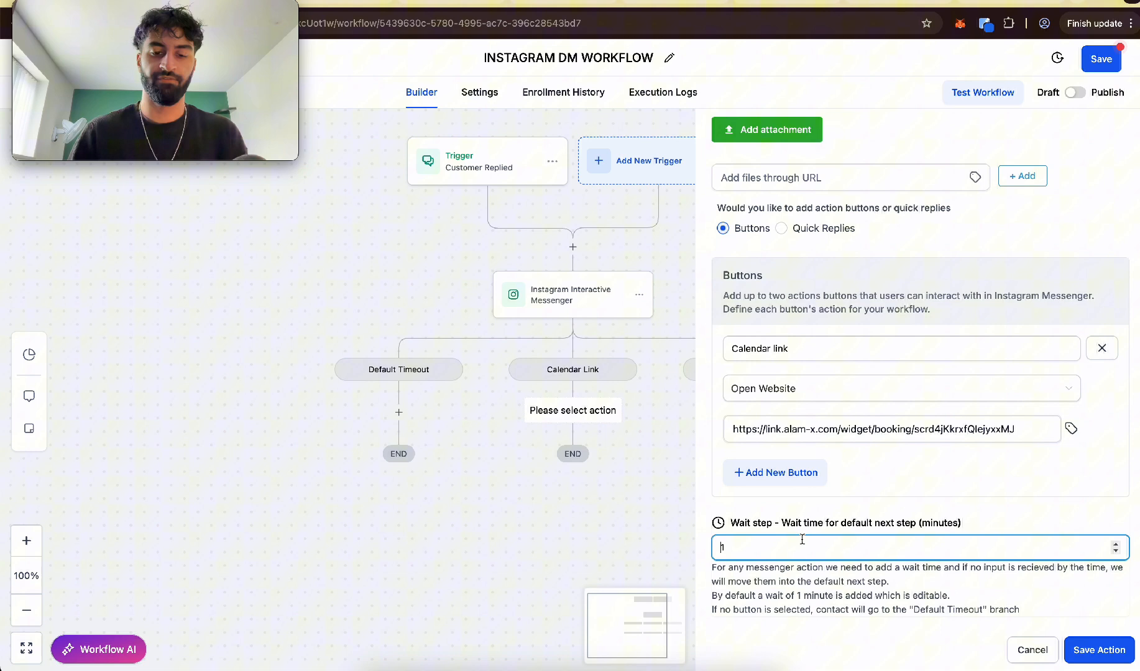
{"action": "type", "text": "5"}
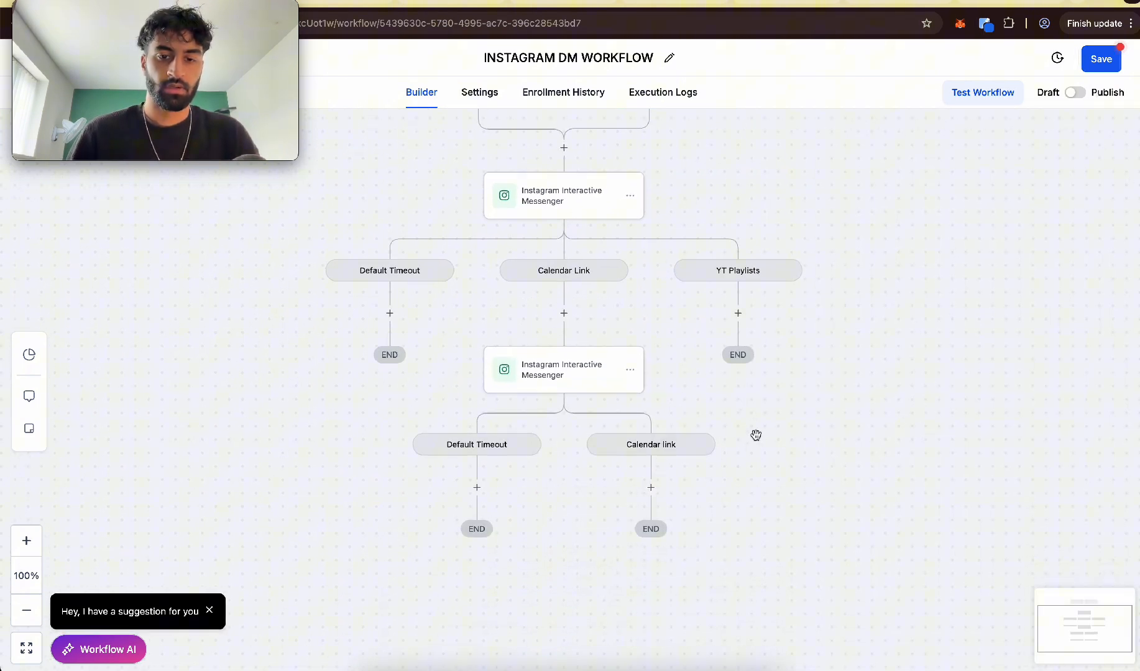
{"action": "mouse_move", "coordinate": [651, 487]}
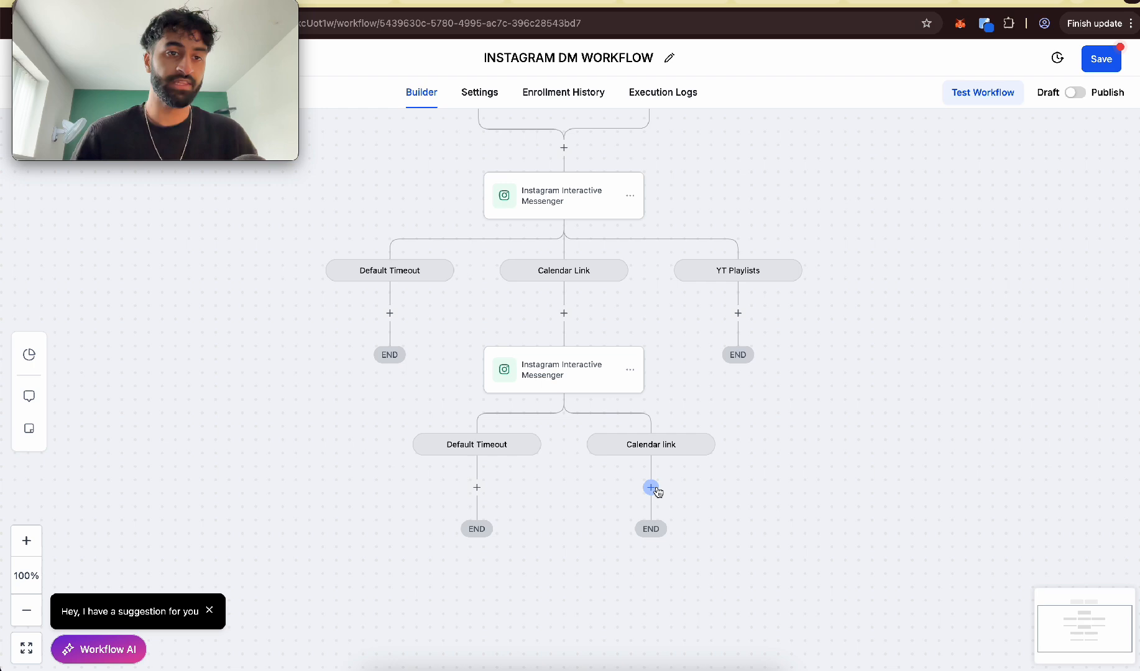
- Add a Wait step under the Calendar link branch
{"action": "left_click", "coordinate": [651, 488]}
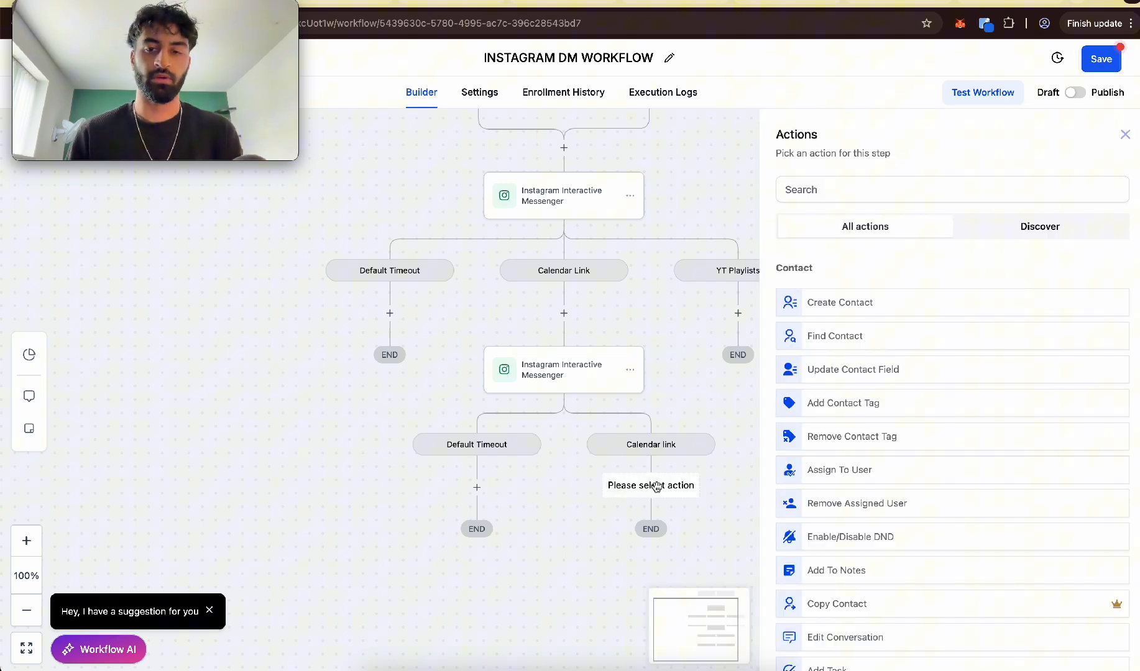
{"action": "type", "text": "wai"}
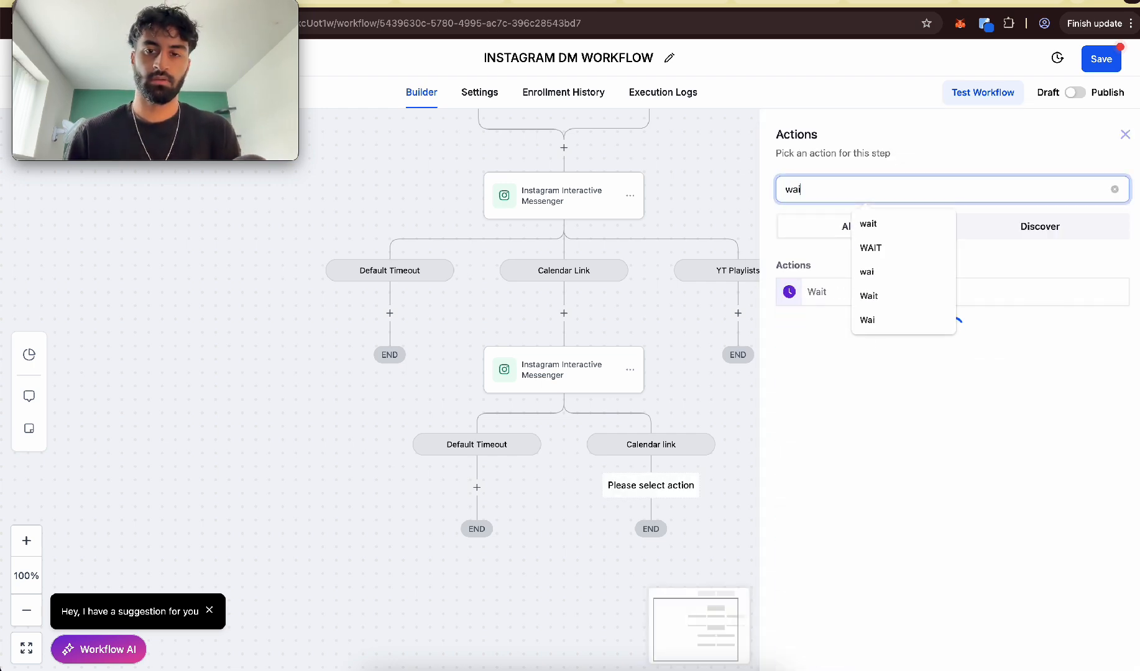
{"action": "left_click", "coordinate": [816, 292]}
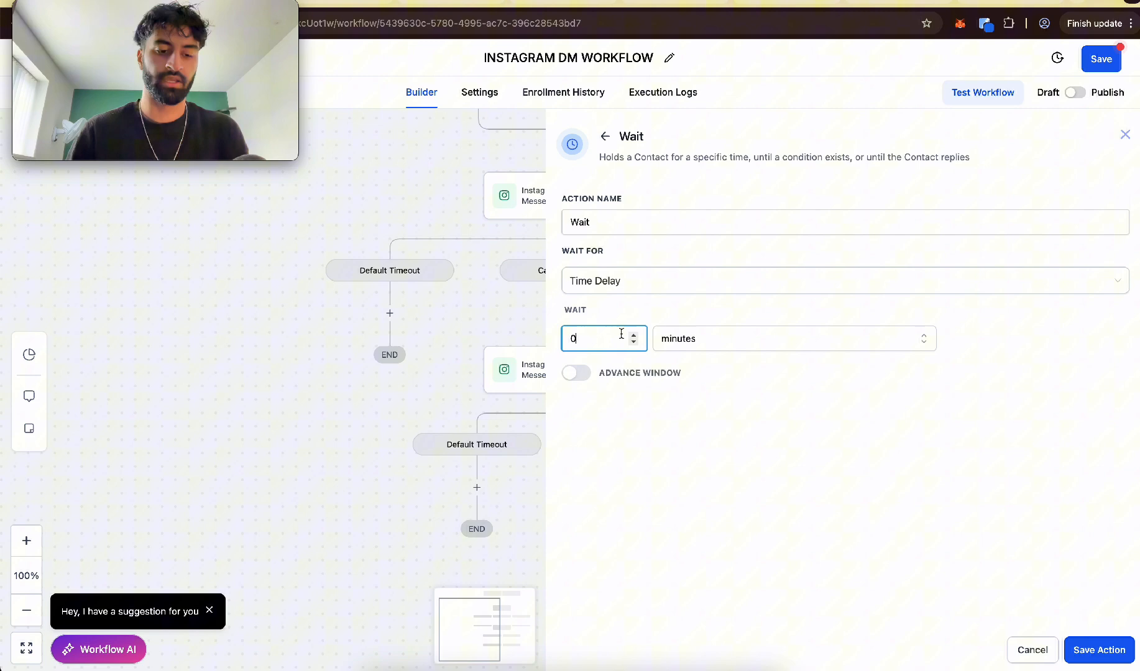
{"action": "left_click", "coordinate": [1098, 667]}
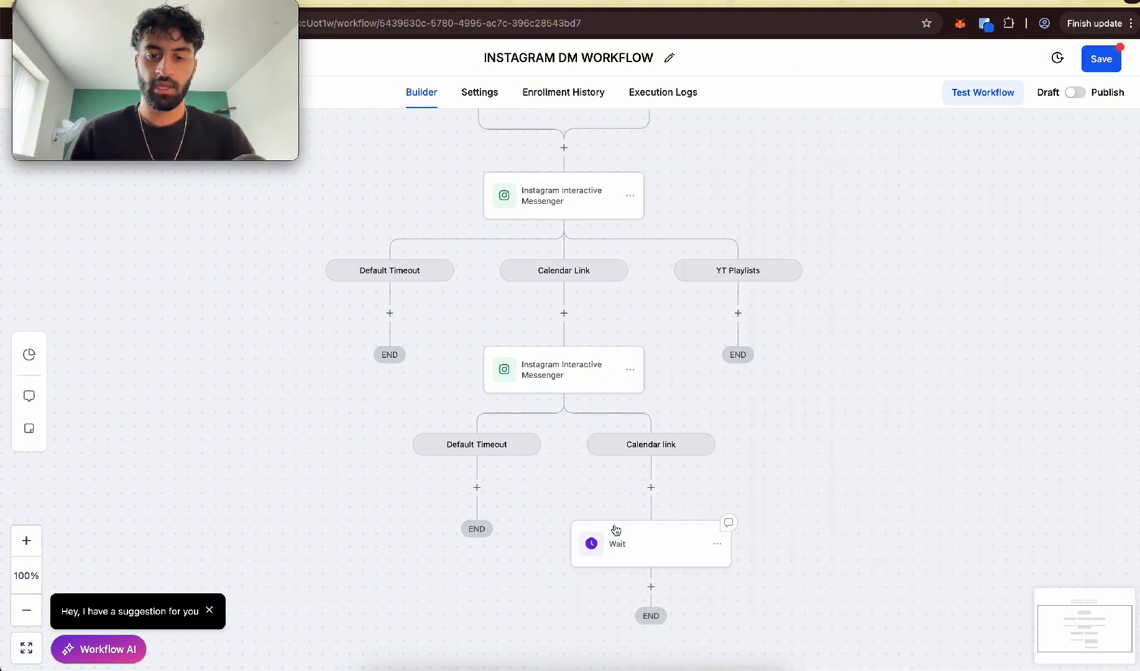
- Add an Instagram DM saying 'Looking forward for our call :)' after the Wait
{"action": "left_click", "coordinate": [651, 487]}
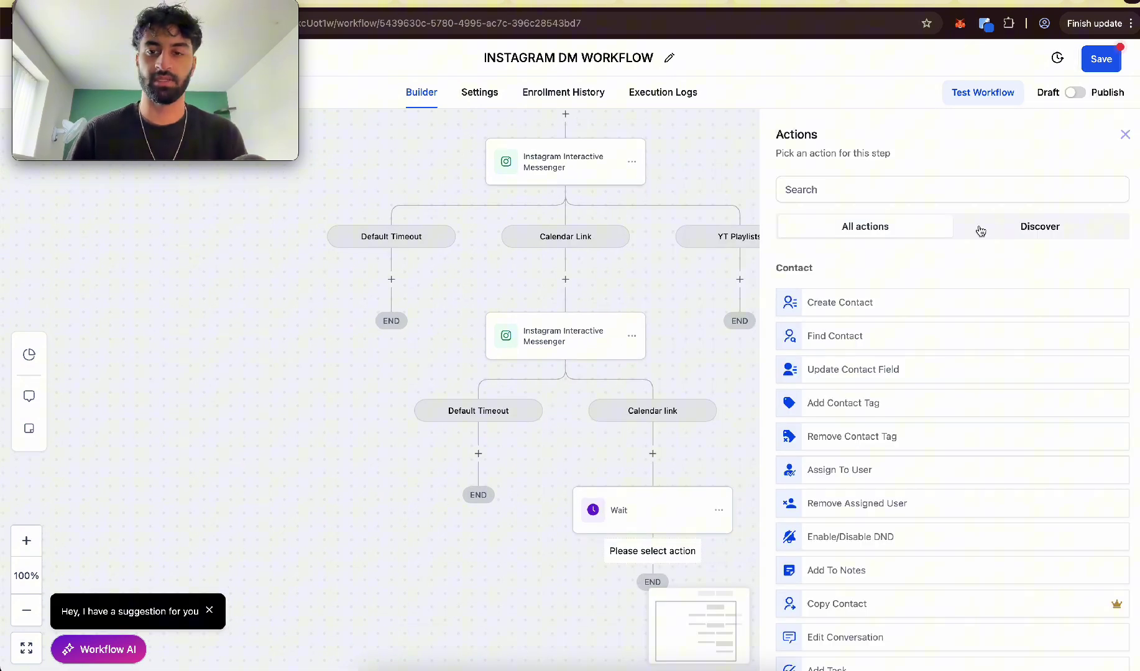
{"action": "type", "text": "ins"}
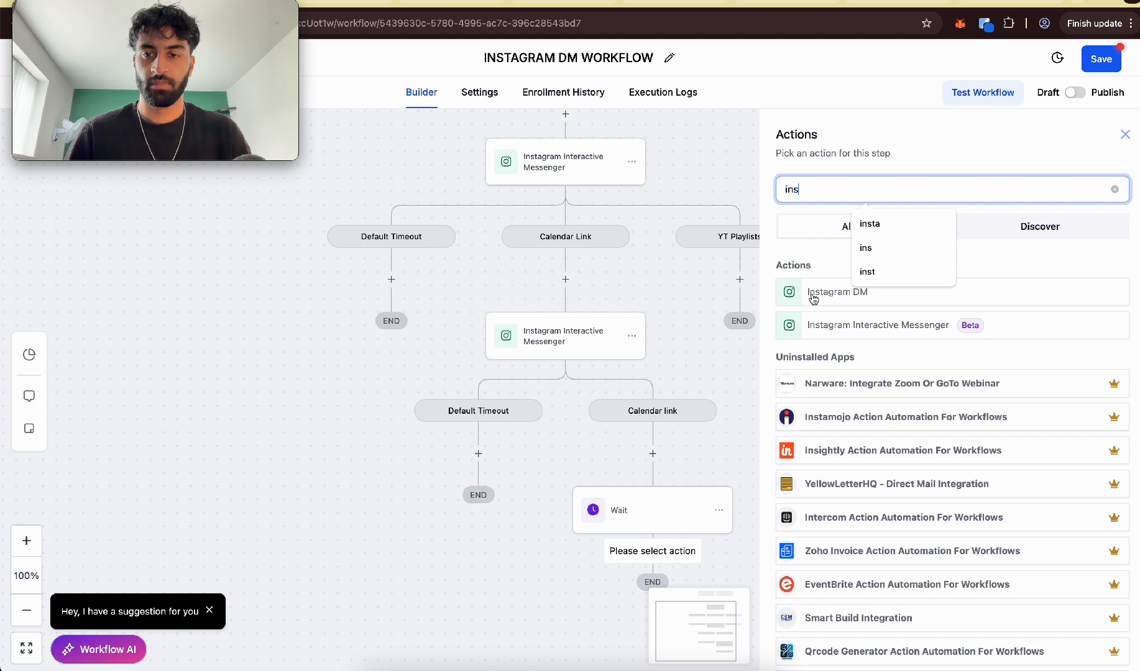
{"action": "left_click", "coordinate": [837, 292]}
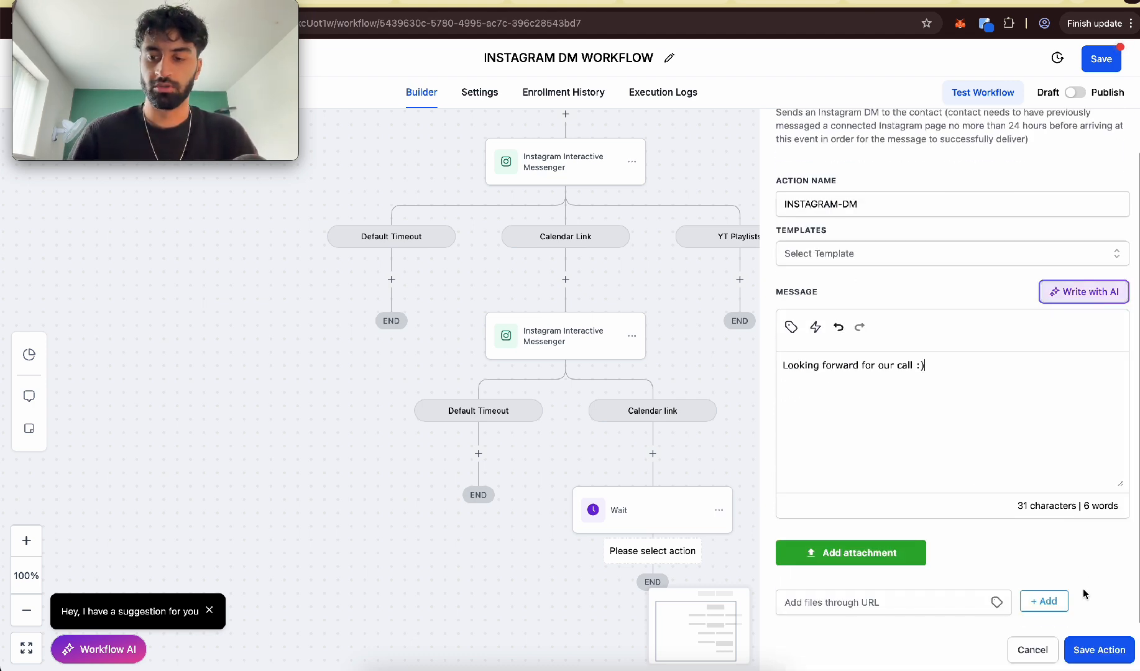
{"action": "left_click", "coordinate": [1098, 650]}
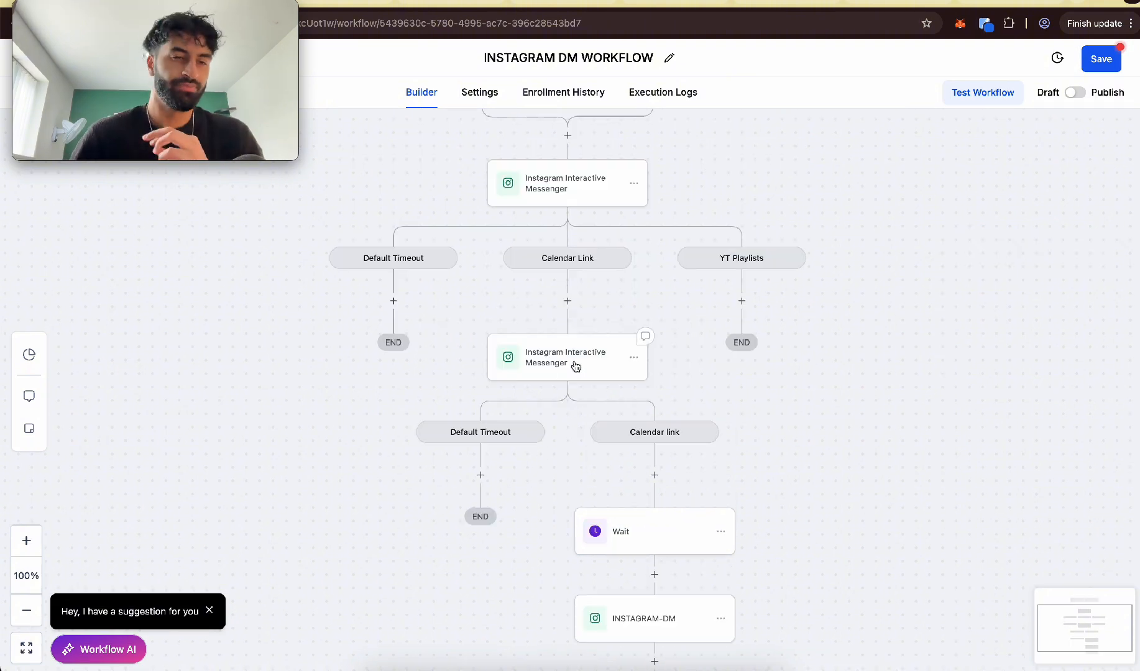
{"action": "mouse_move", "coordinate": [572, 202]}
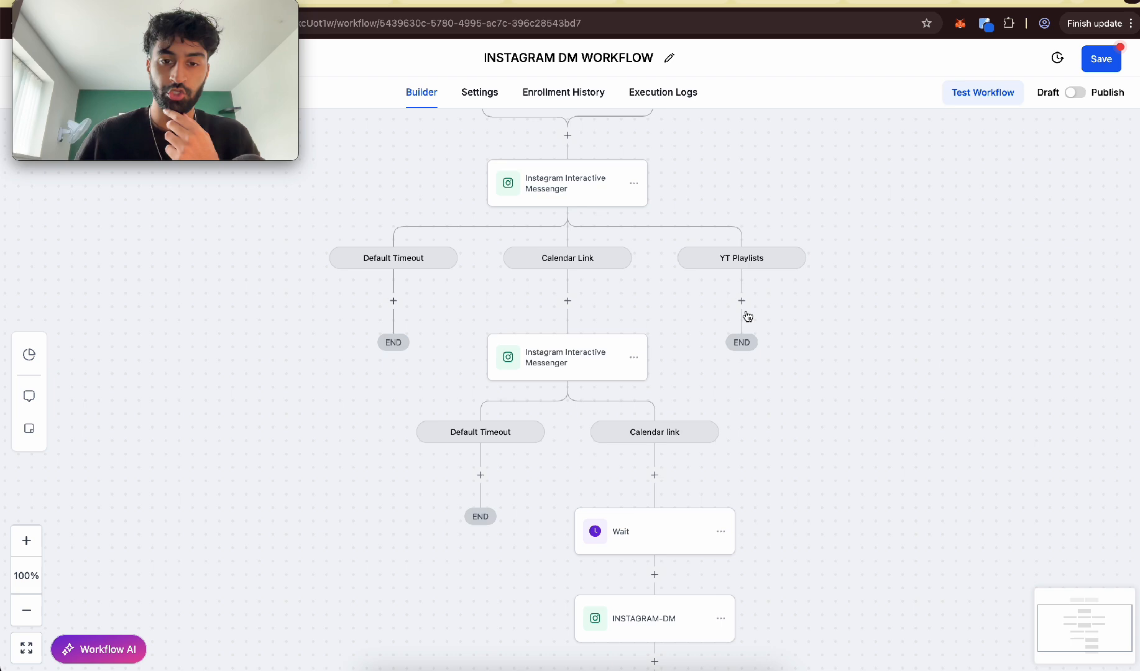
- Copy the Calendar Link messenger chain under YT Playlists and reword it to 'YT PLAY…'
{"action": "left_click", "coordinate": [633, 358]}
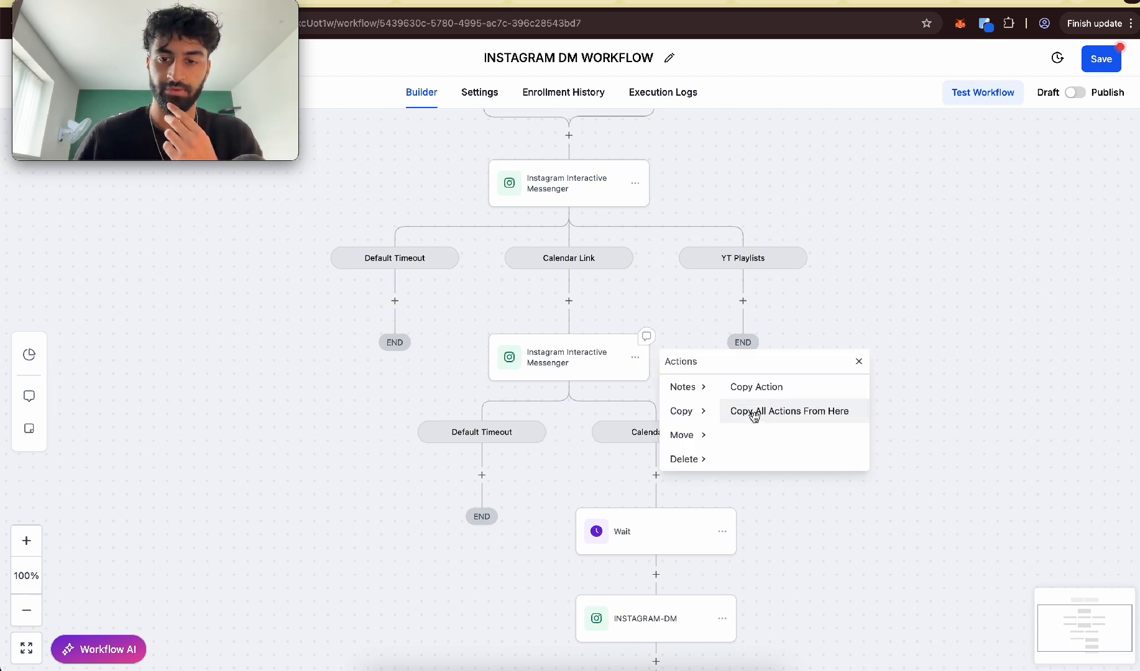
{"action": "left_click", "coordinate": [789, 411]}
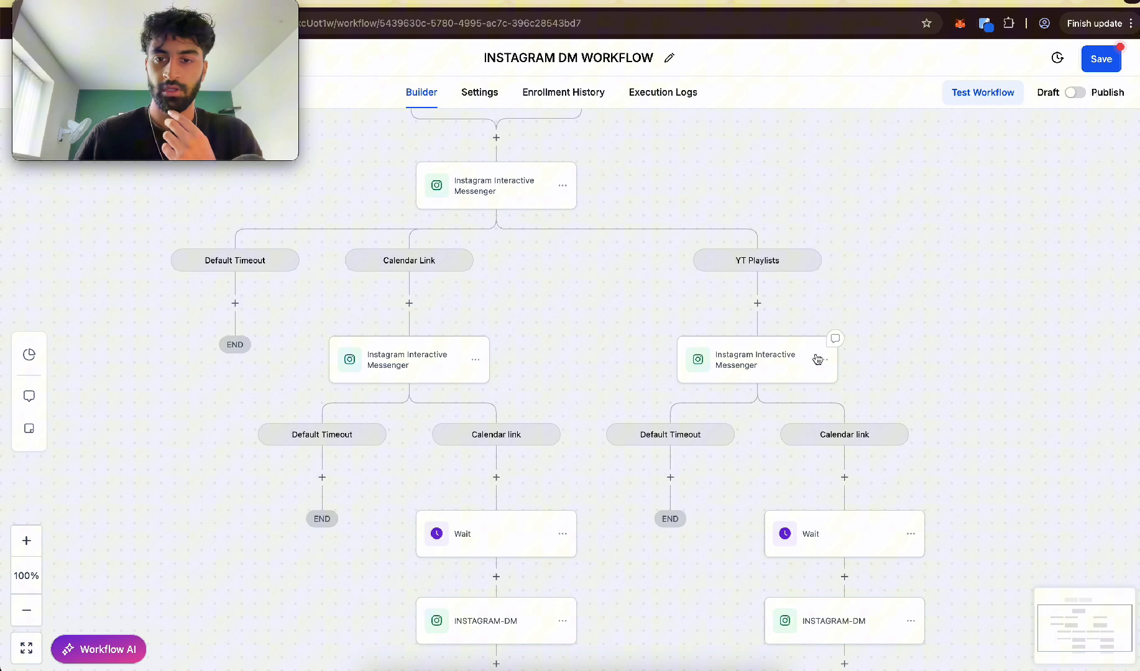
{"action": "left_click", "coordinate": [755, 359]}
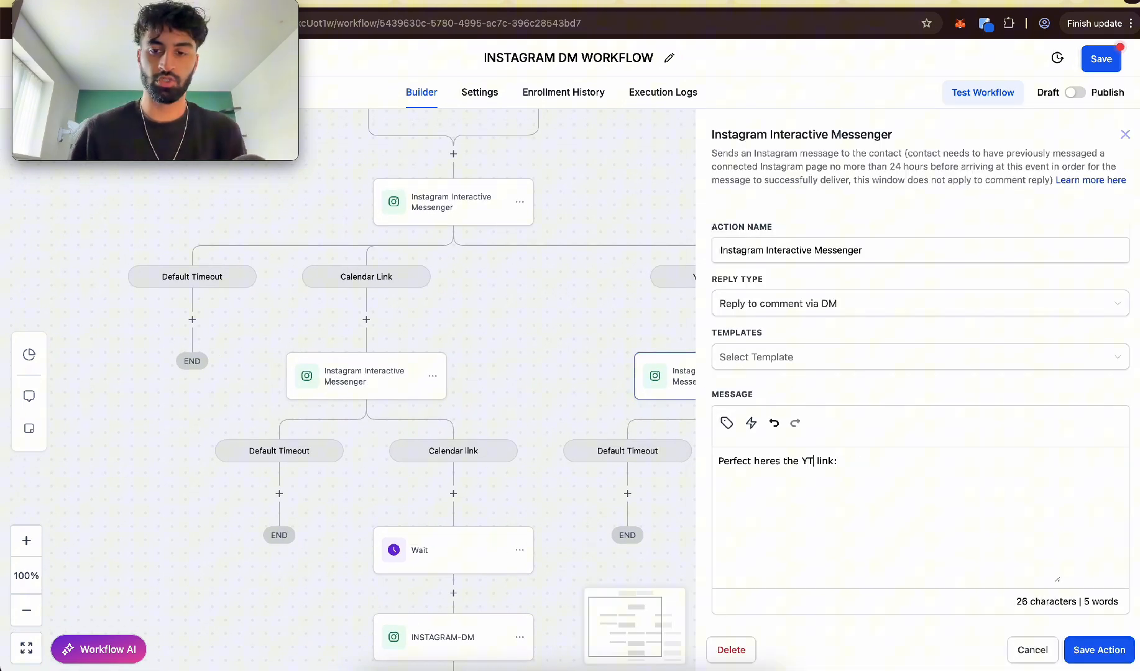
{"action": "key", "text": "Backspace"}
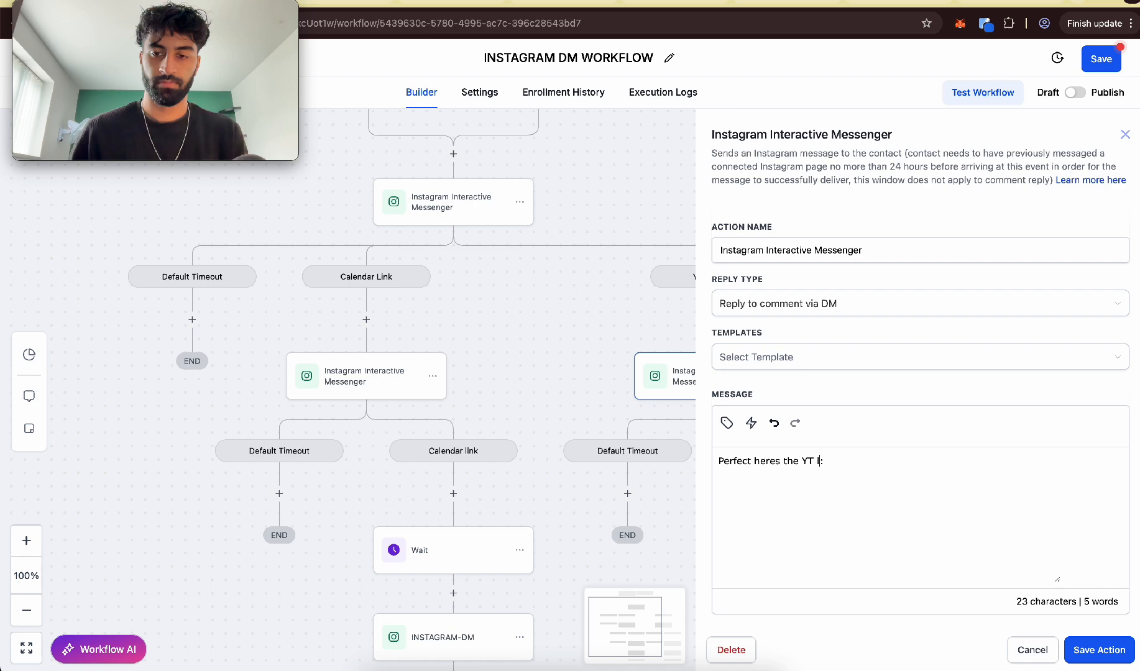
{"action": "type", "text": "Play"}
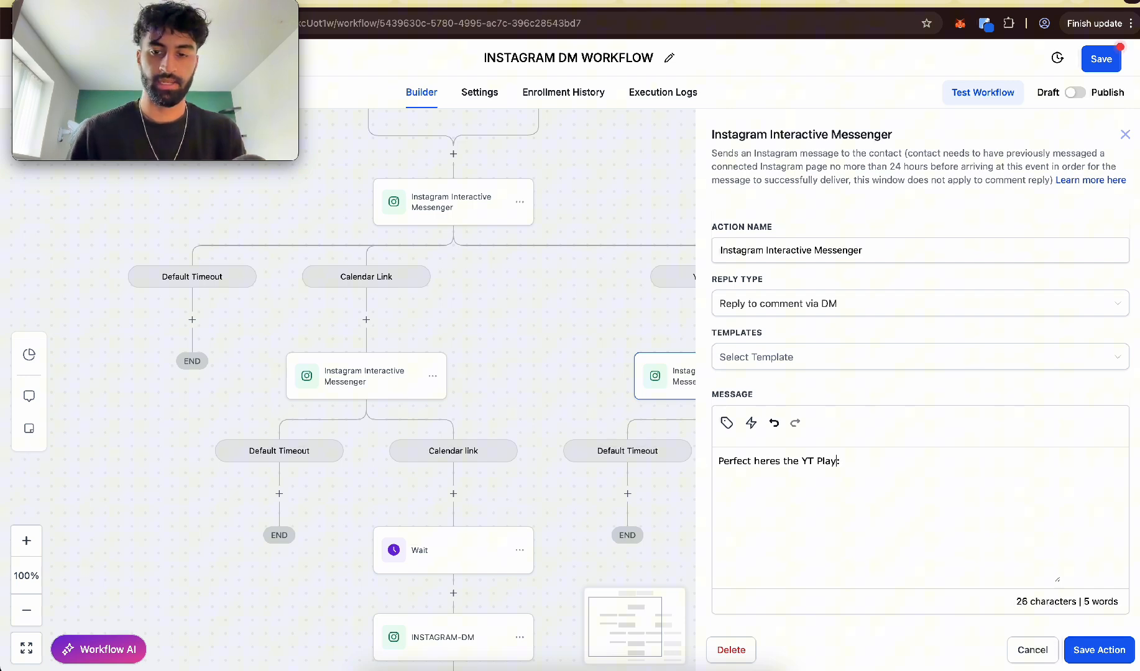
{"action": "scroll", "scroll_direction": "down", "scroll_amount": 3}
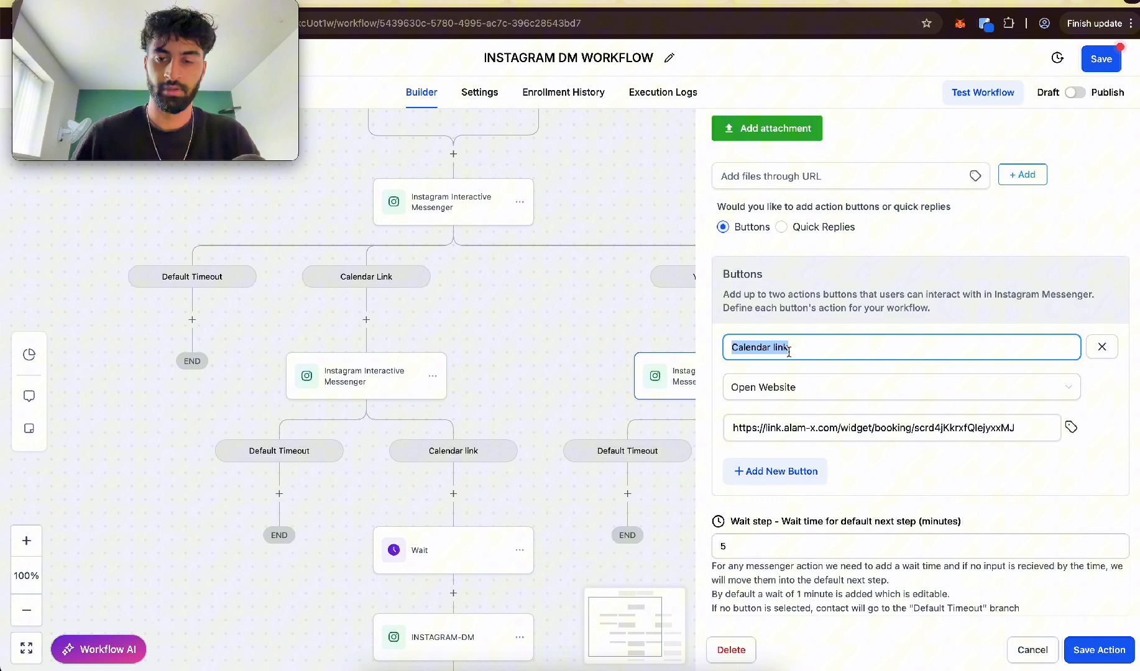
{"action": "type", "text": "YT PLAY"}
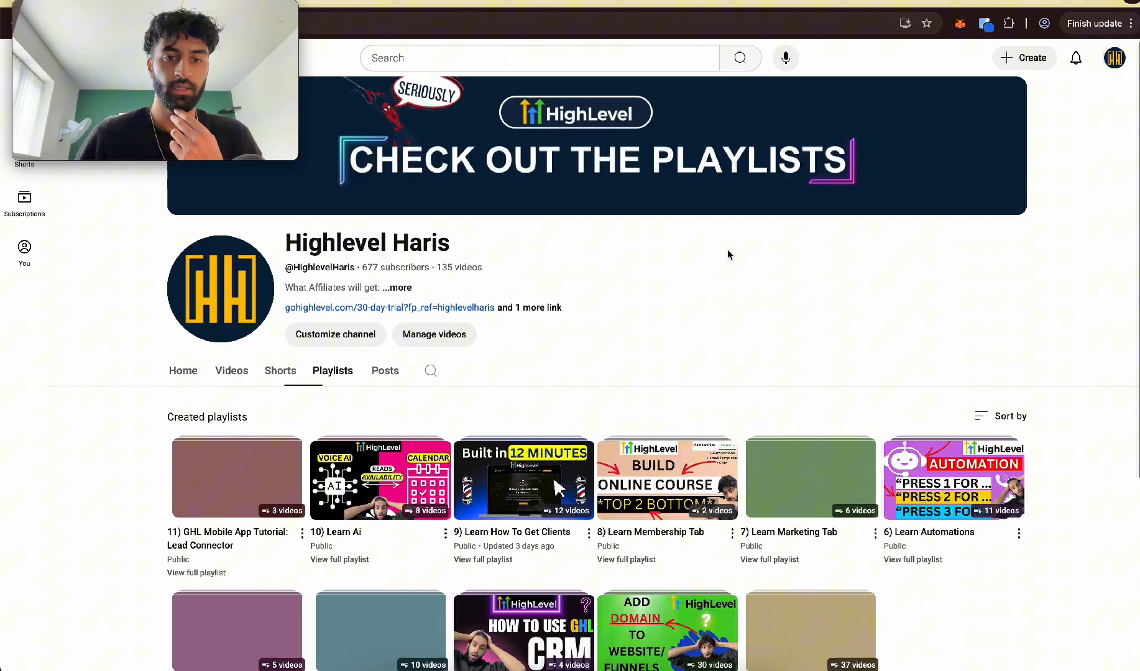
- Scroll through the YouTube channel's list of playlists
{"action": "scroll", "scroll_direction": "down", "scroll_amount": 3}
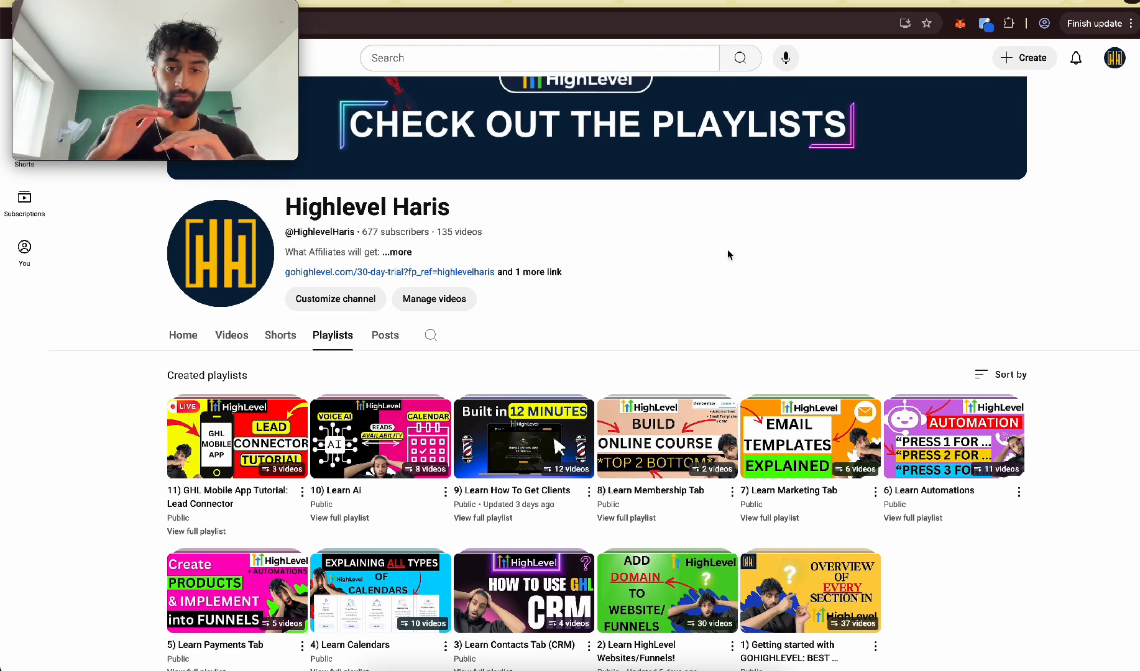
{"action": "scroll", "scroll_direction": "down", "scroll_amount": 3}
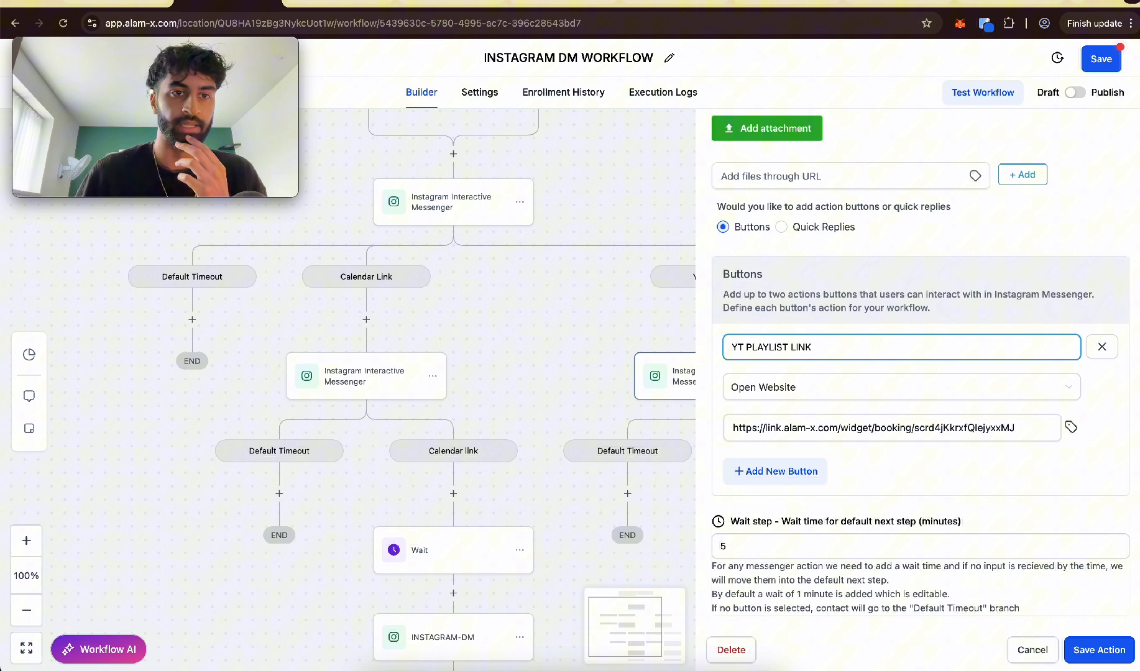
{"action": "triple_click", "coordinate": [892, 428]}
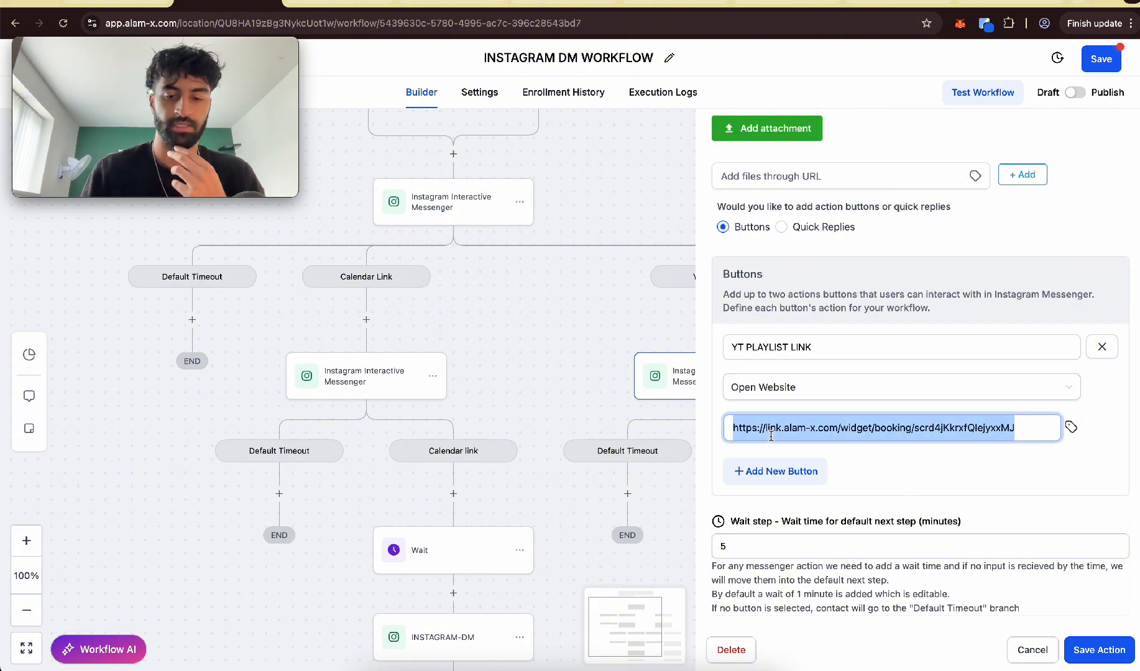
{"action": "type", "text": "https://www.youtube.com/@HighlevelHaris/playlists"}
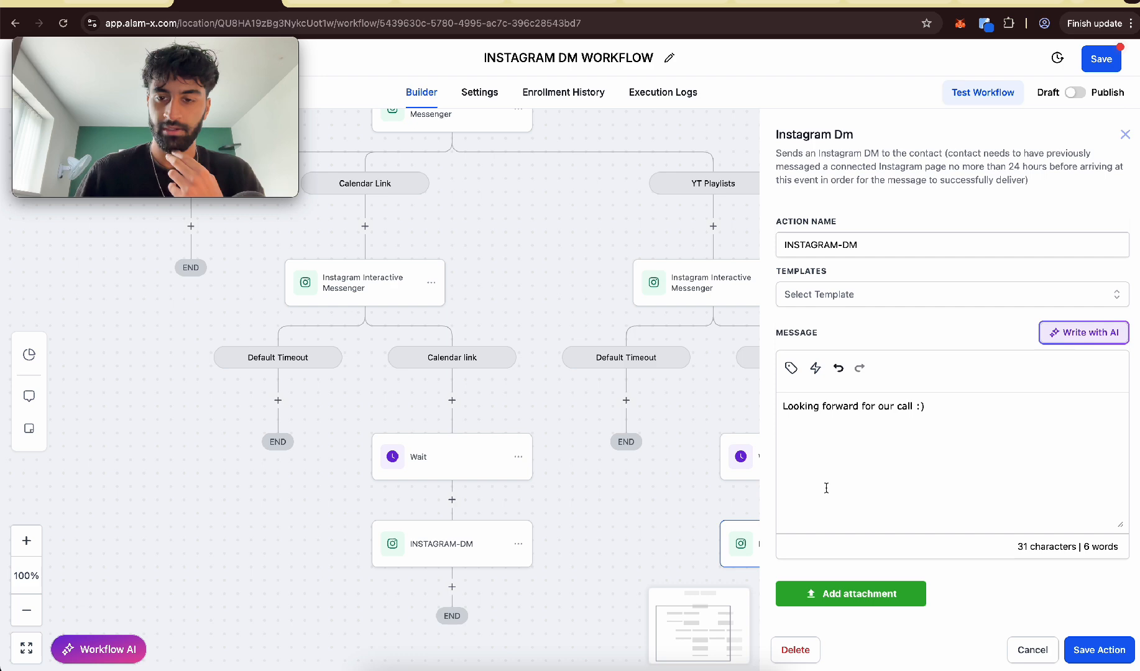
{"action": "type", "text": "These playlists ive spent alot of time because its exactly what I wanted when i started .. just nice simple playlists covering everything, any questions lmk"}
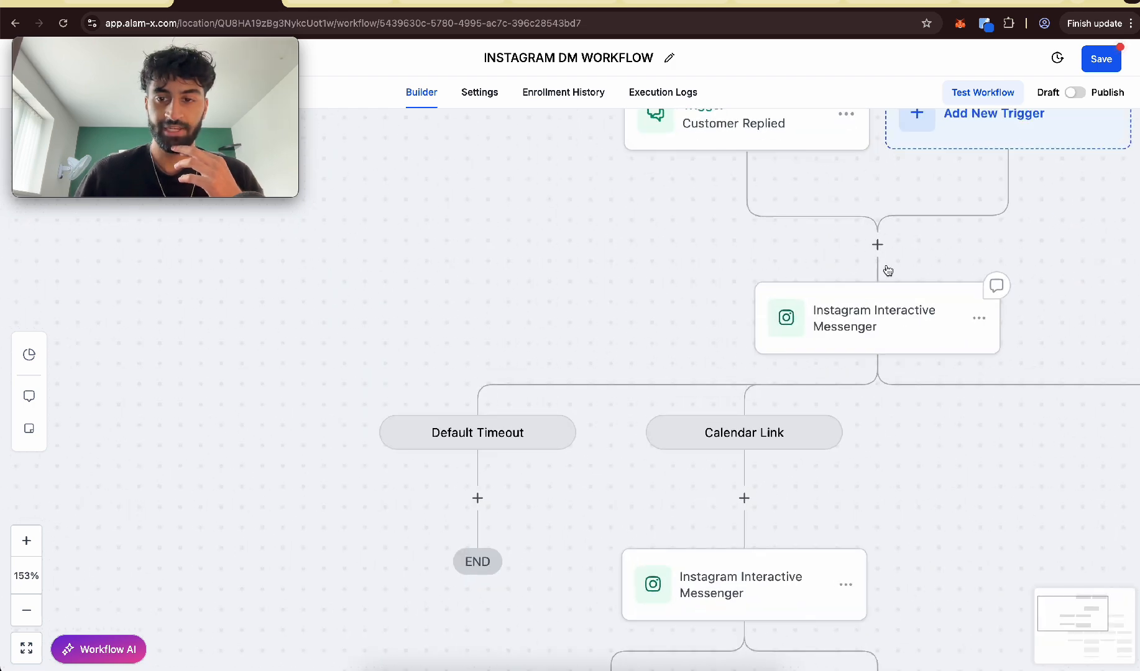
{"action": "mouse_move", "coordinate": [860, 280]}
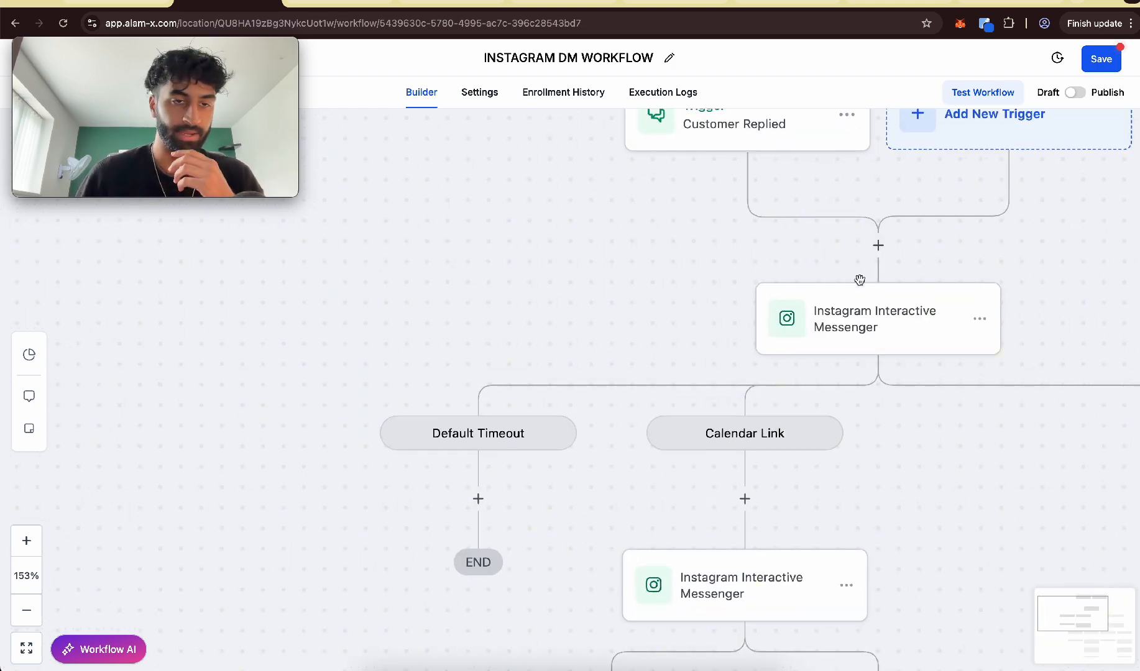
- Paste a copy of the first messenger and its branches into Default Timeout, then open it
{"action": "left_click", "coordinate": [874, 319]}
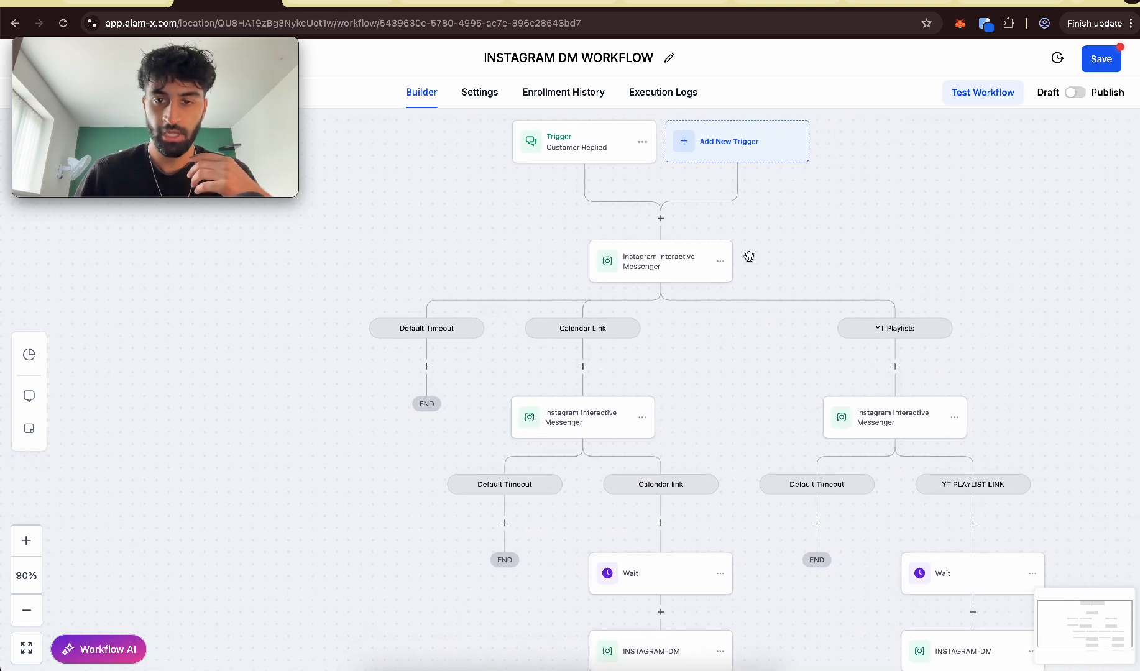
{"action": "left_click", "coordinate": [719, 261]}
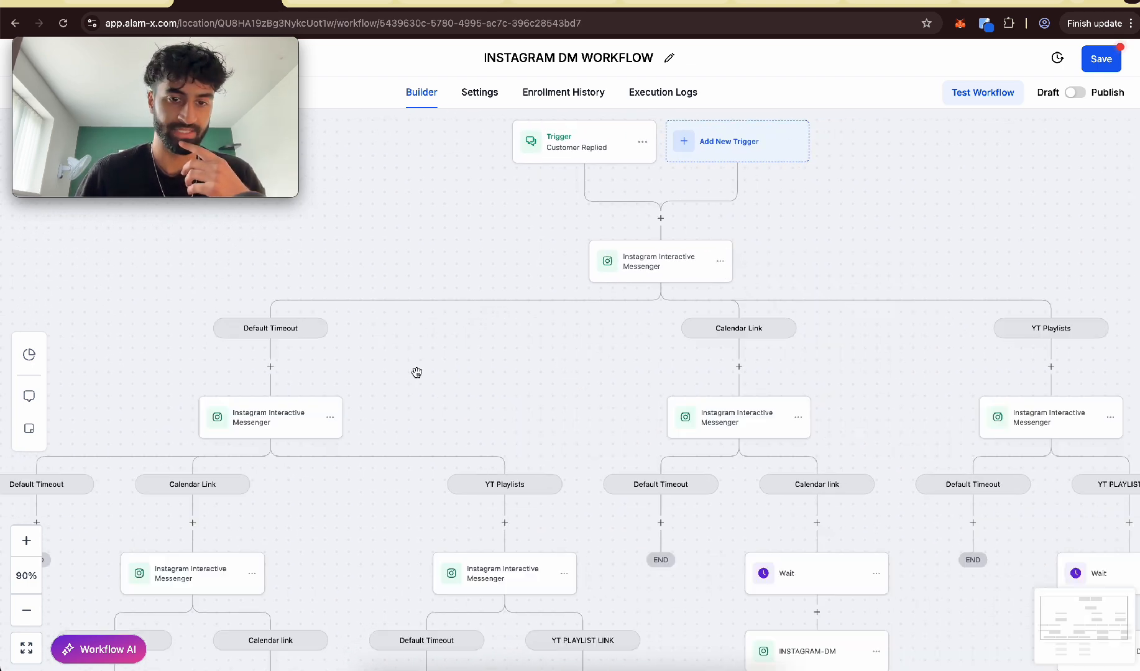
{"action": "left_click", "coordinate": [271, 417]}
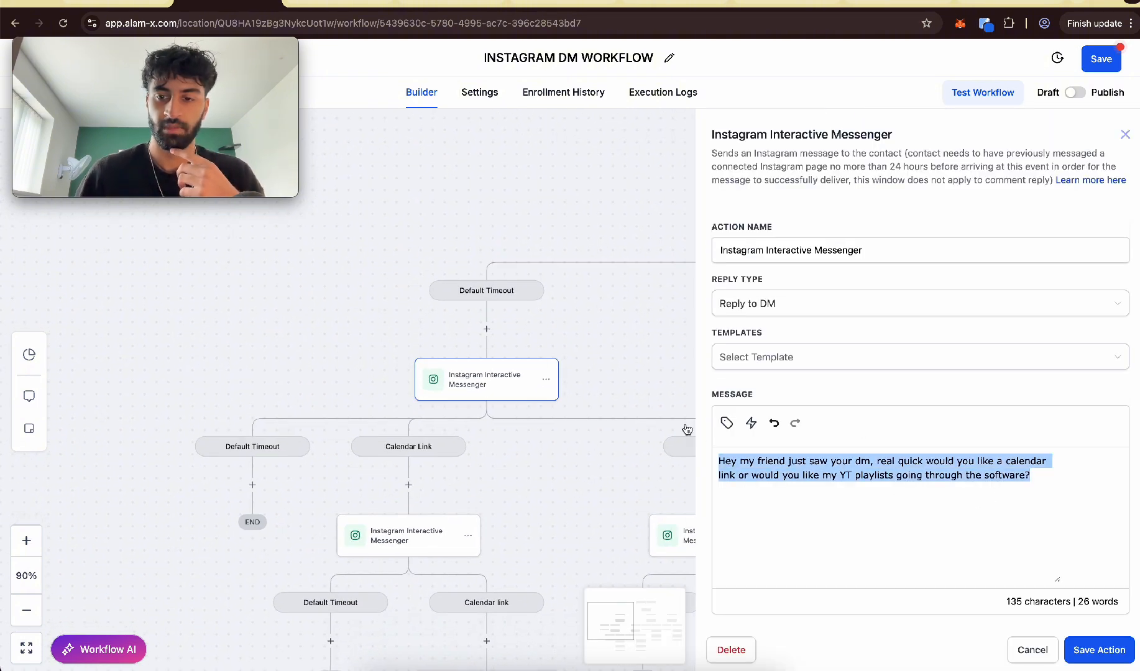
- Reword the timeout messenger to 'hey are you still there' and save the action
{"action": "type", "text": "h"}
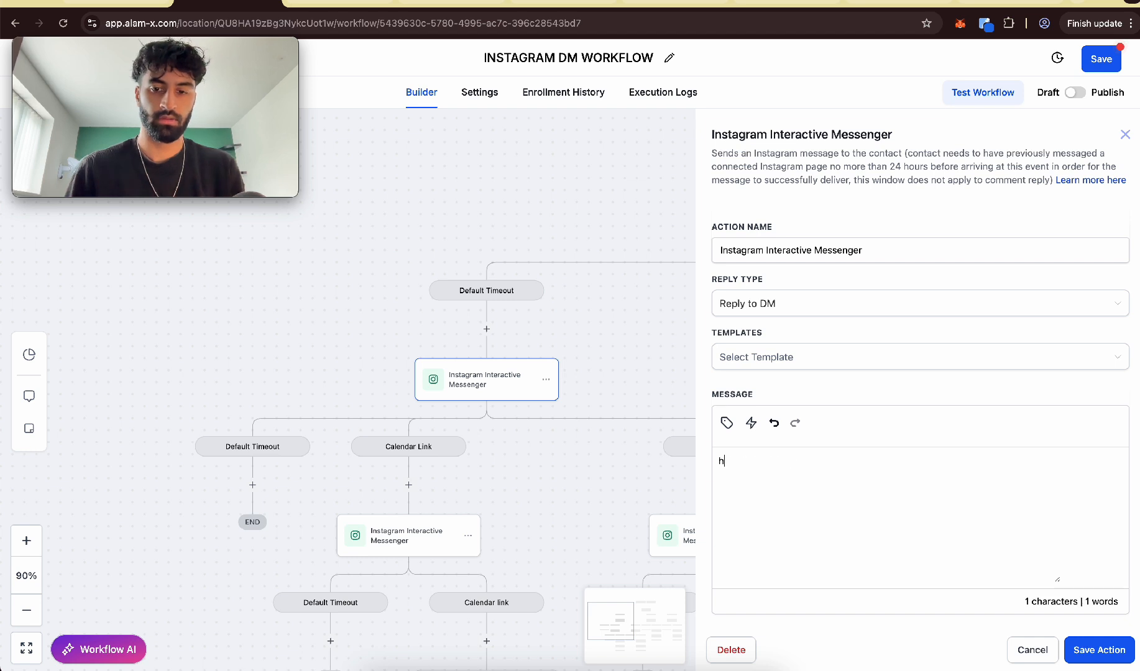
{"action": "type", "text": "ey are you s"}
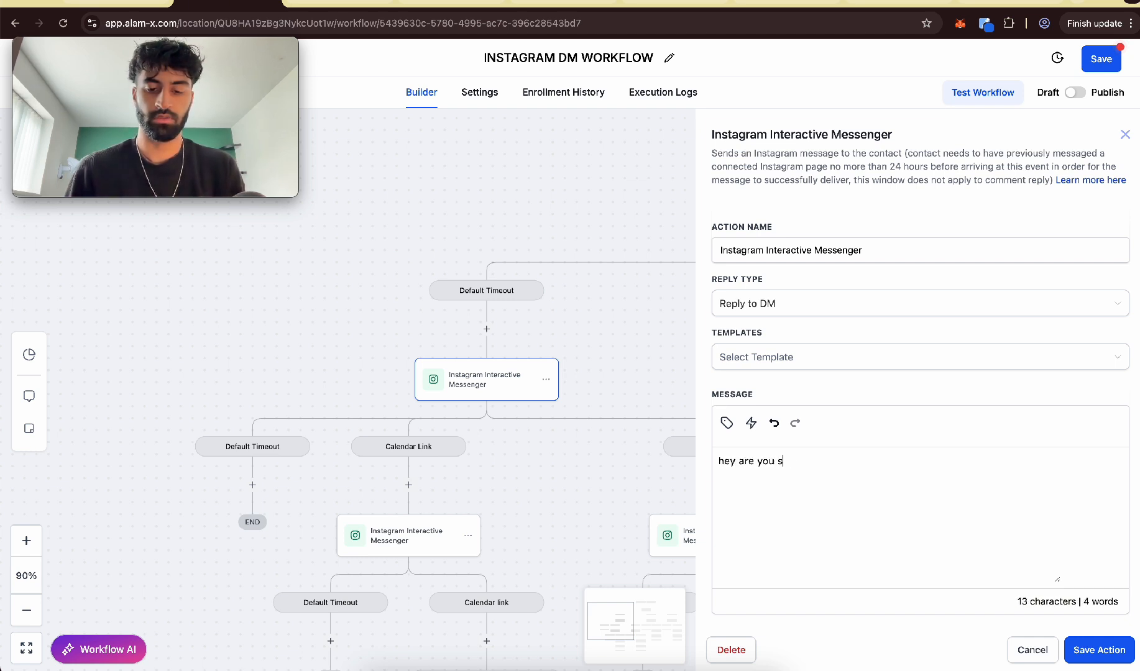
{"action": "type", "text": "till there"}
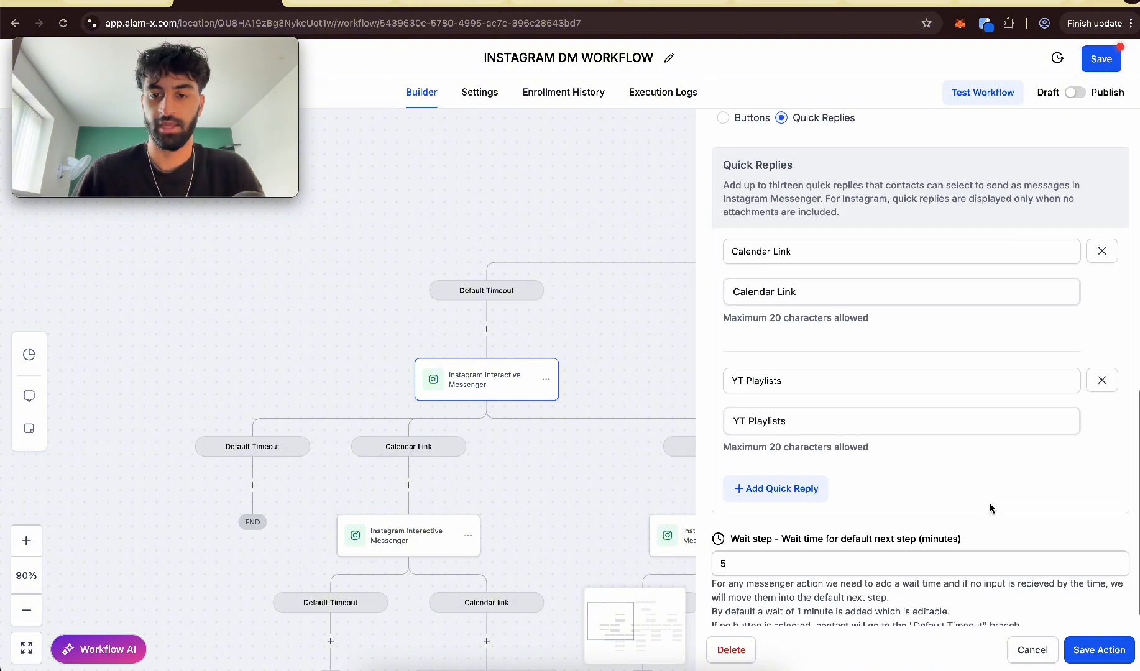
{"action": "left_click", "coordinate": [1098, 650]}
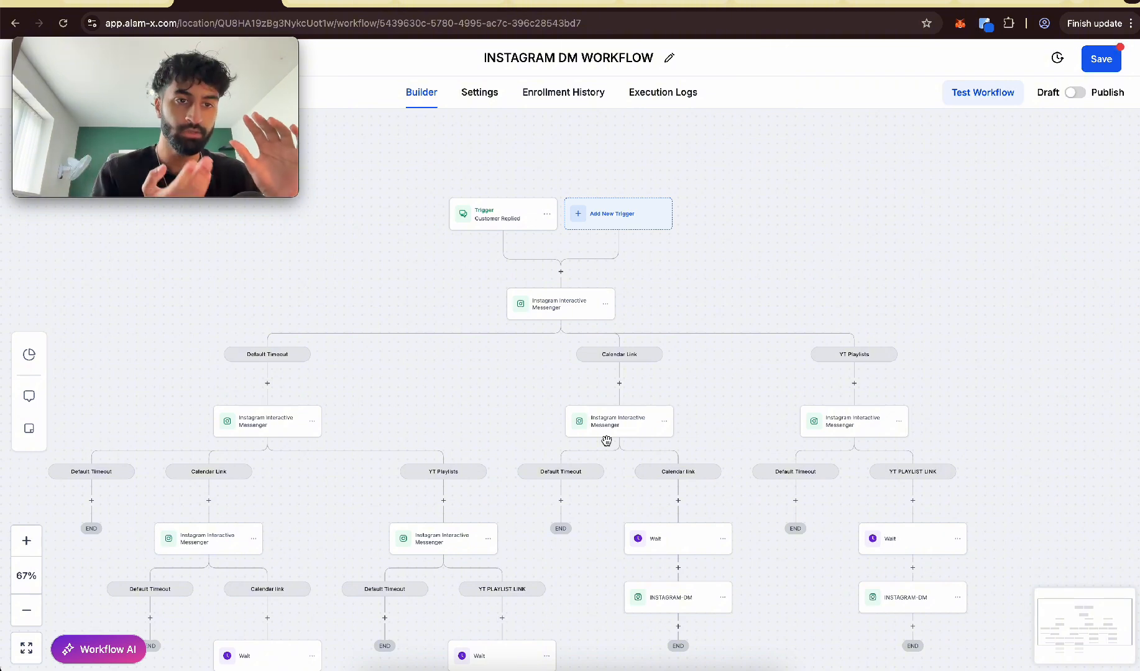
{"action": "mouse_move", "coordinate": [698, 356]}
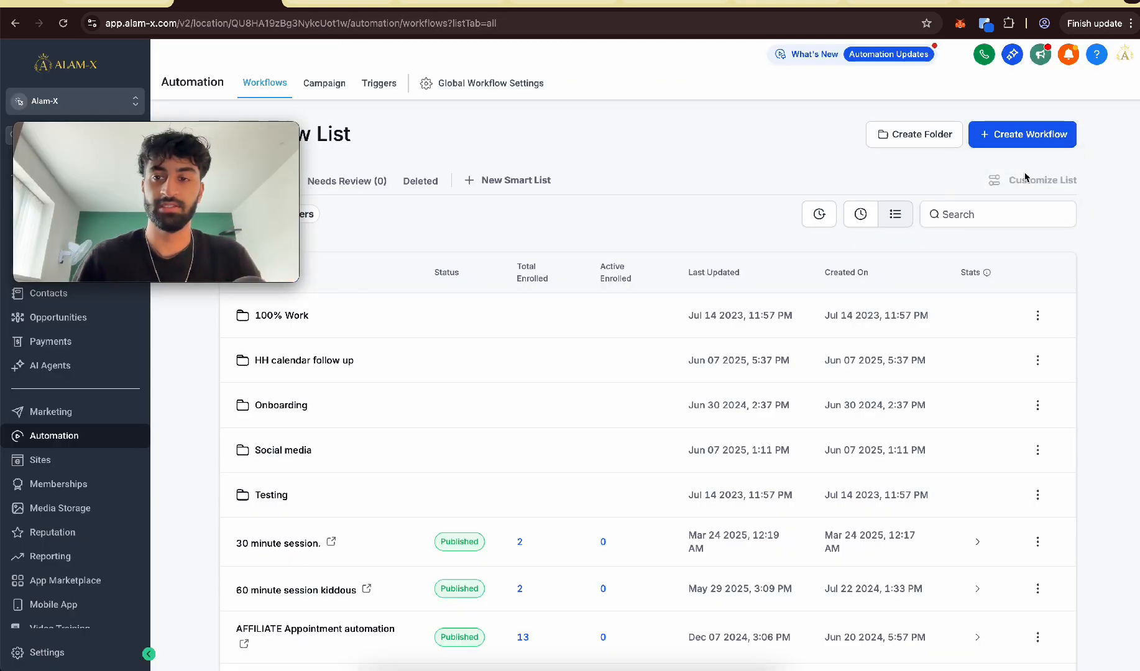
- Create a new workflow from the Recipe - Instagram comment automation template
{"action": "left_click", "coordinate": [1021, 134]}
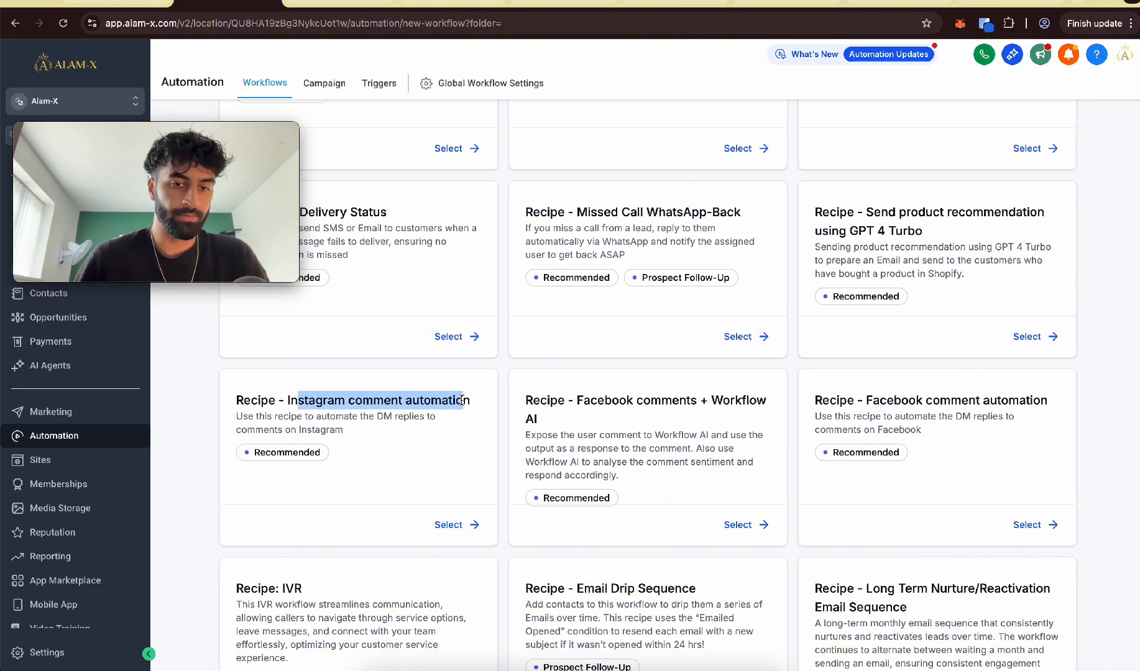
{"action": "left_click", "coordinate": [448, 525]}
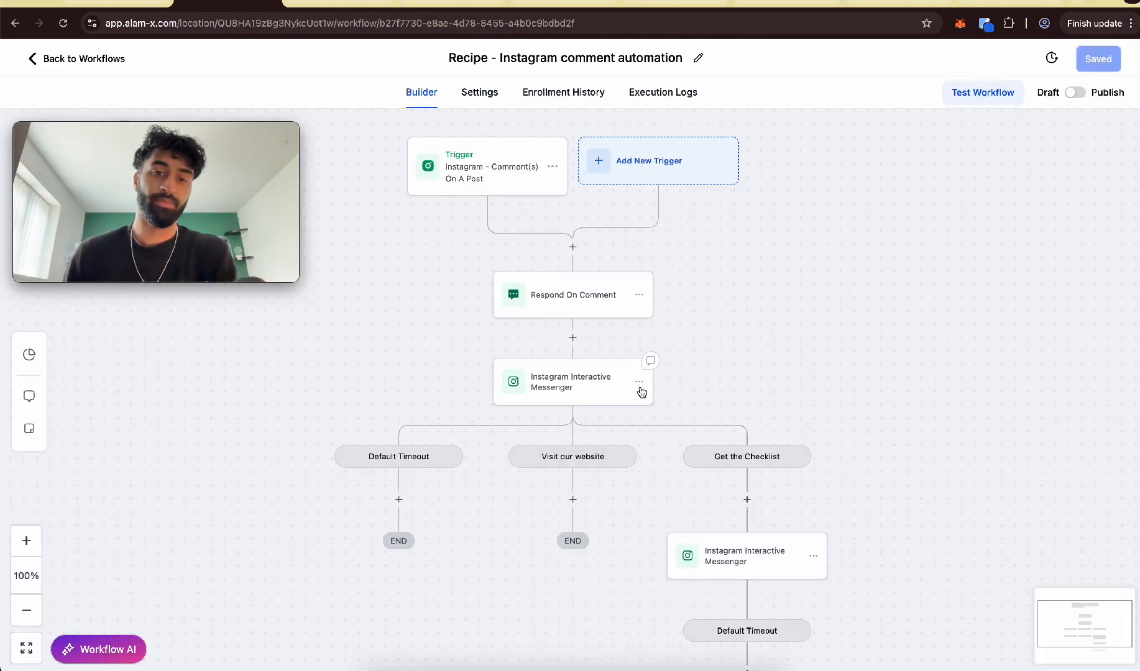
{"action": "mouse_move", "coordinate": [686, 383]}
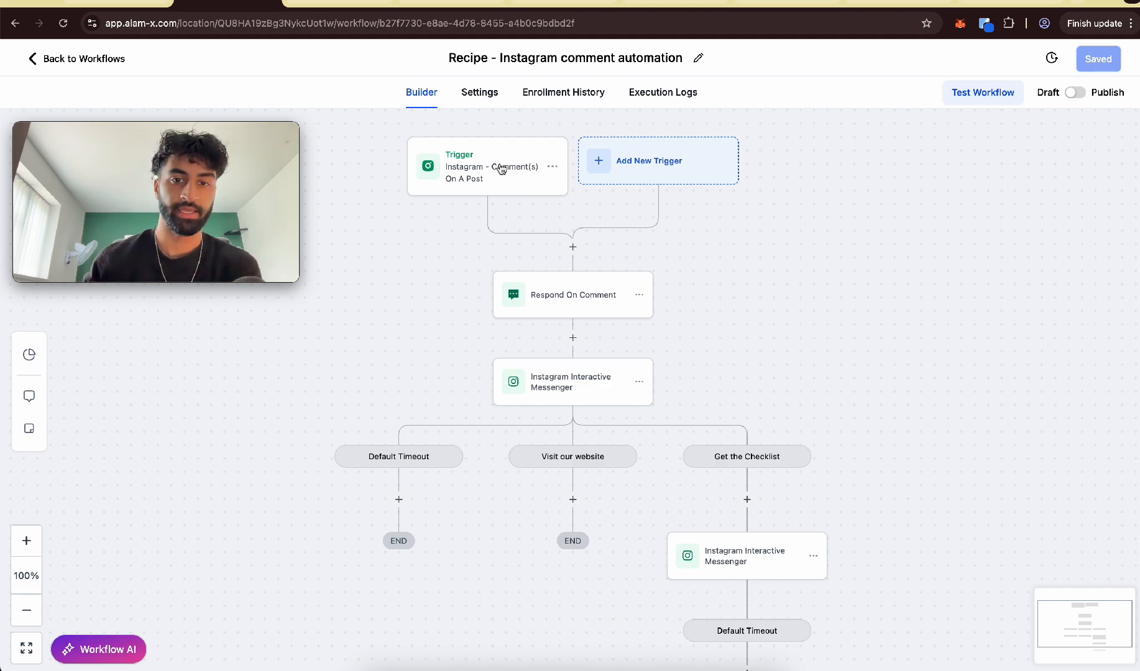
- Filter the Instagram comment trigger to exact-match phrases including 'Calendar' and save it
{"action": "left_click", "coordinate": [492, 167]}
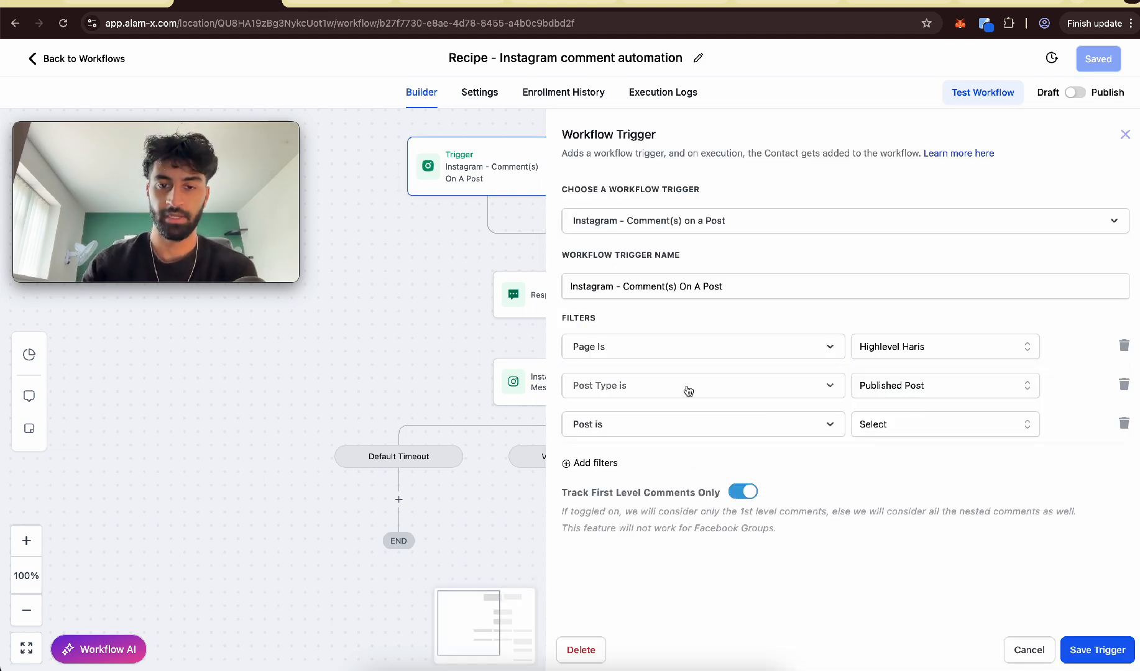
{"action": "mouse_move", "coordinate": [856, 424]}
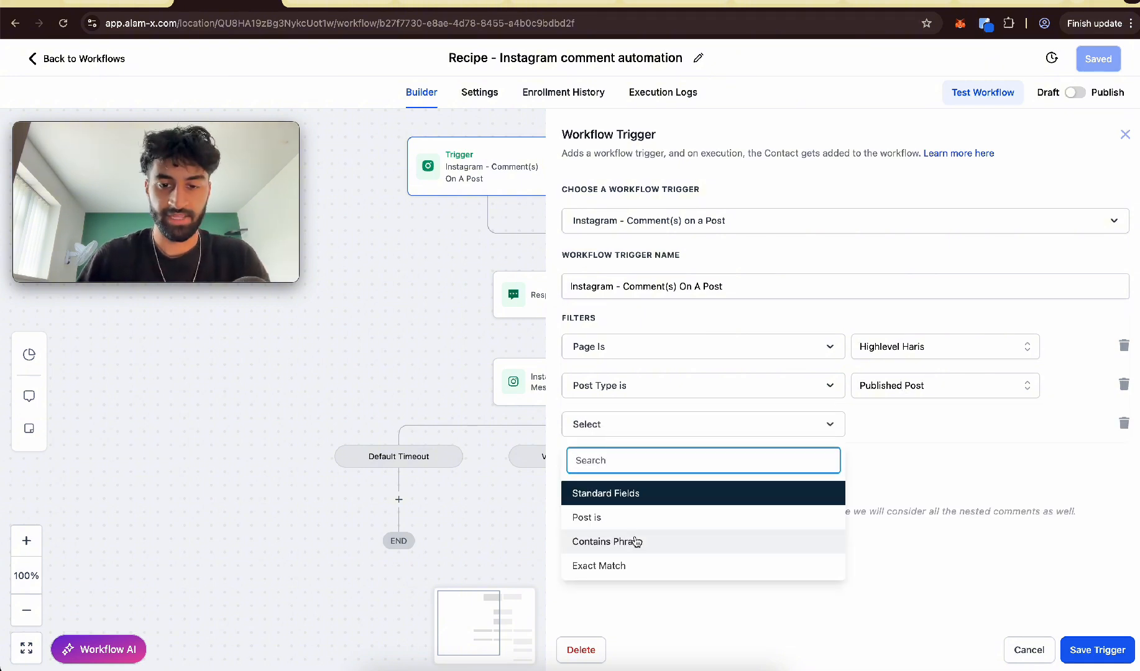
{"action": "left_click", "coordinate": [607, 542]}
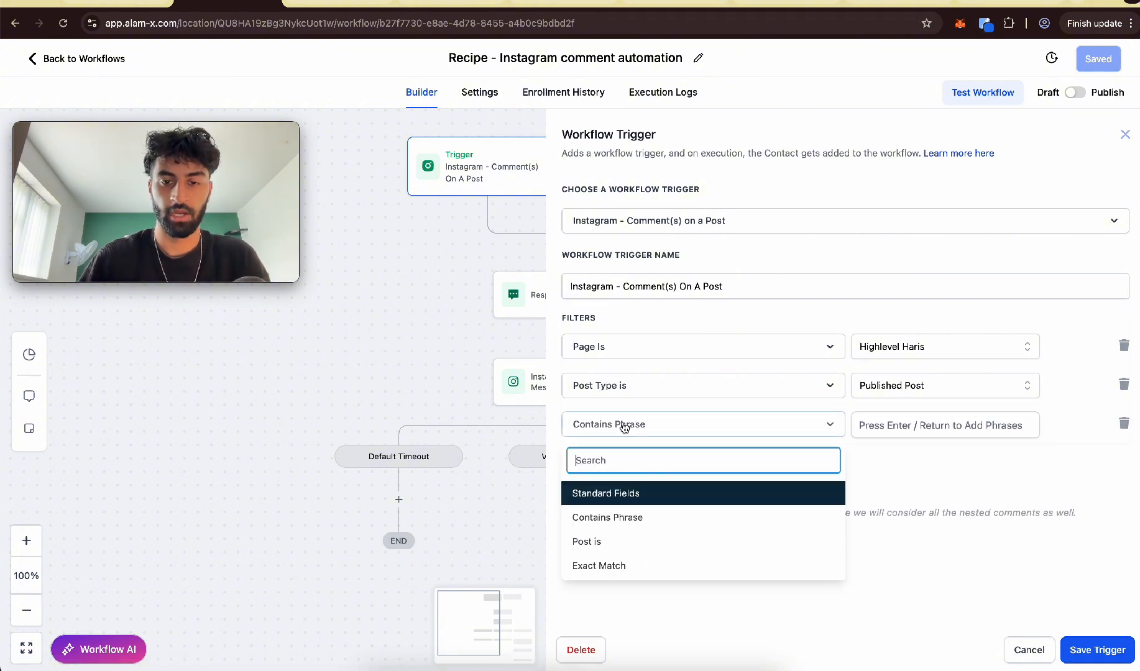
{"action": "left_click", "coordinate": [599, 566]}
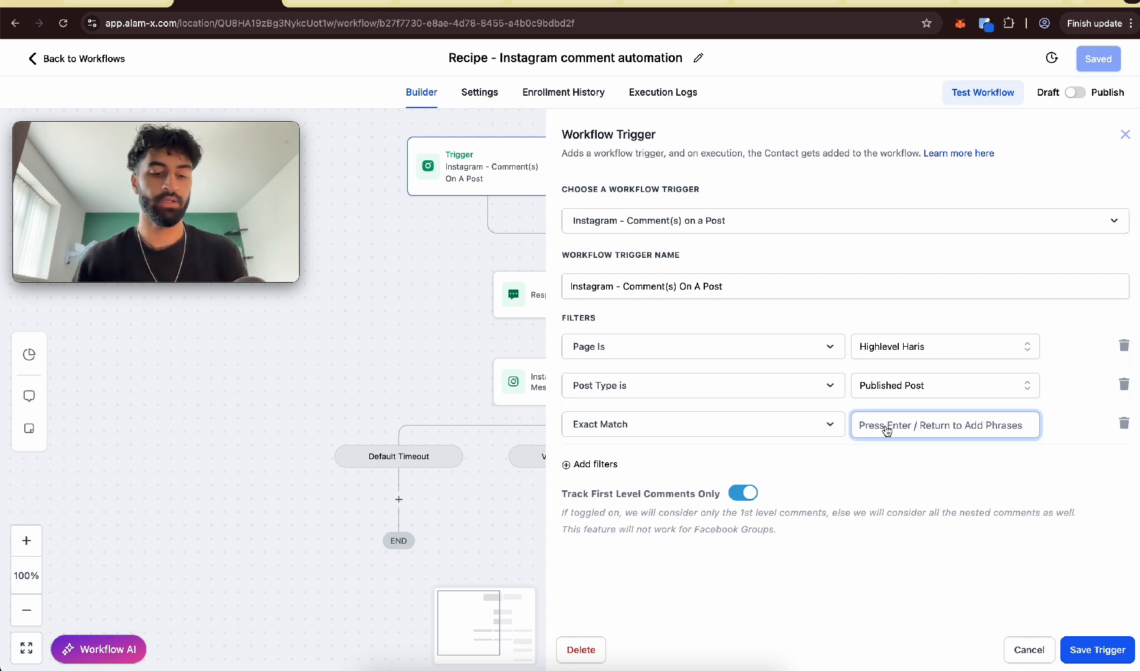
{"action": "type", "text": "call"}
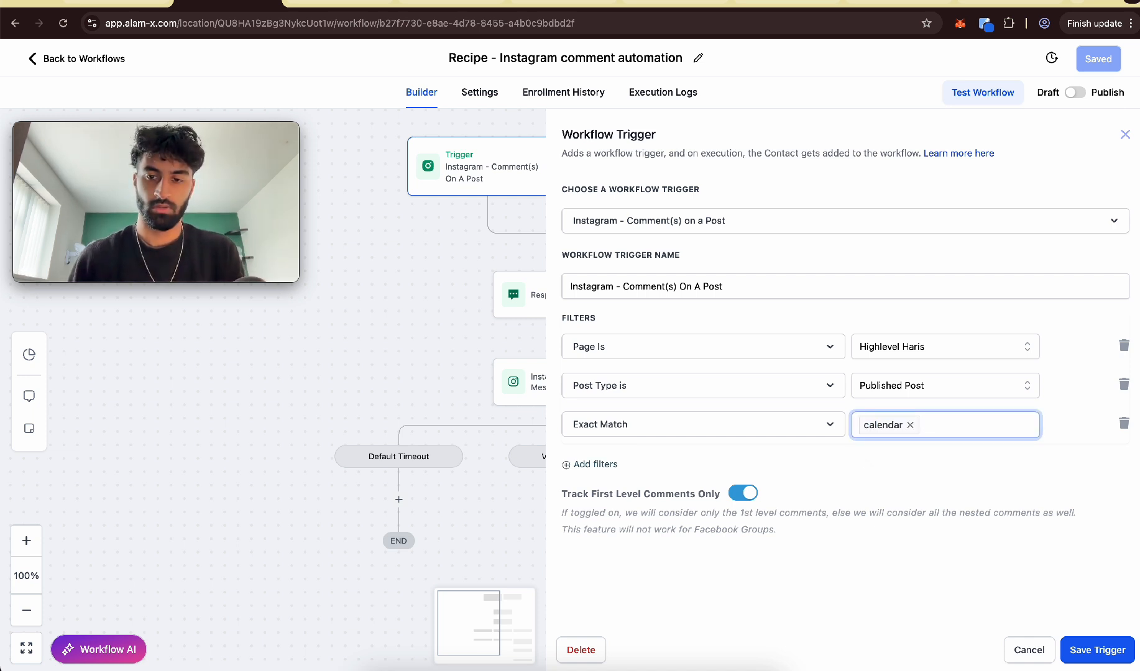
{"action": "type", "text": "Calendar"}
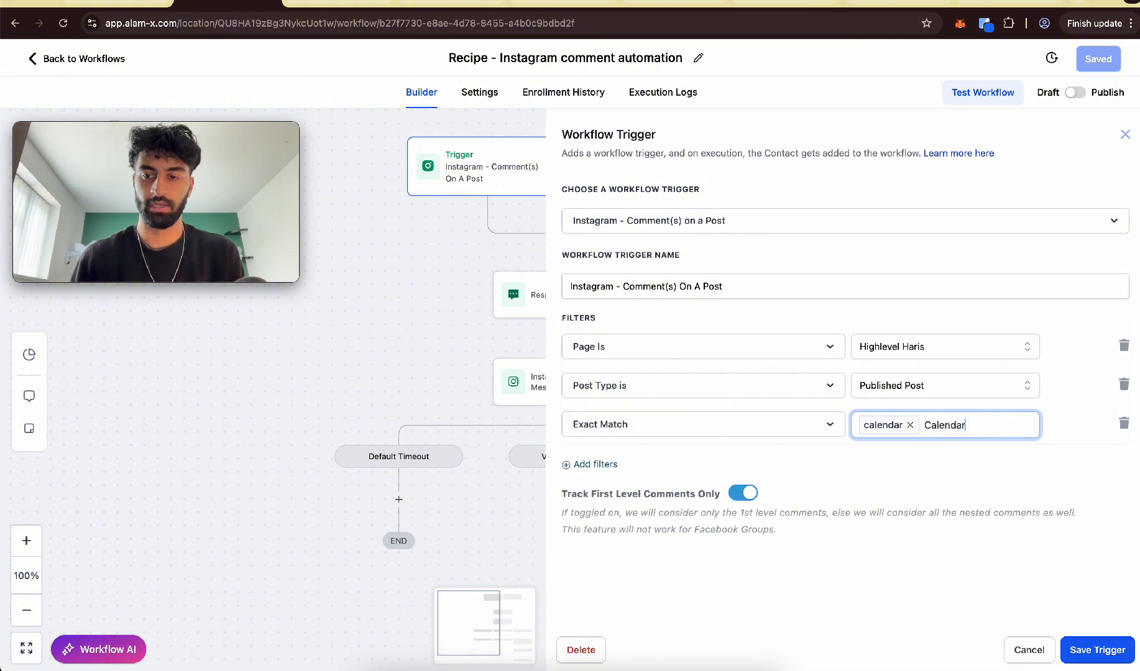
{"action": "key", "text": "Enter"}
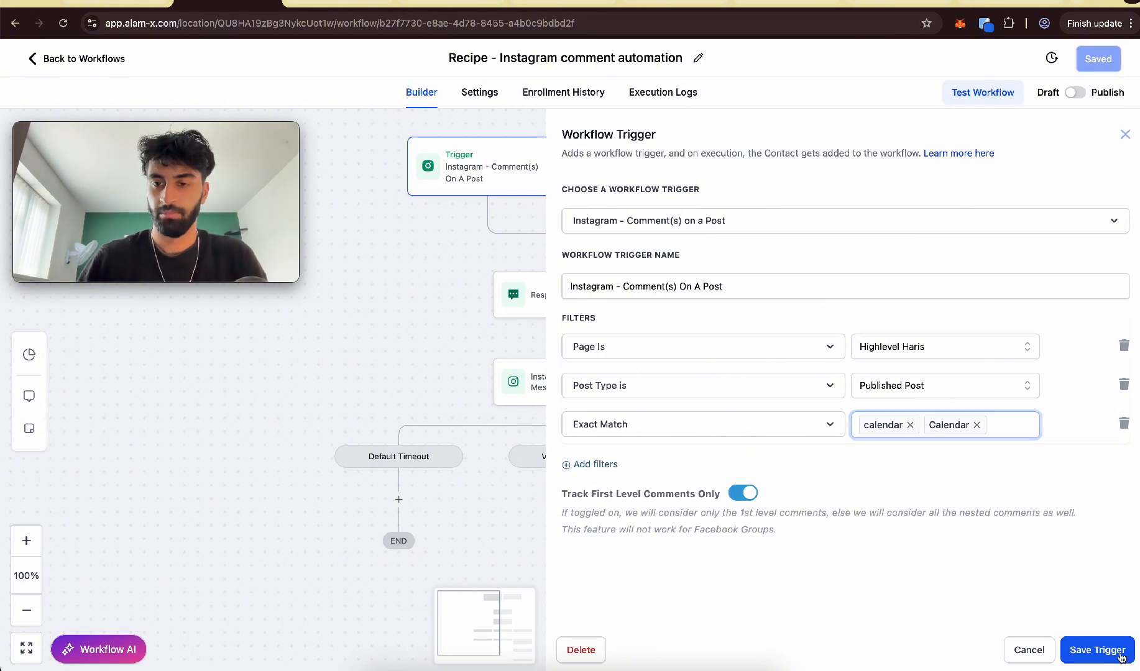
{"action": "left_click", "coordinate": [1097, 650]}
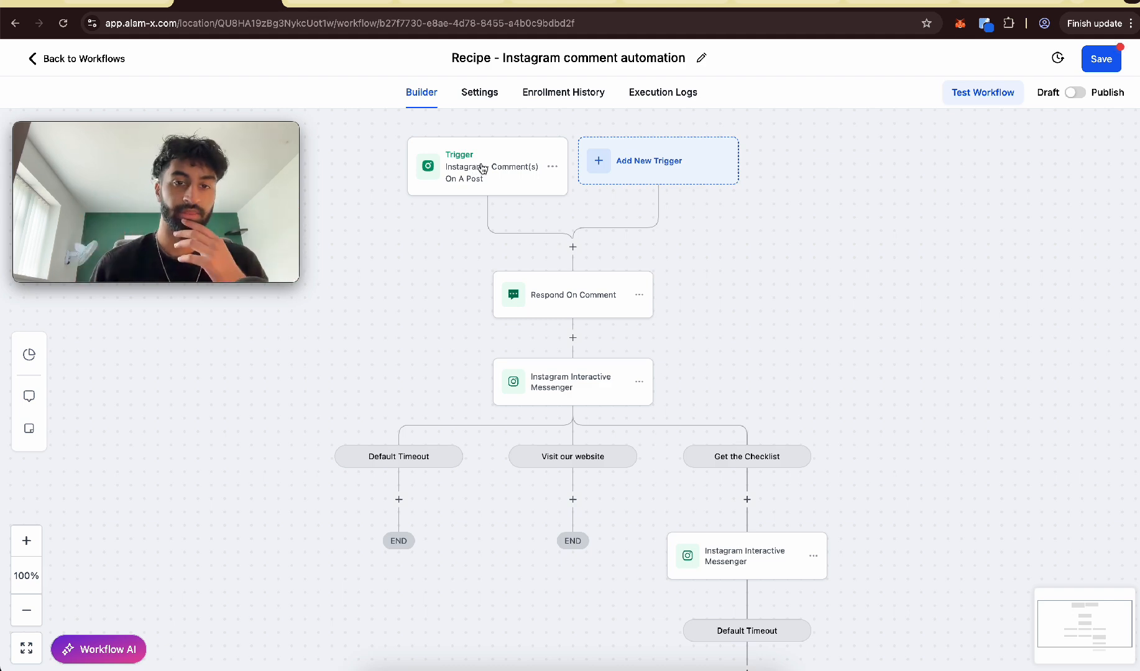
- Open Respond On Comment and delete the empty fourth reply, keeping three
{"action": "left_click", "coordinate": [573, 295]}
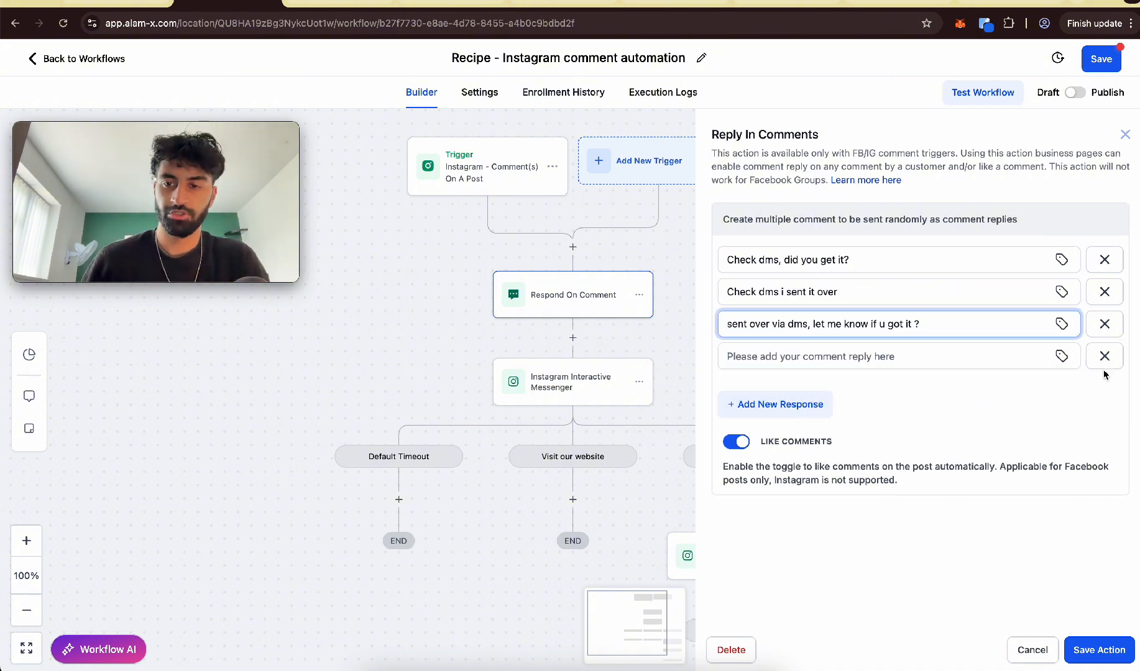
{"action": "left_click", "coordinate": [1104, 356]}
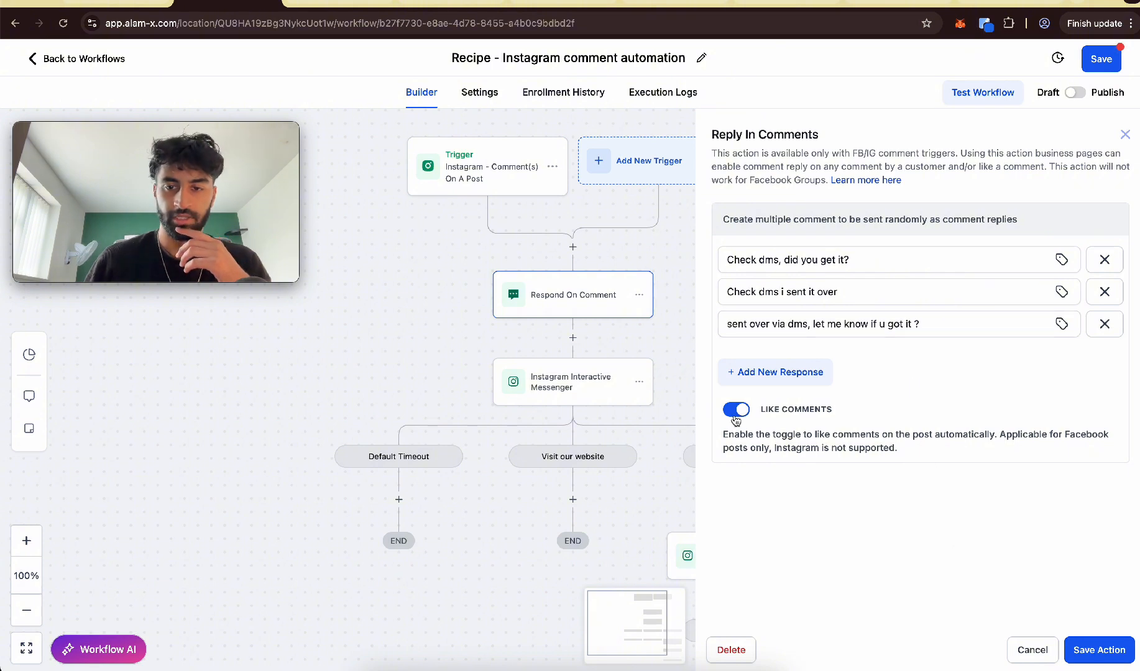
{"action": "mouse_move", "coordinate": [997, 399]}
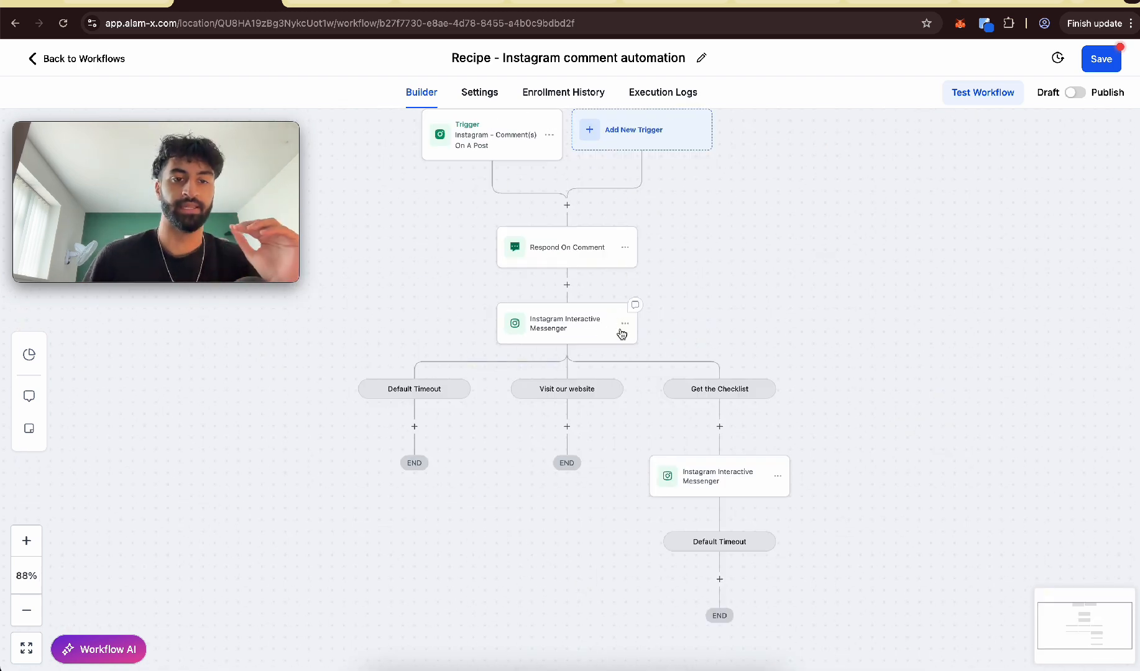
{"action": "mouse_move", "coordinate": [780, 266]}
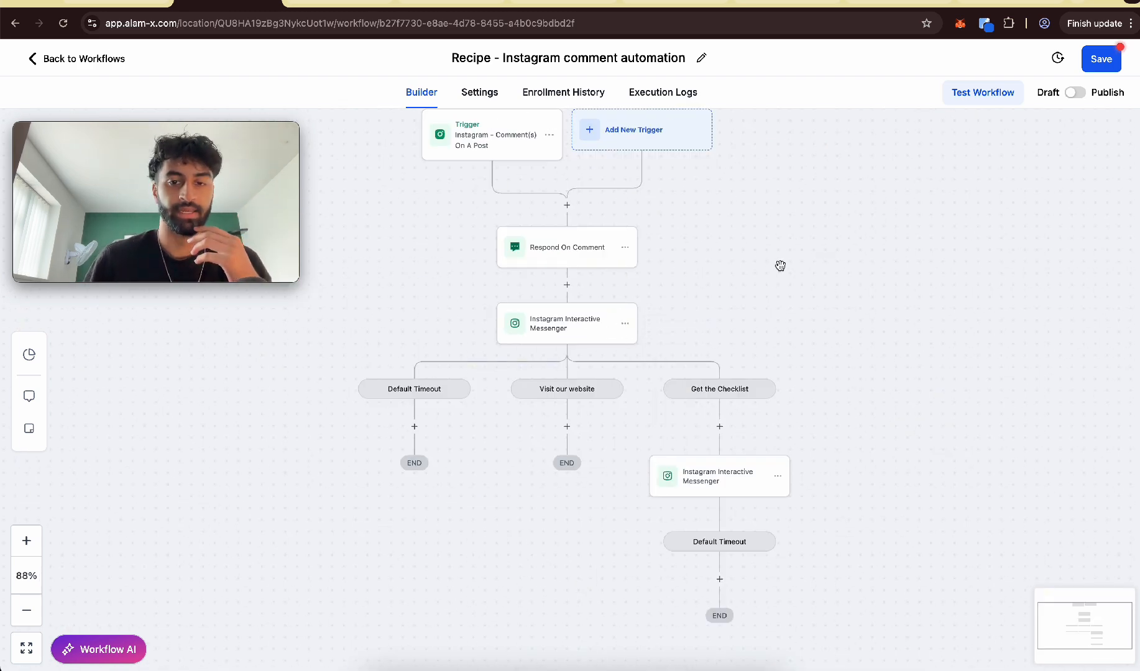
- Replace the interactive messenger branches with a single saved Instagram DM step
{"action": "left_click", "coordinate": [566, 323]}
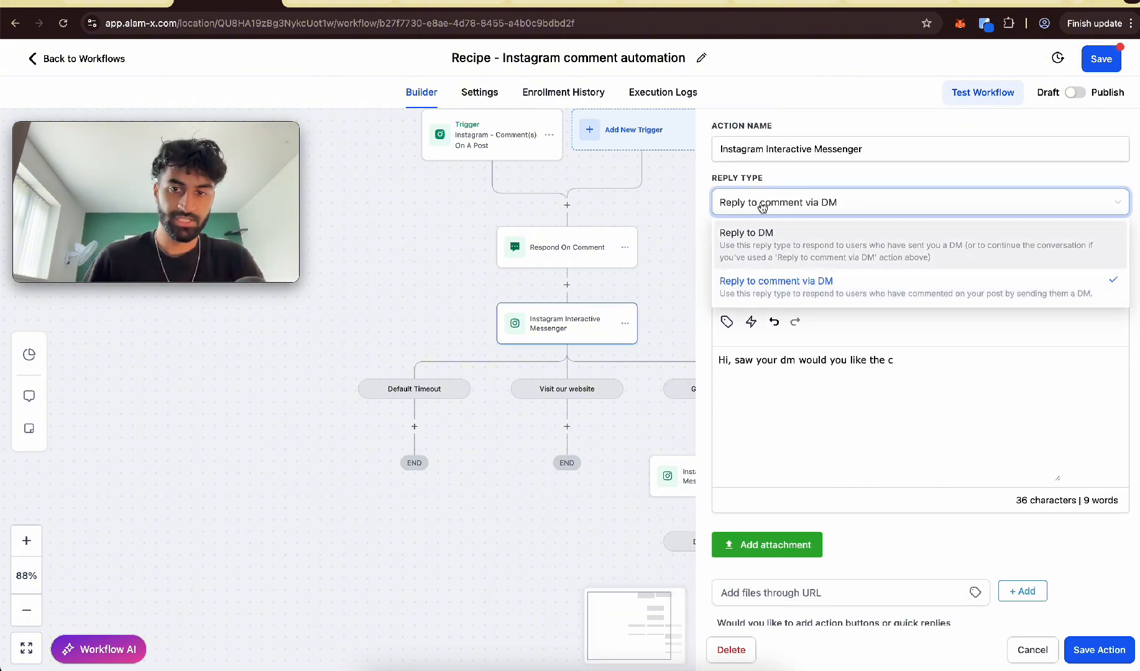
{"action": "mouse_move", "coordinate": [856, 249]}
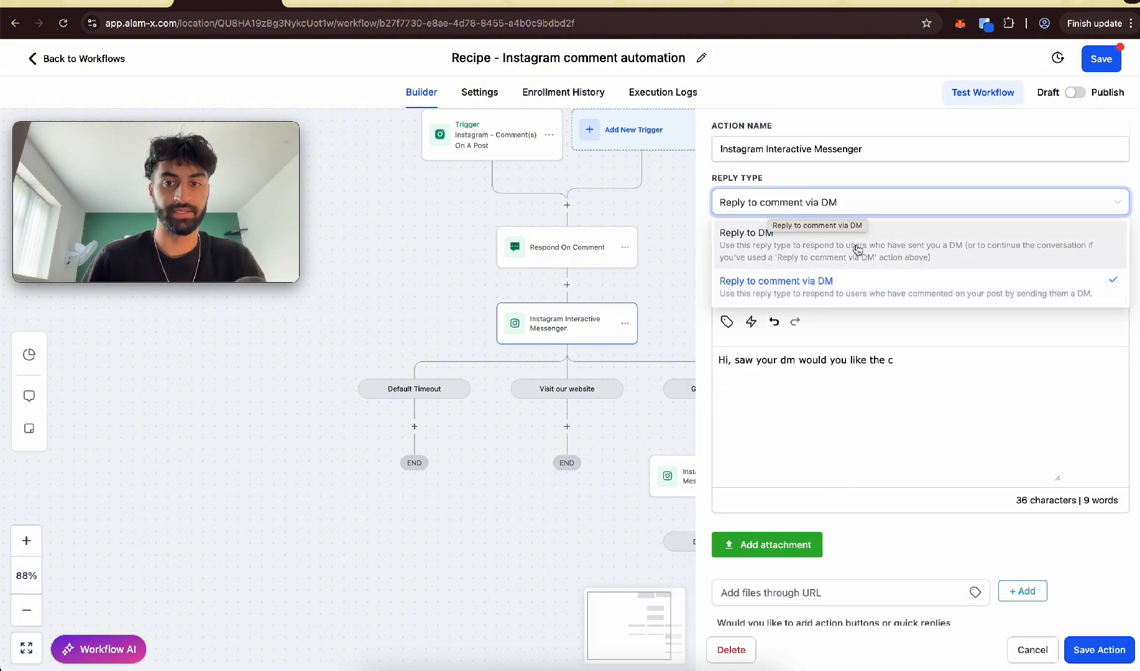
{"action": "left_click", "coordinate": [775, 281]}
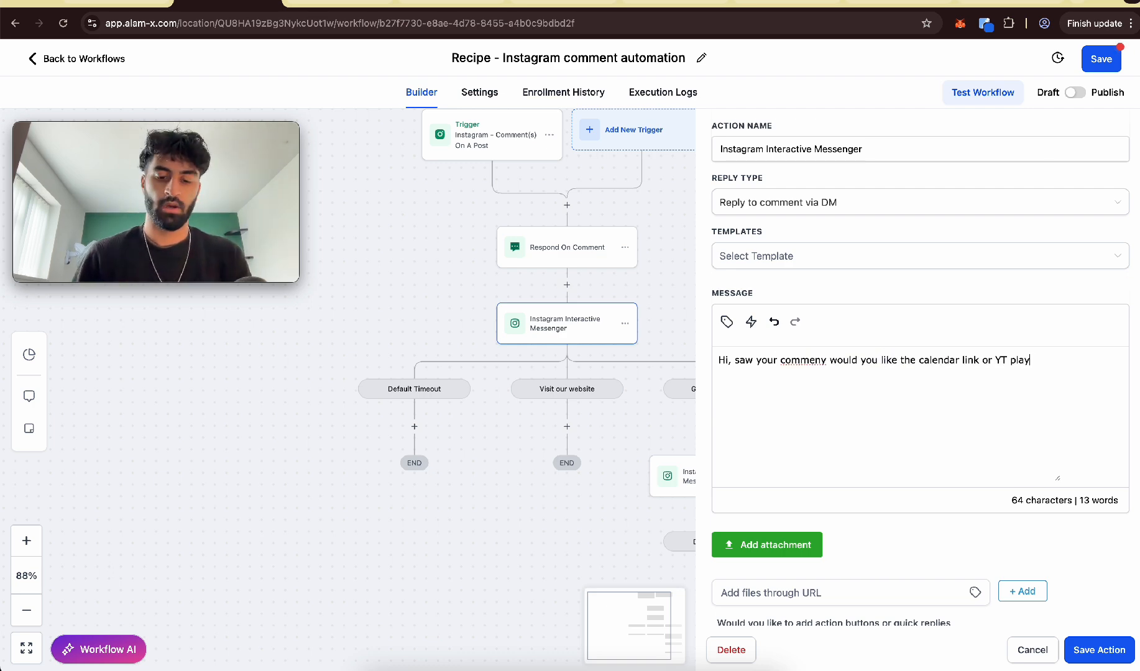
{"action": "type", "text": "list"}
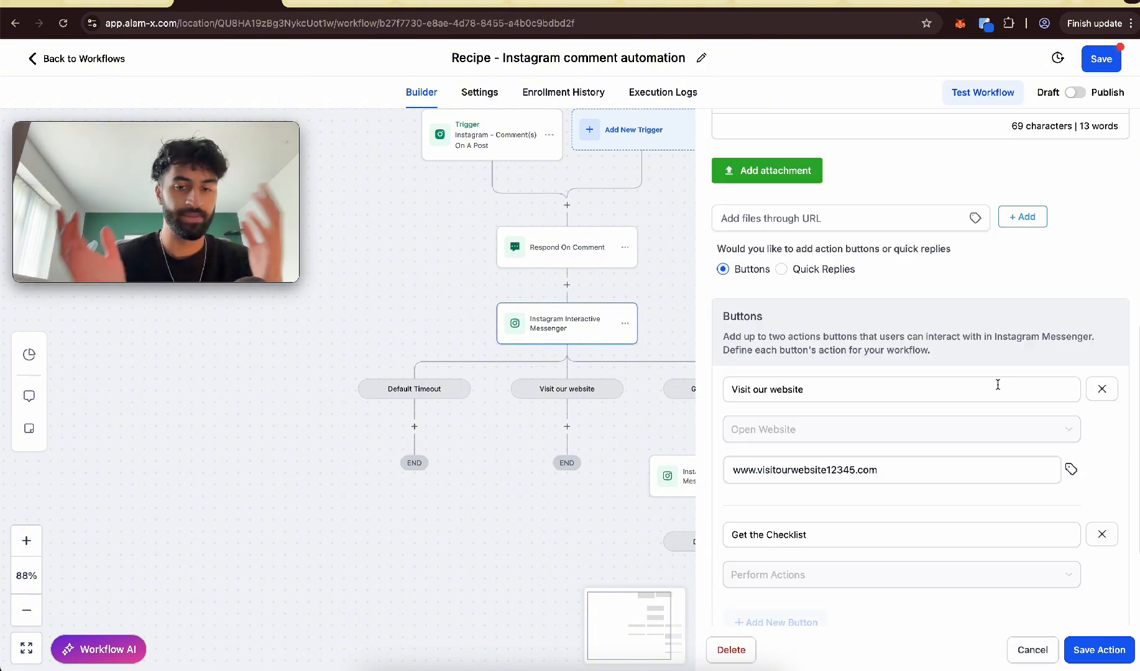
{"action": "scroll", "scroll_direction": "down", "scroll_amount": 3}
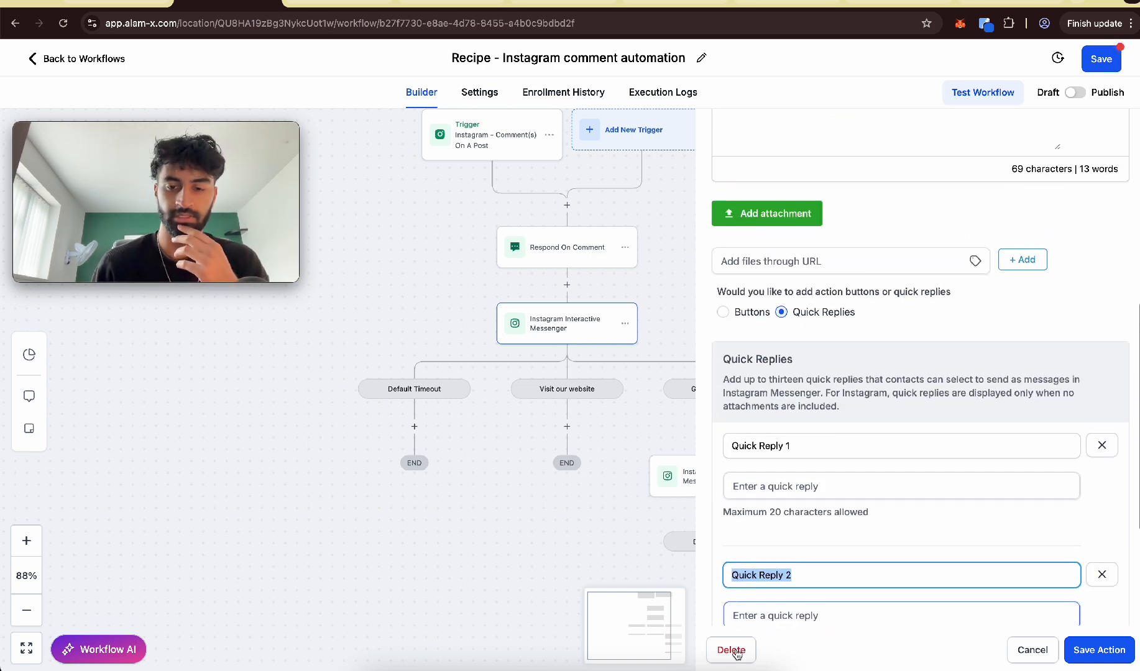
{"action": "left_click", "coordinate": [731, 650]}
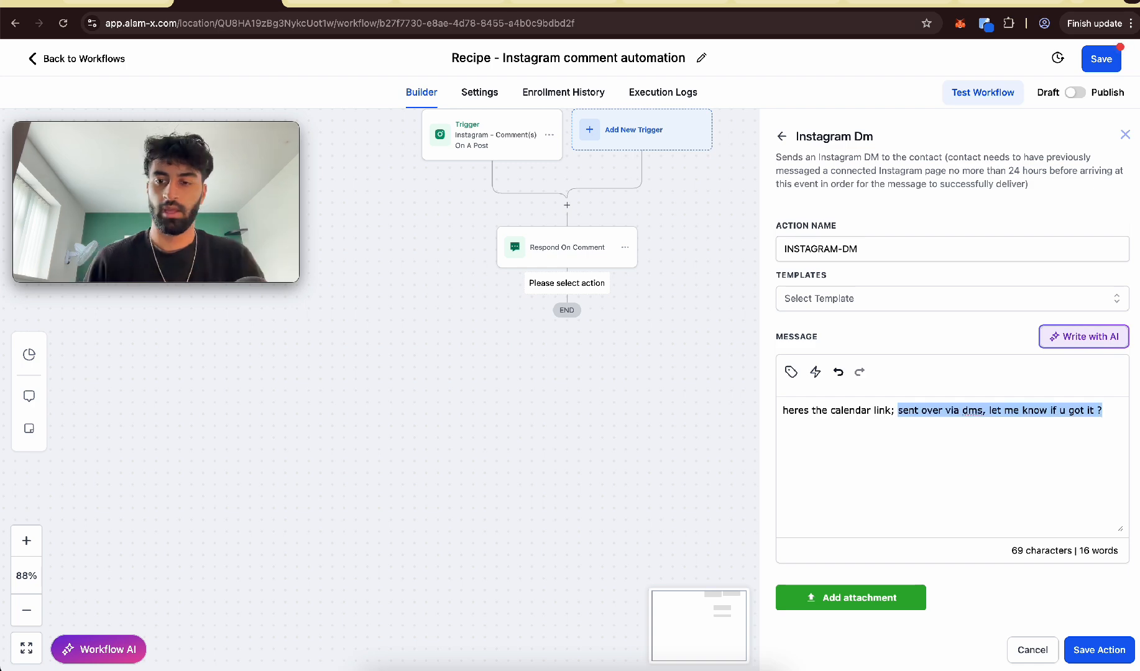
{"action": "left_click", "coordinate": [1098, 650]}
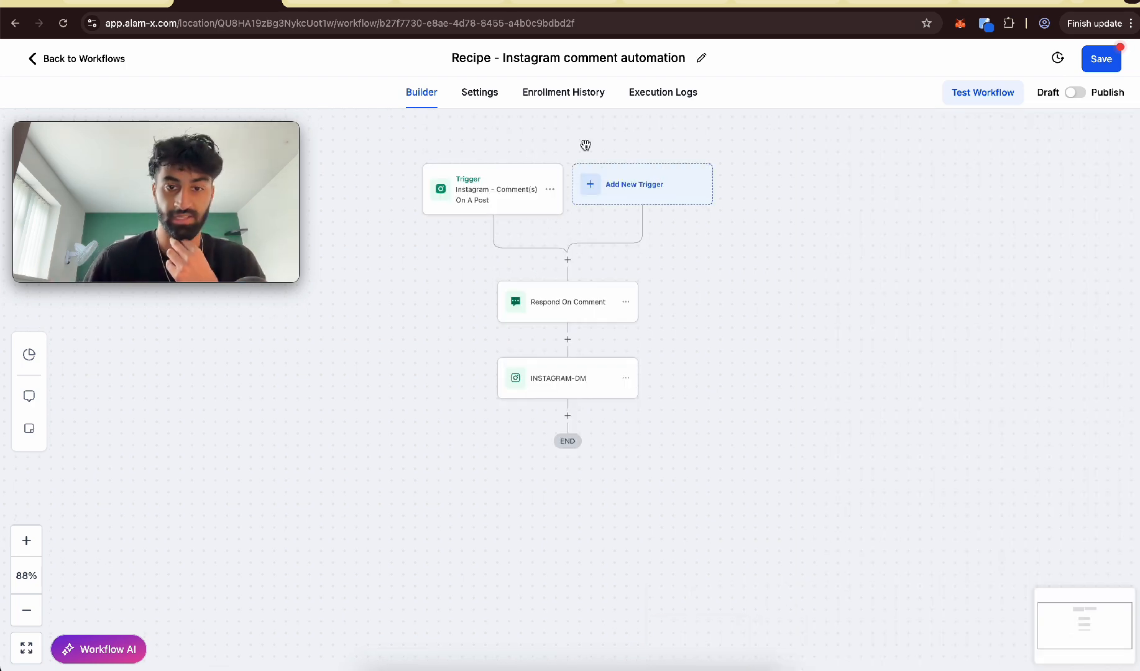
{"action": "mouse_move", "coordinate": [698, 114]}
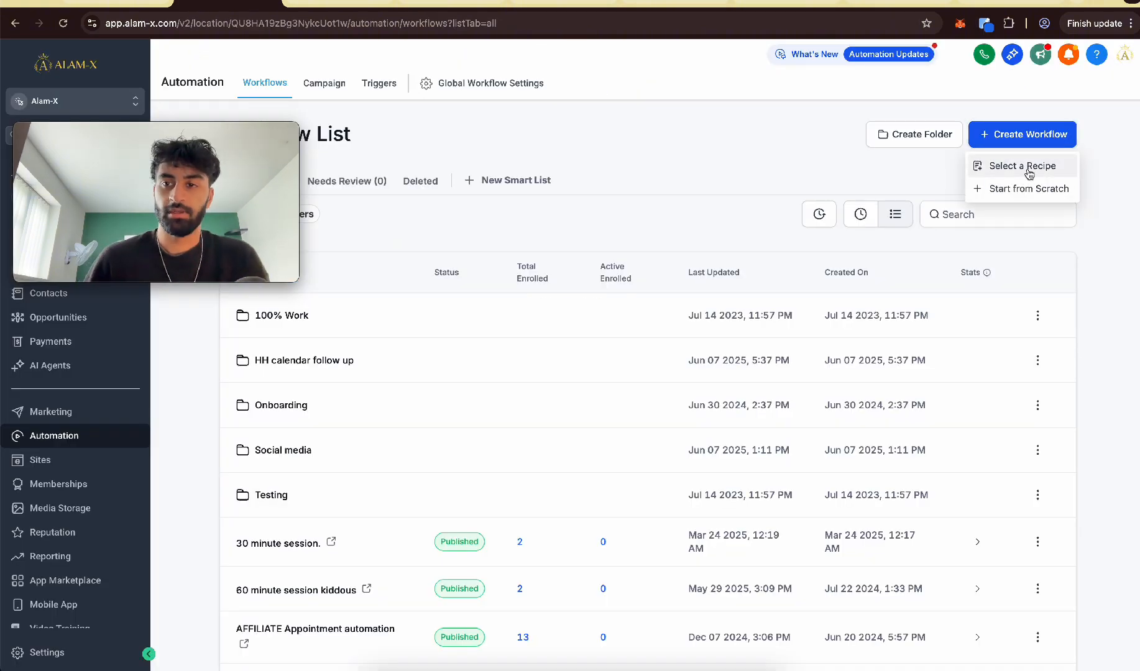
- Start the Facebook comment automation recipe with an Exact Match trigger phrase, then view its replies
{"action": "left_click", "coordinate": [1020, 166]}
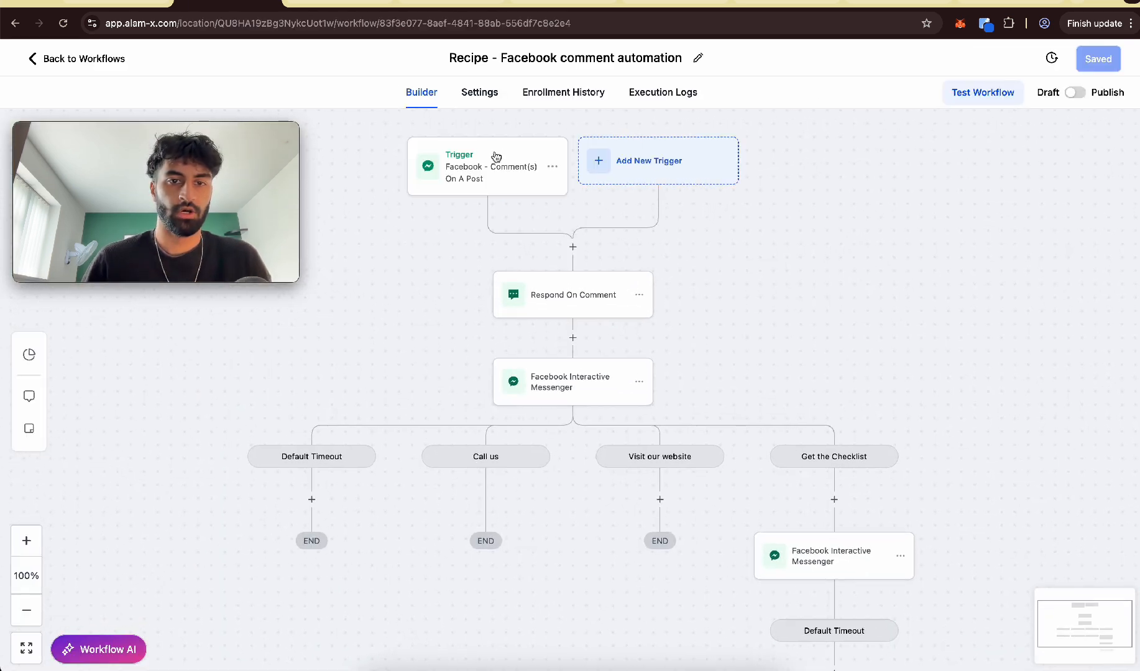
{"action": "left_click", "coordinate": [487, 166]}
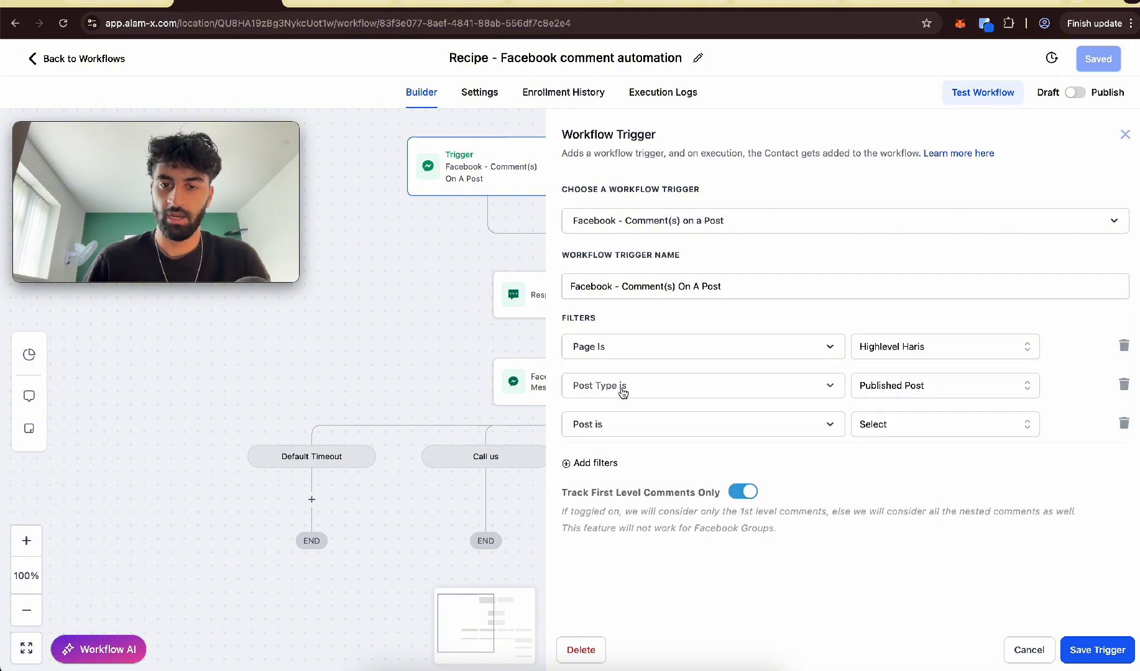
{"action": "mouse_move", "coordinate": [817, 428]}
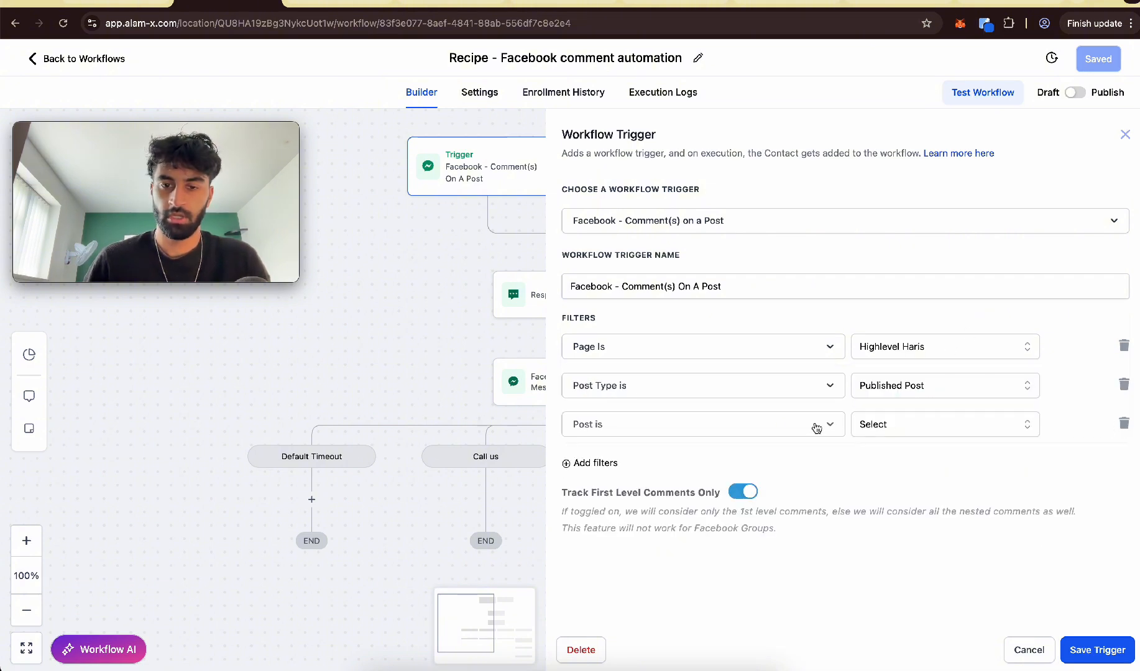
{"action": "left_click", "coordinate": [703, 424]}
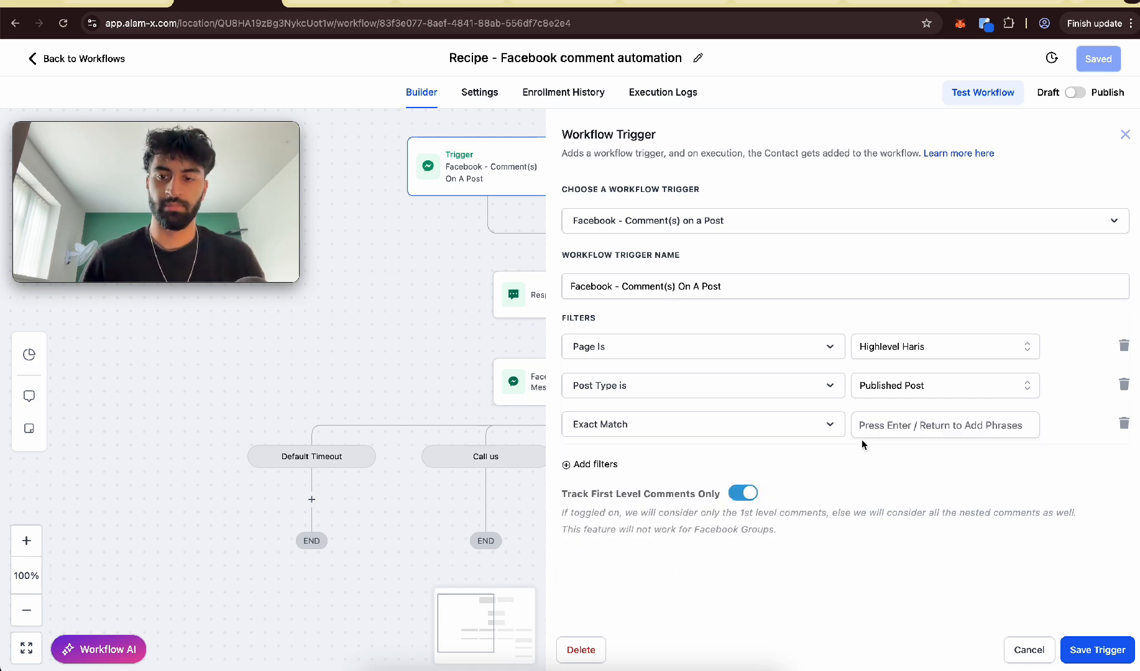
{"action": "type", "text": "Ca"}
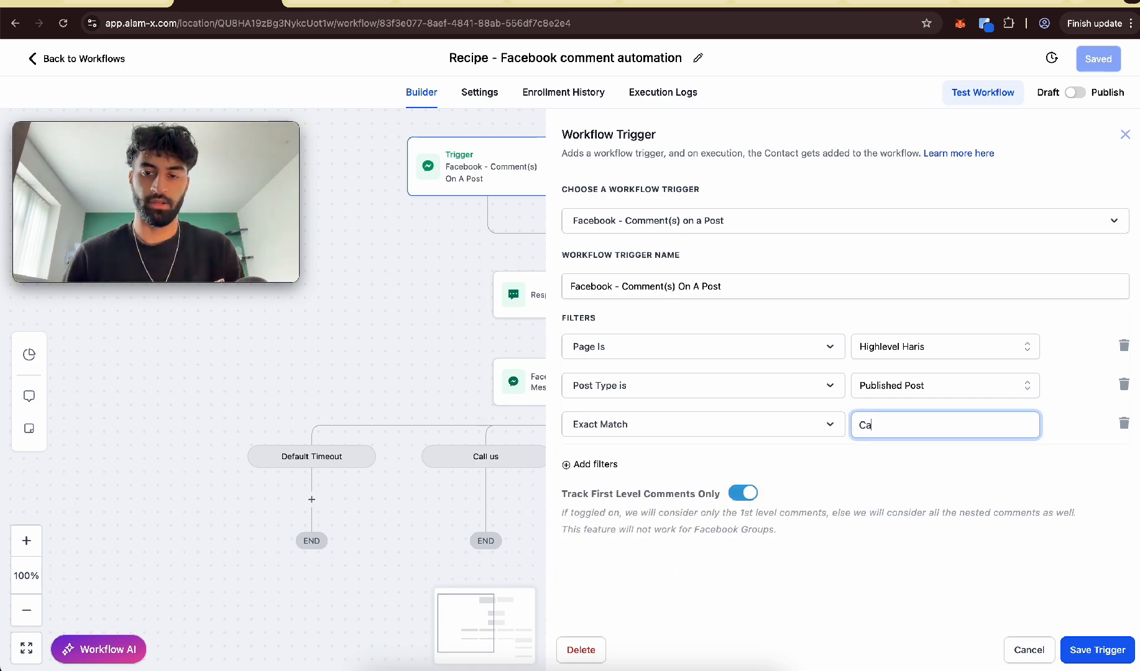
{"action": "left_click", "coordinate": [573, 294]}
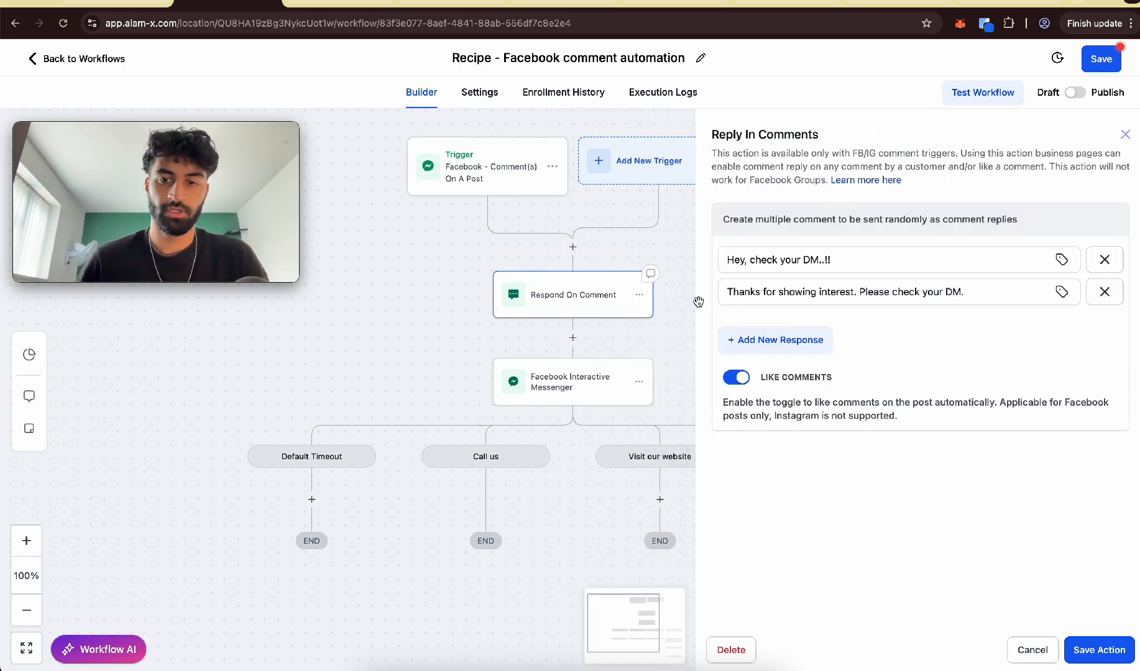
{"action": "left_click", "coordinate": [572, 382]}
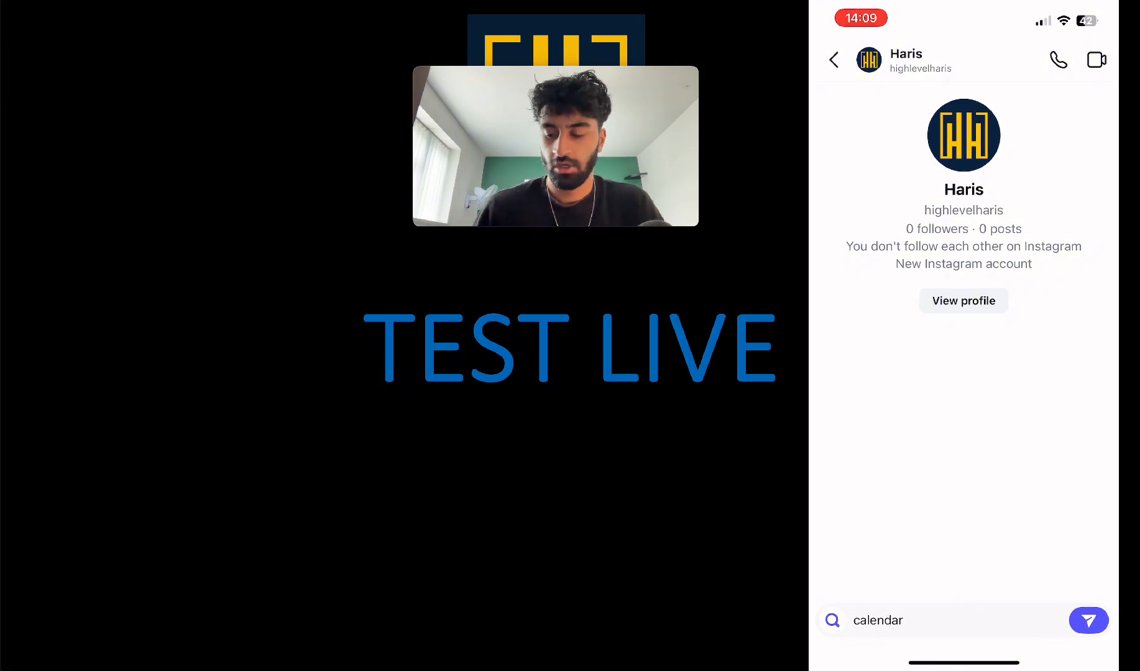
- Send 'calendar' in the DM, pick Calendar link, and open then close the booking page
{"action": "left_click", "coordinate": [1088, 620]}
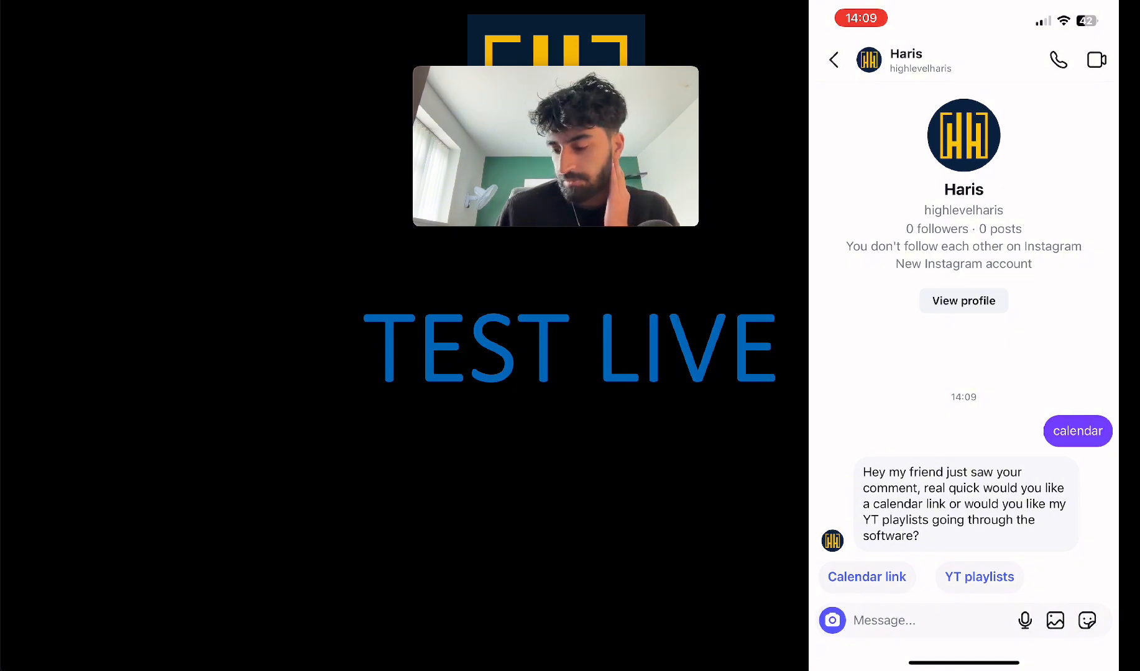
{"action": "left_click", "coordinate": [866, 577]}
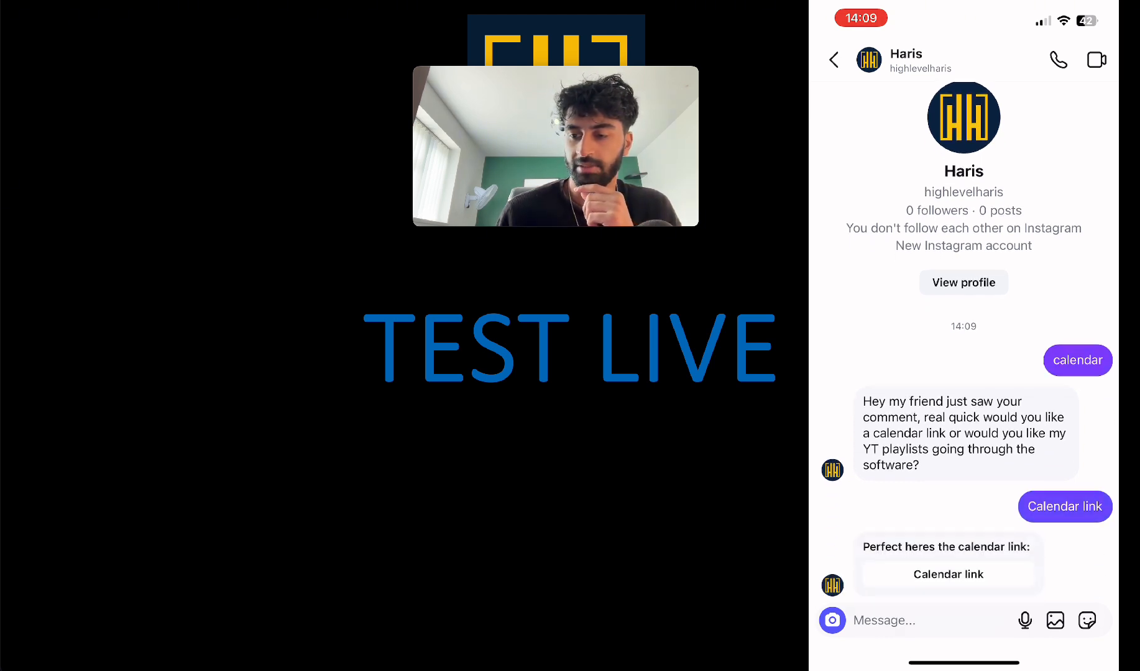
{"action": "left_click", "coordinate": [948, 574]}
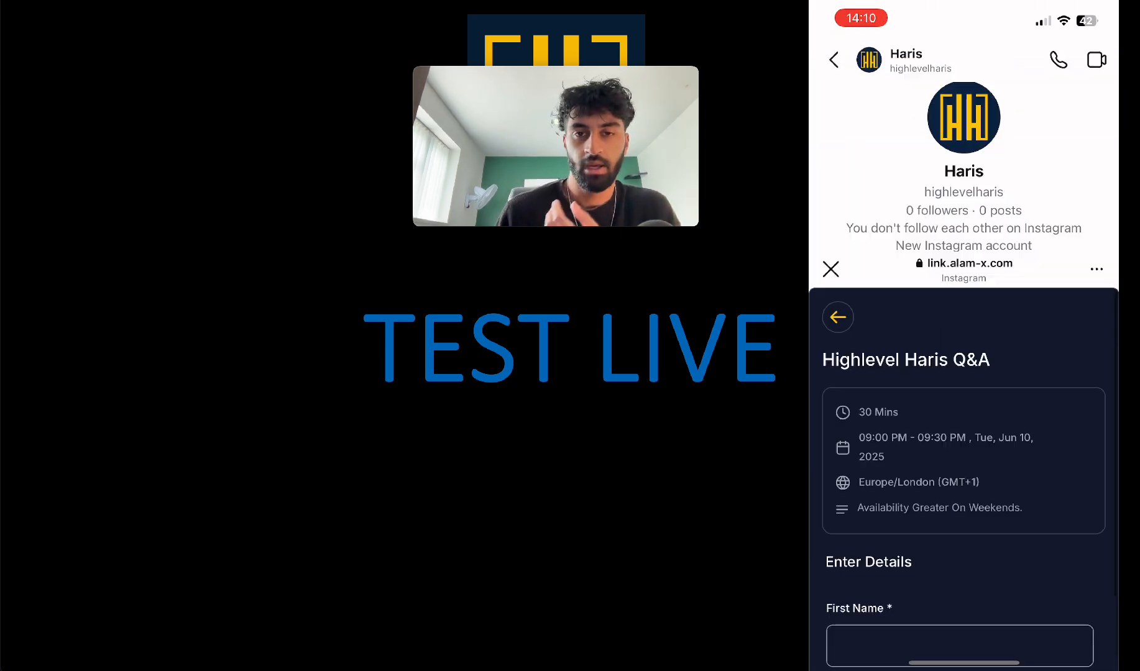
{"action": "left_click", "coordinate": [830, 269]}
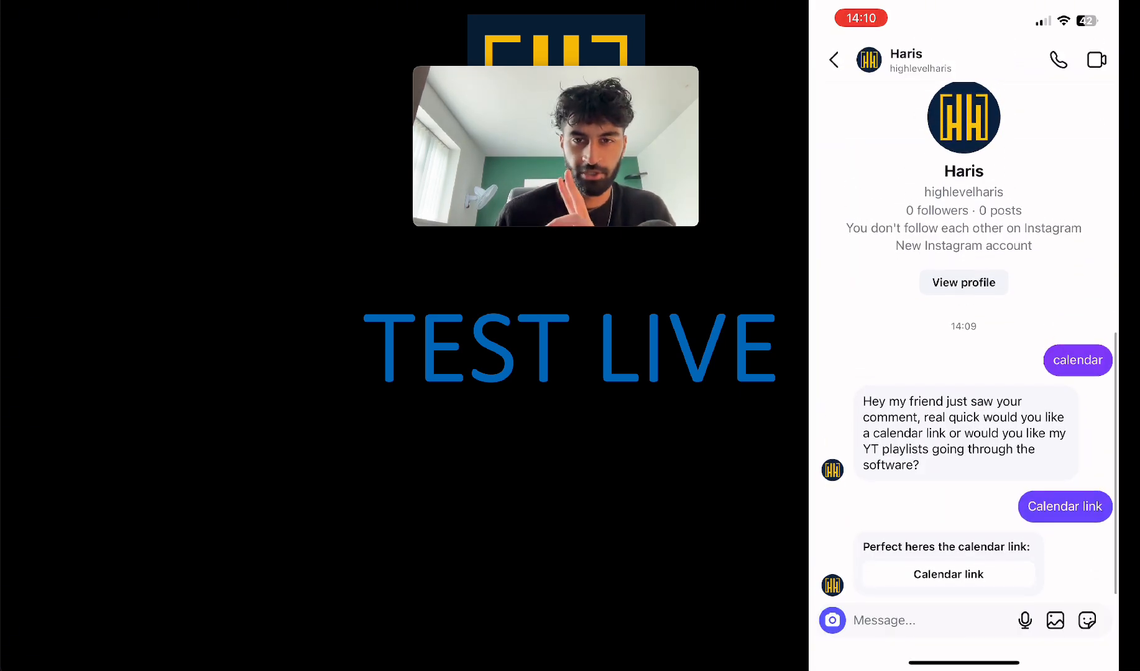